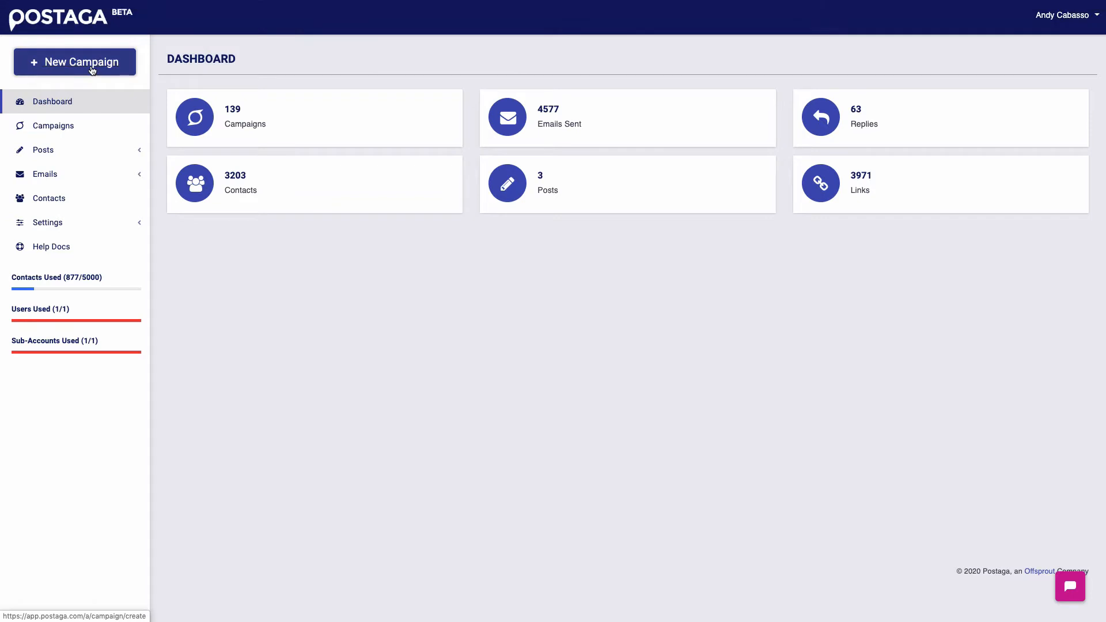
Start a new campaign and review the campaign types, Mention preselected by default.
left_click(73, 63)
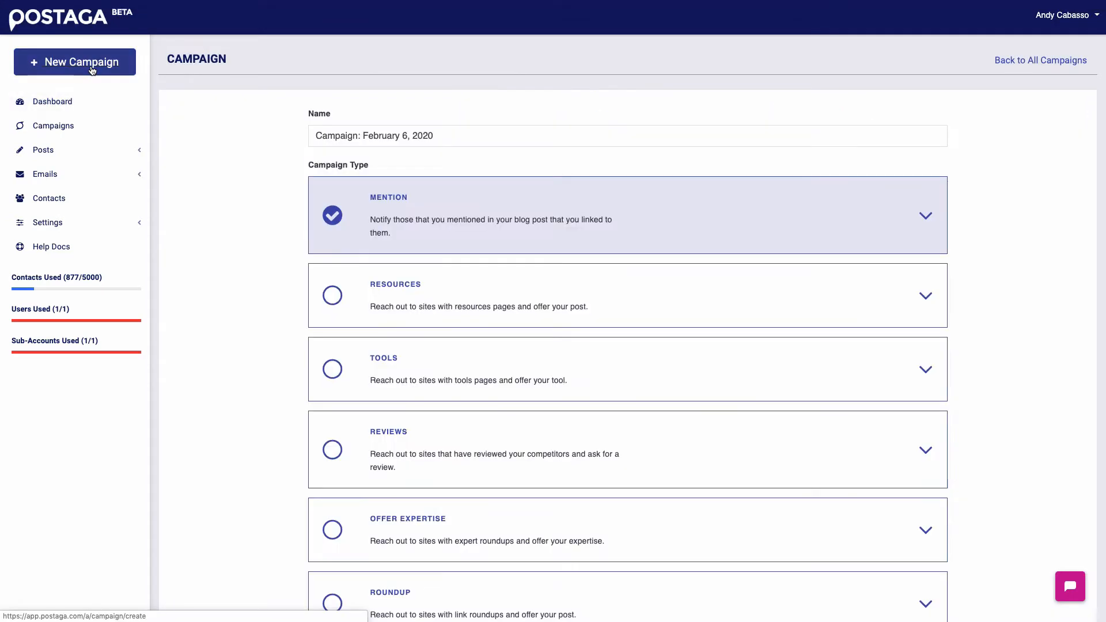
scroll("down", 3)
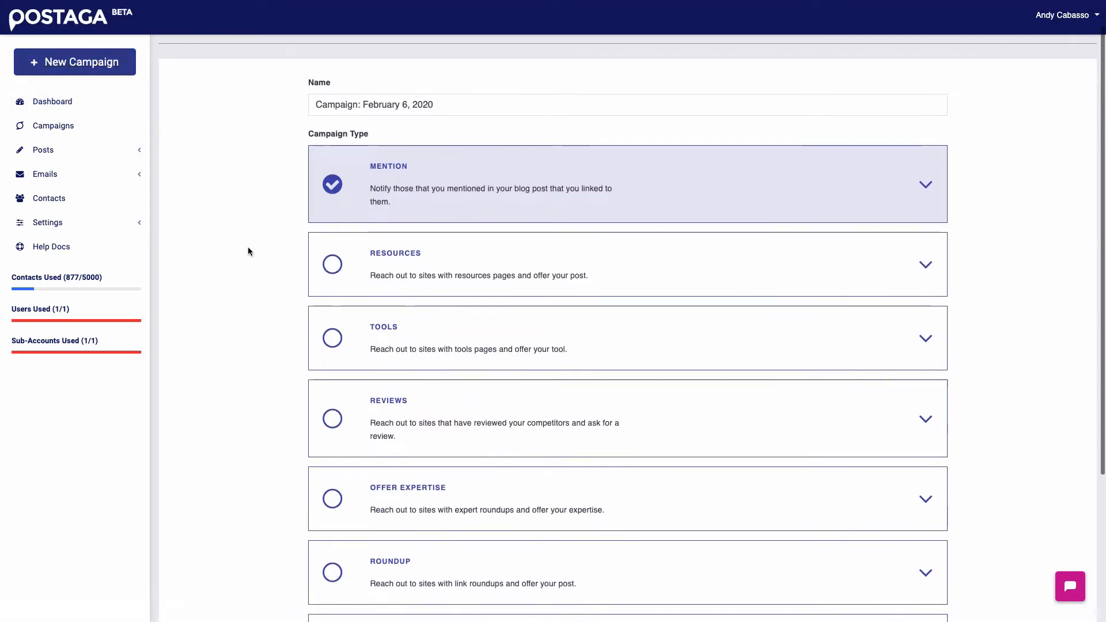
scroll("down", 3)
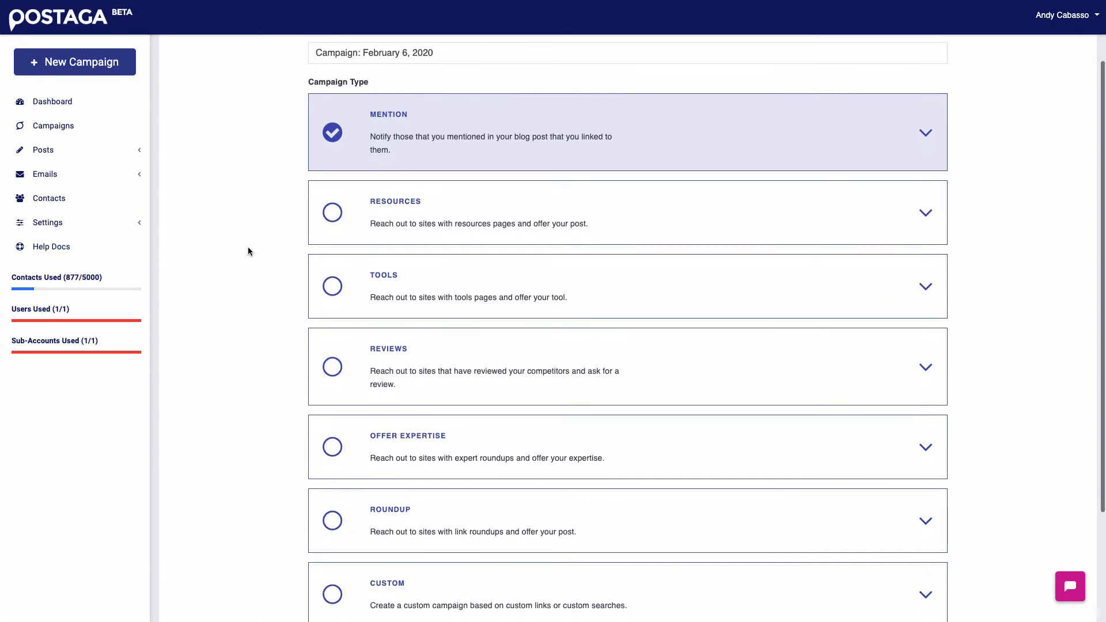
mouse_move(247, 226)
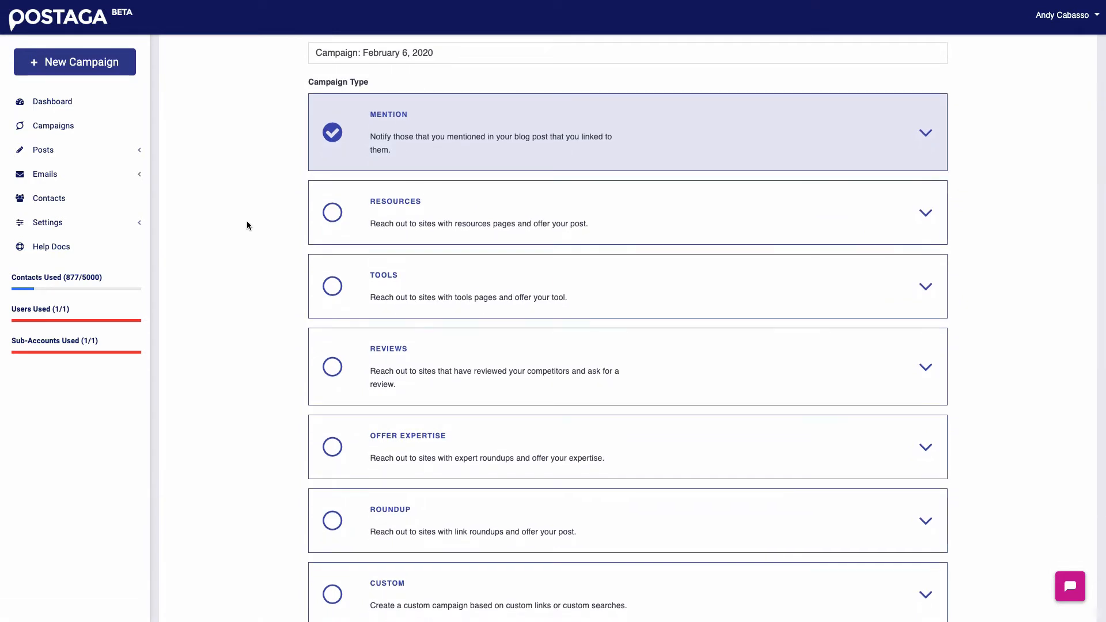
mouse_move(409, 153)
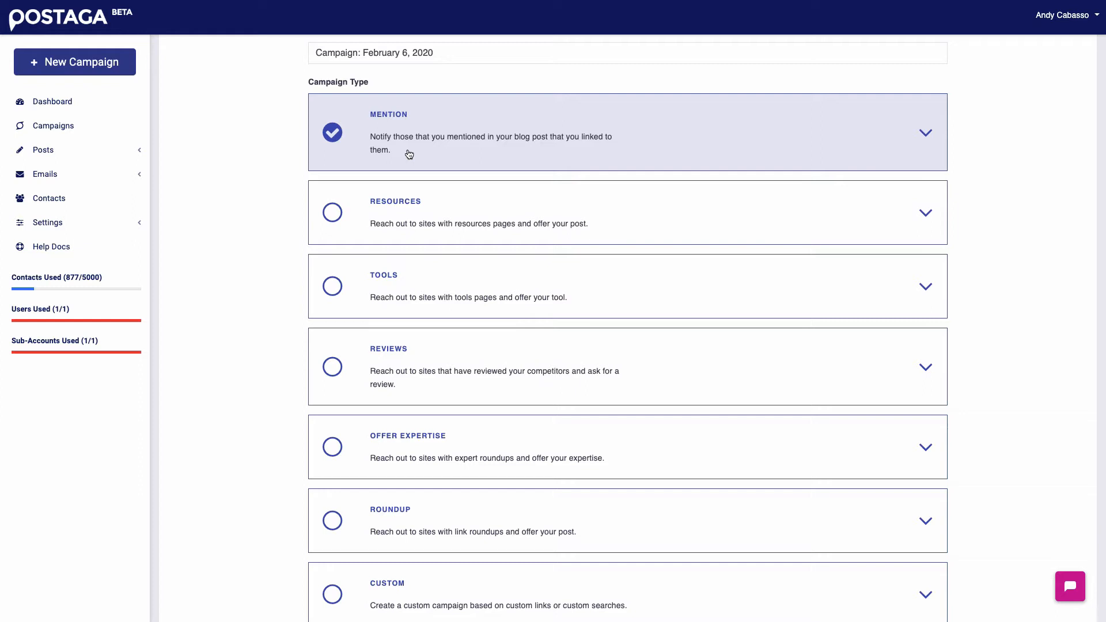
mouse_move(467, 153)
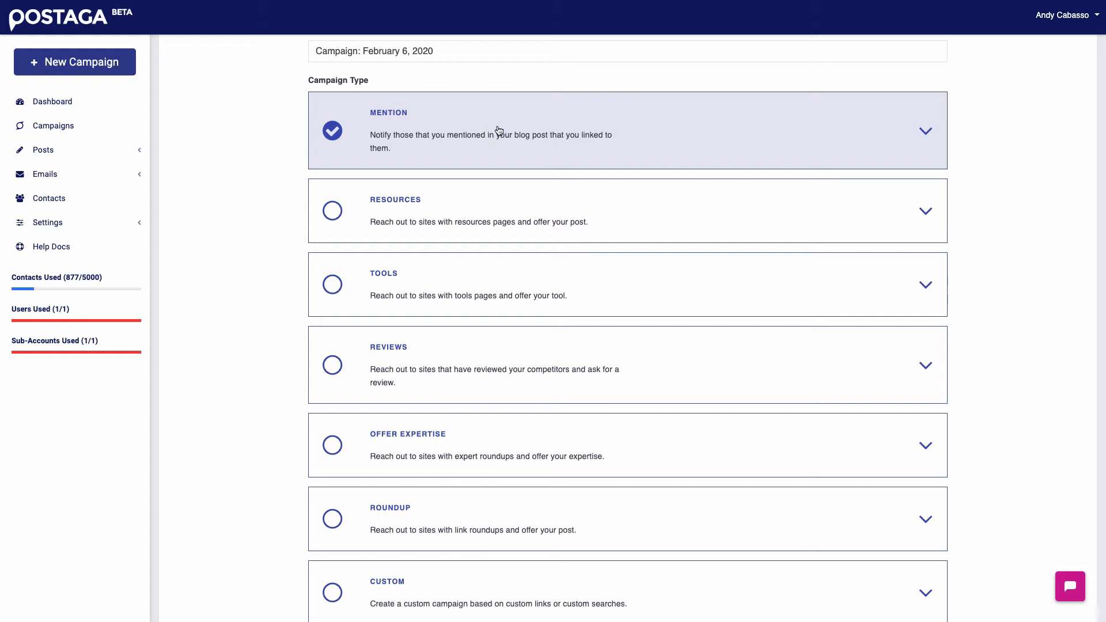
mouse_move(319, 111)
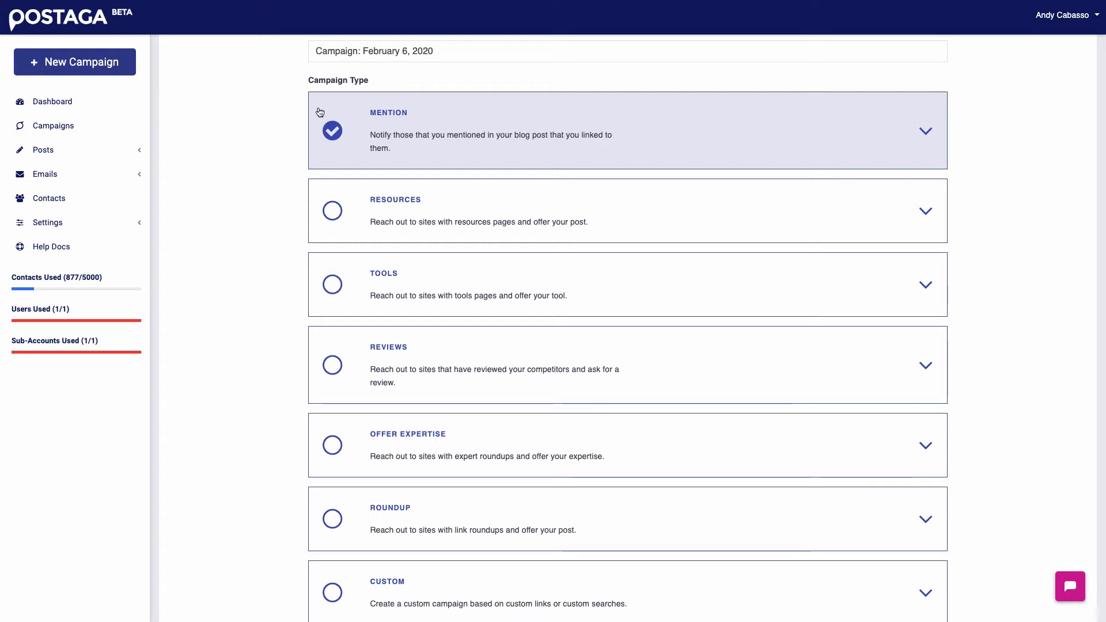
mouse_move(300, 115)
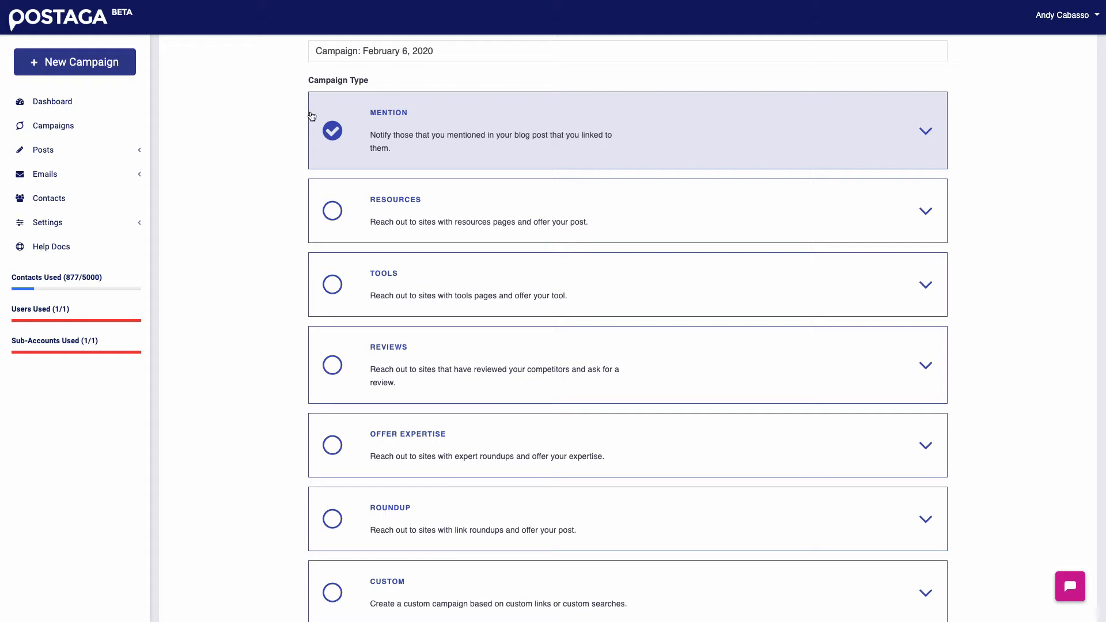
mouse_move(299, 113)
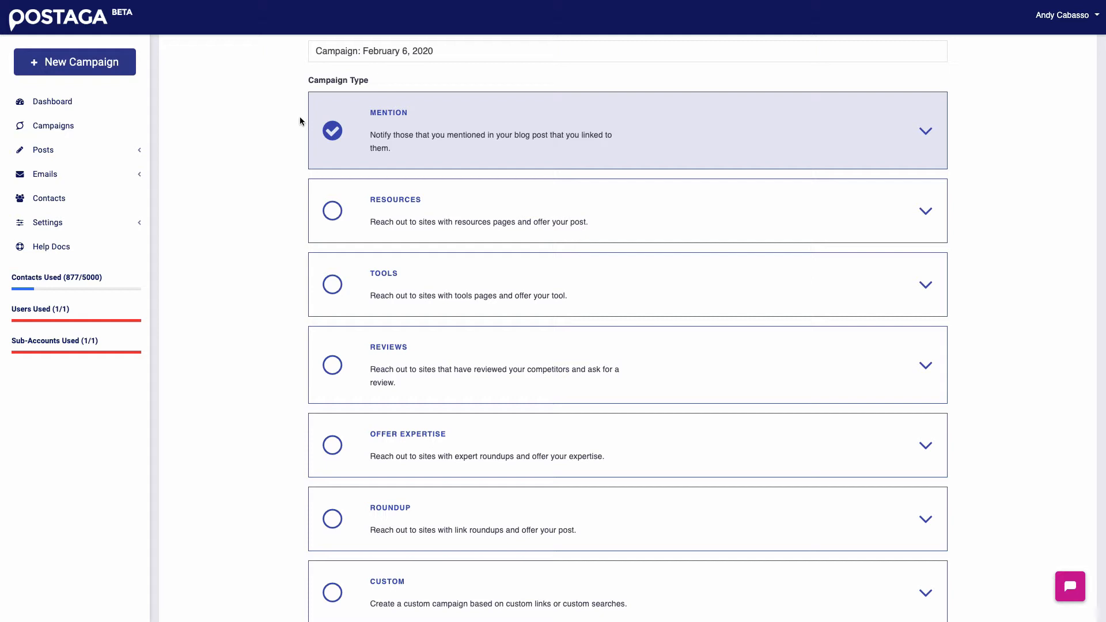
Choose Resources, then Tools, then Reviews as the campaign type, revealing the Product URL field.
left_click(332, 211)
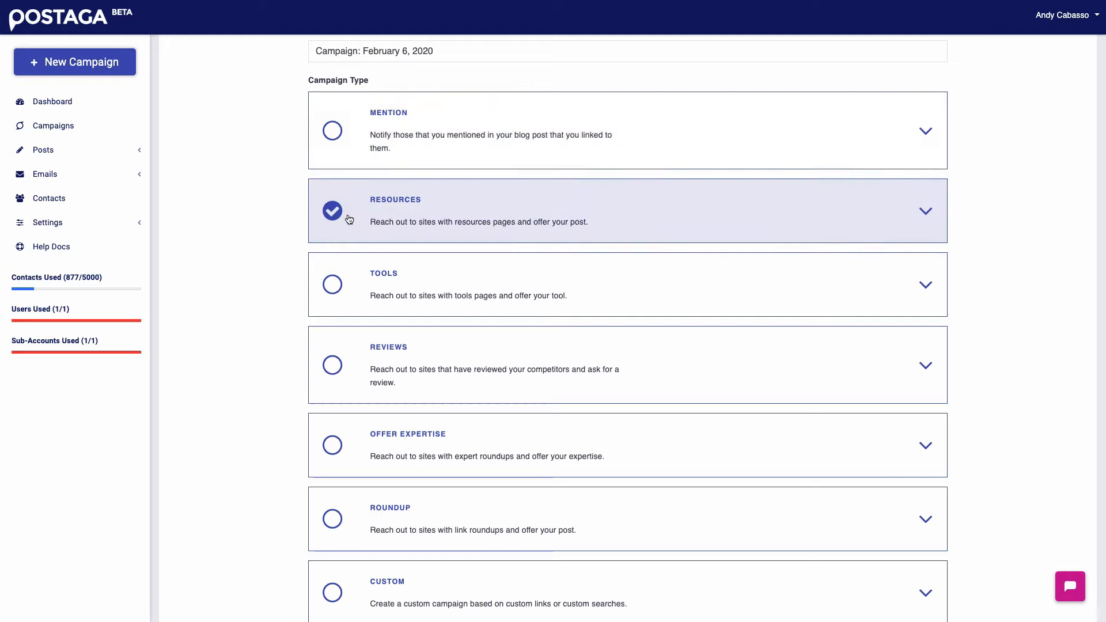
mouse_move(282, 212)
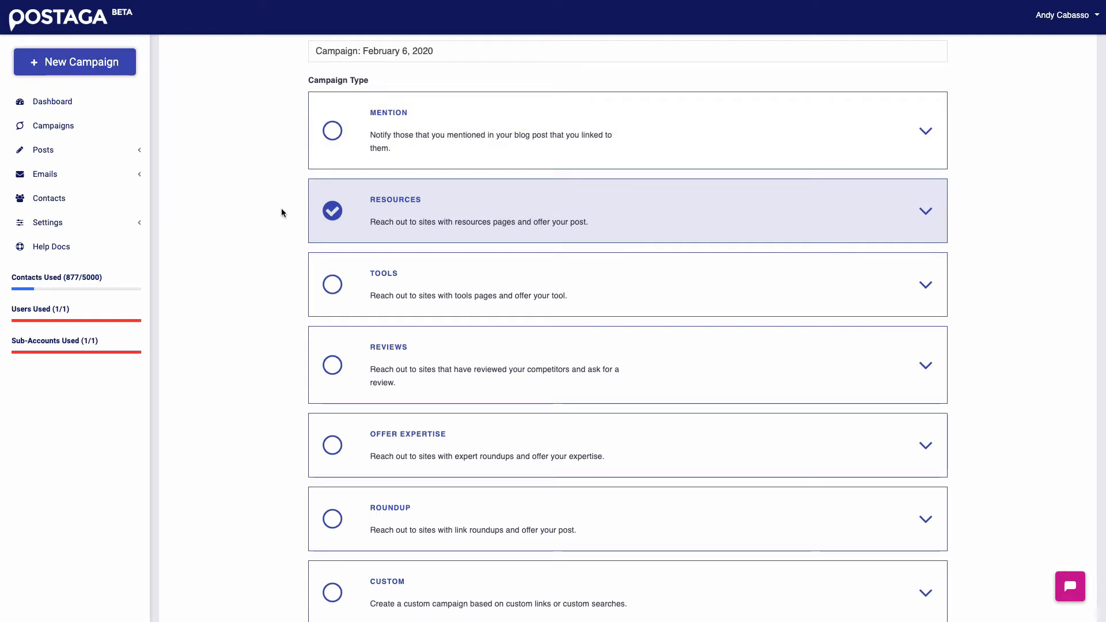
scroll("down", 3)
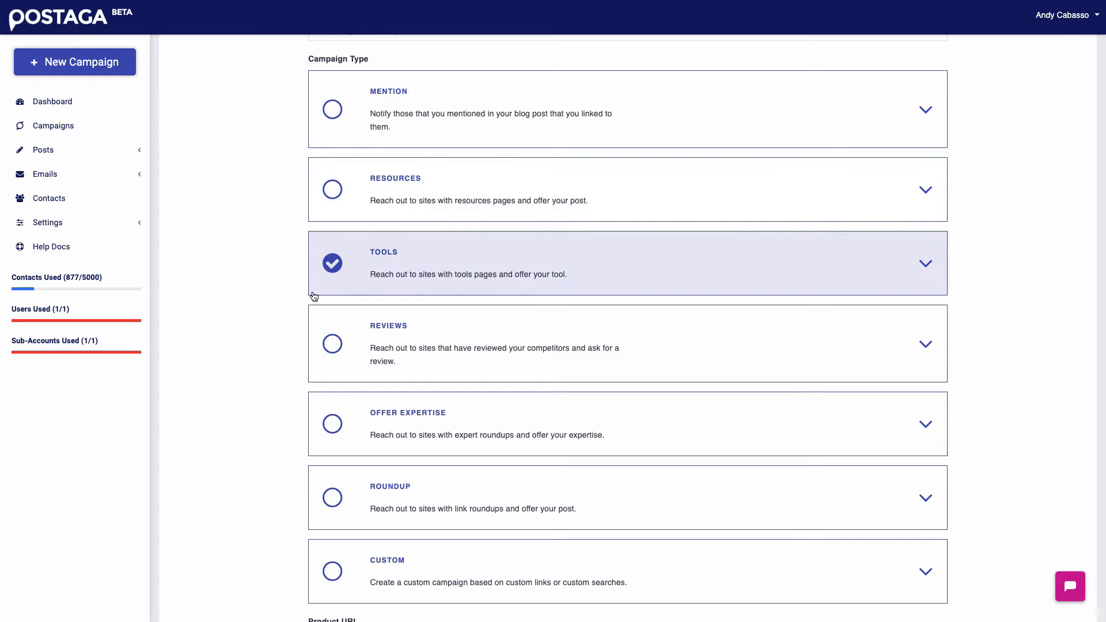
scroll("down", 3)
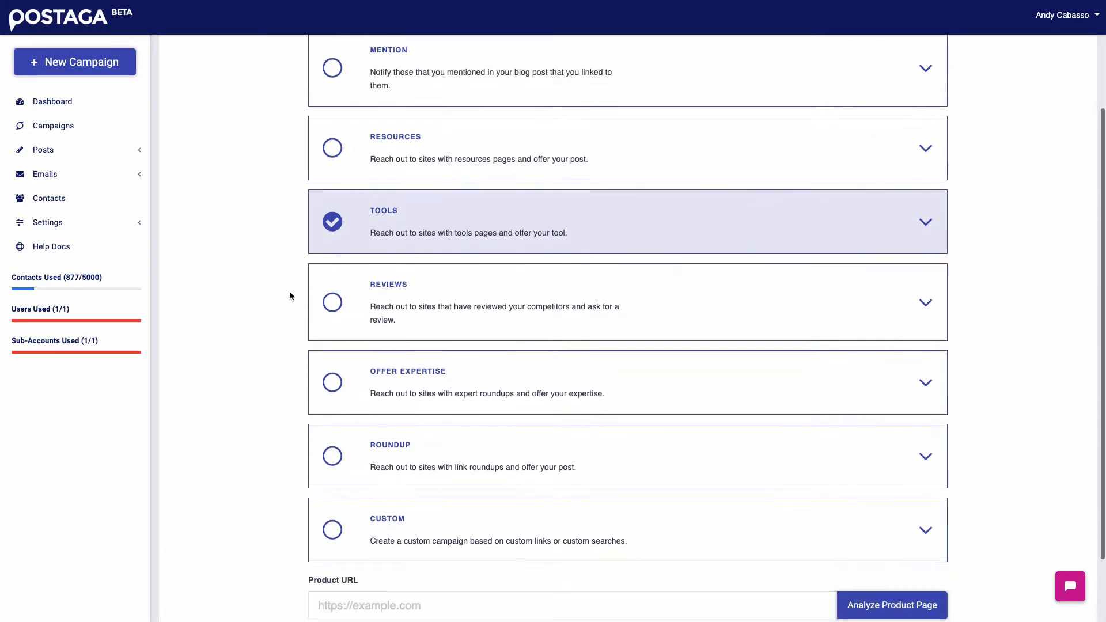
scroll("down", 3)
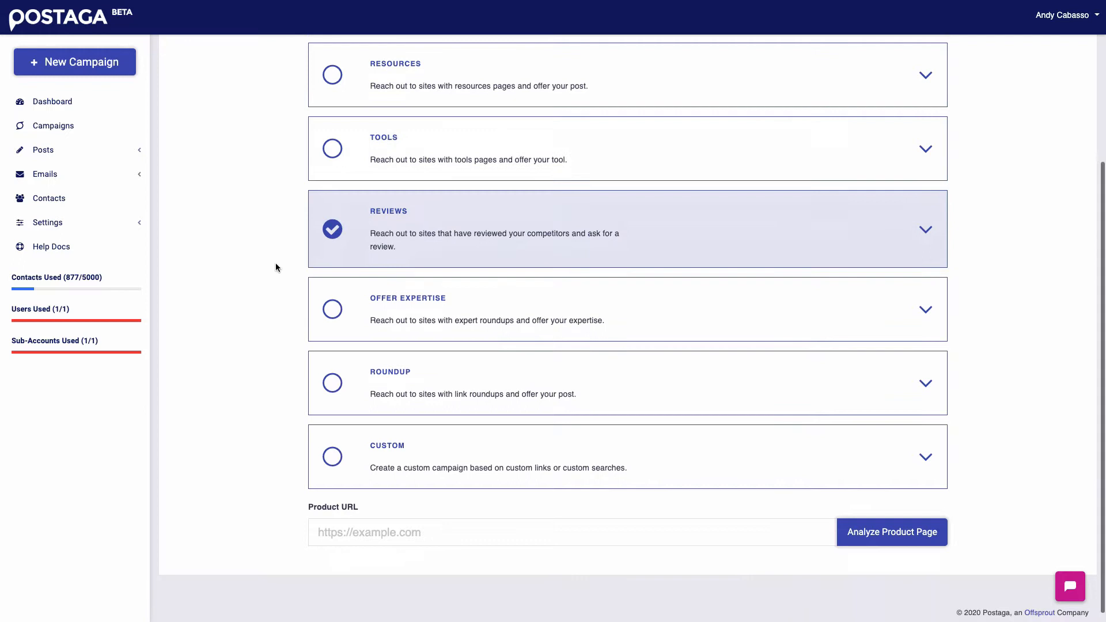
scroll("down", 3)
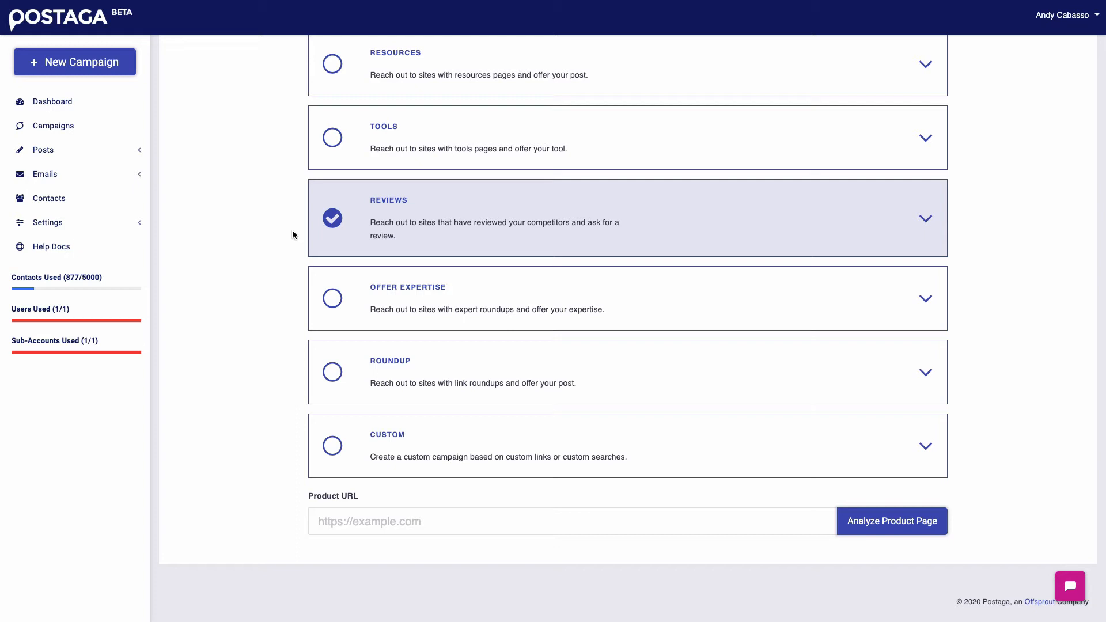
mouse_move(296, 228)
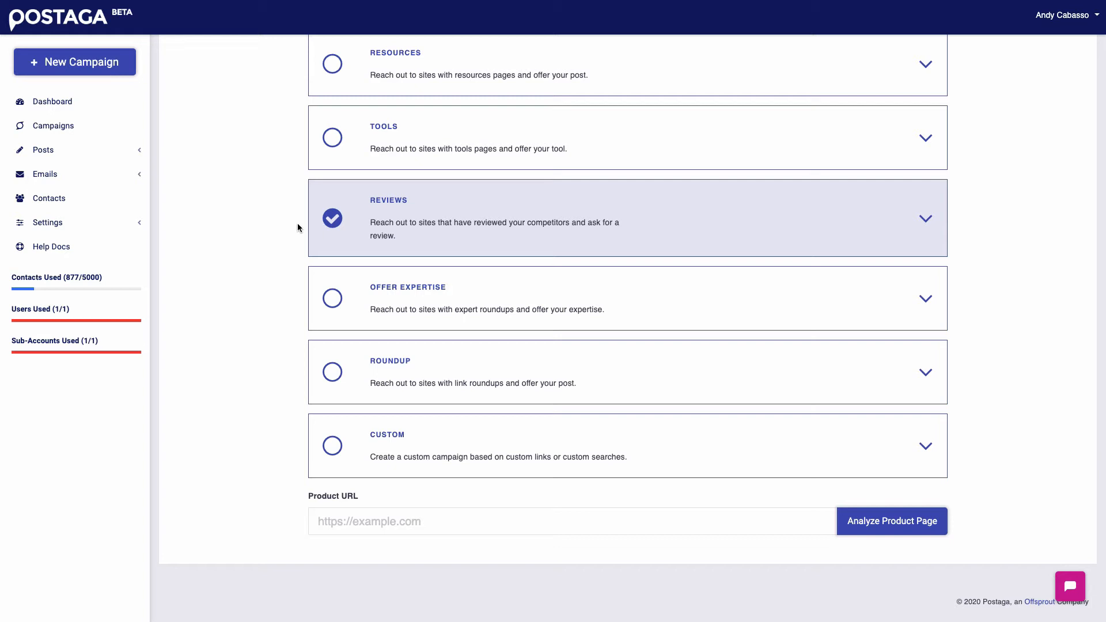
Choose Offer Expertise, then Roundup as the campaign type.
left_click(332, 298)
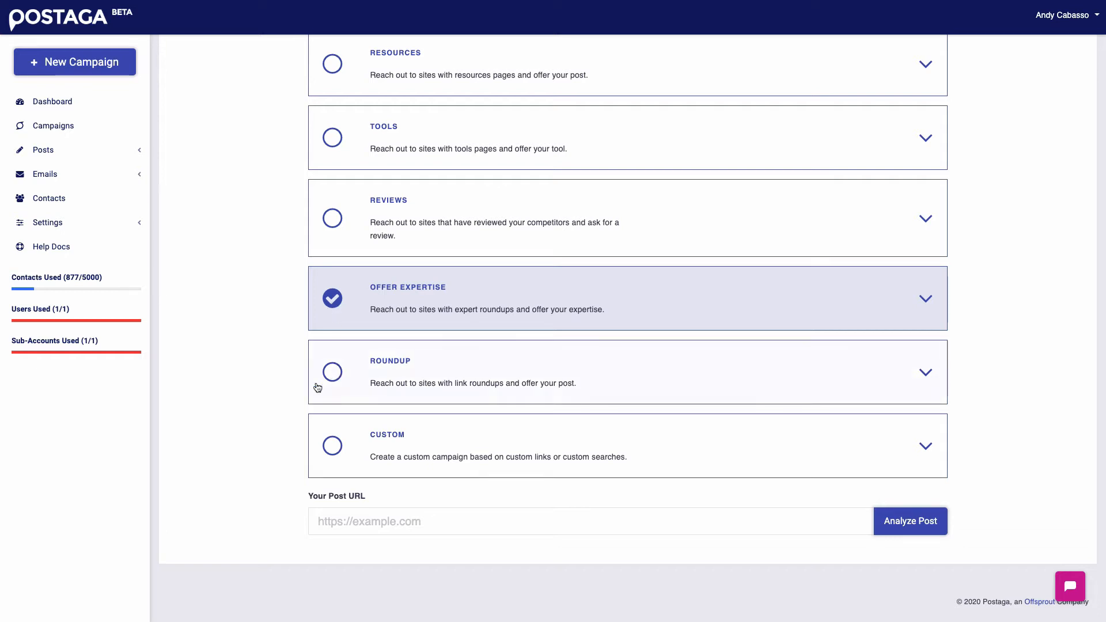
mouse_move(325, 372)
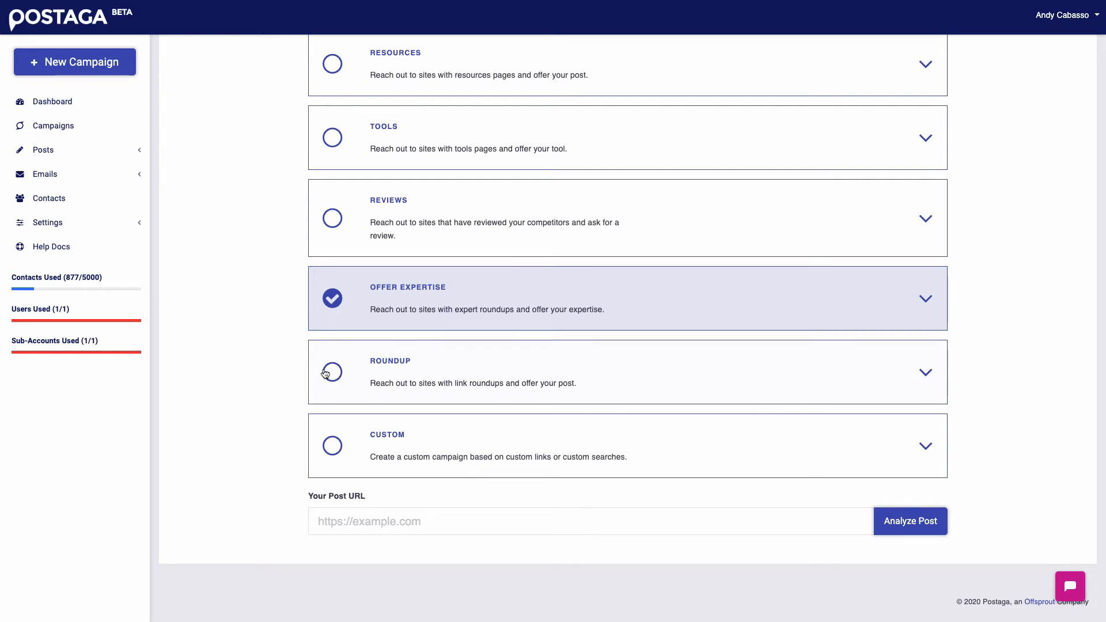
left_click(332, 372)
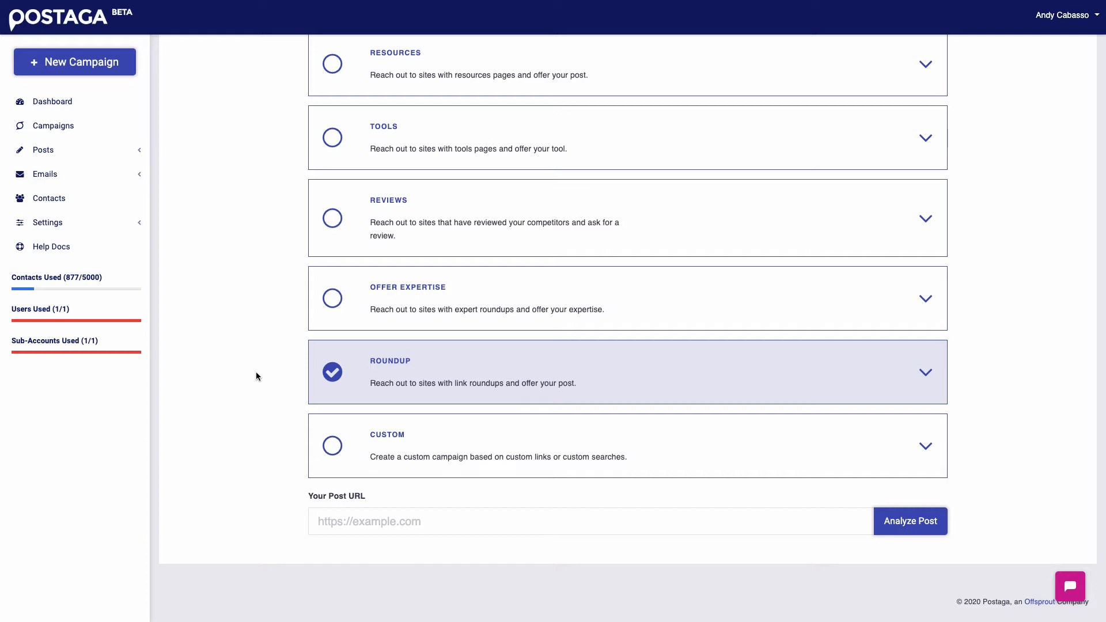
mouse_move(293, 414)
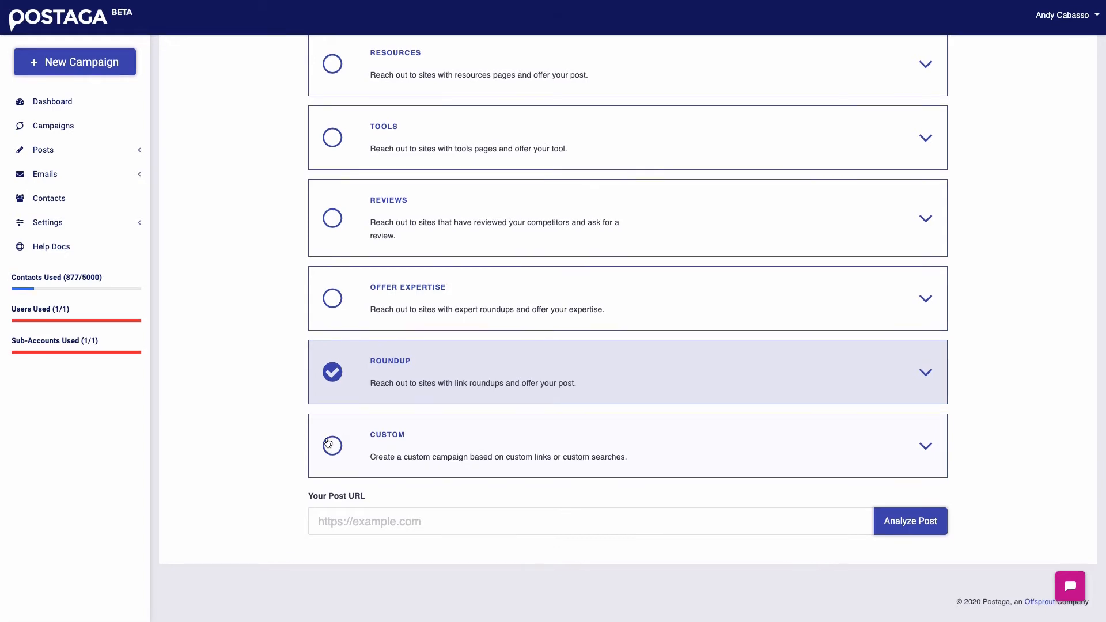
Choose Custom as the campaign type and explore its URLs and Custom Search options.
left_click(332, 445)
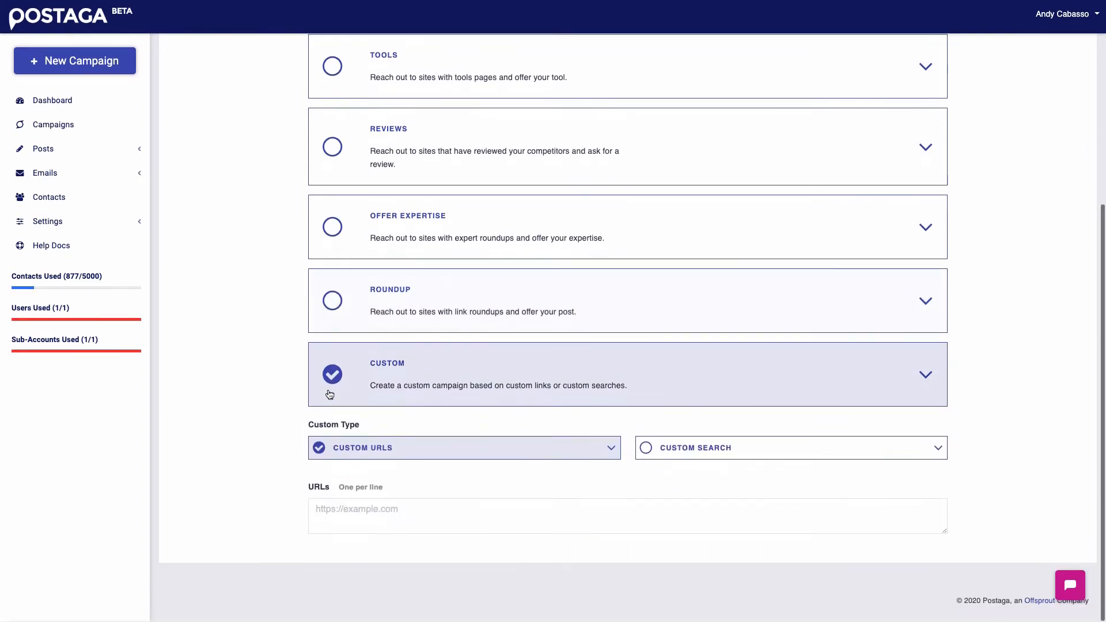
left_click(628, 516)
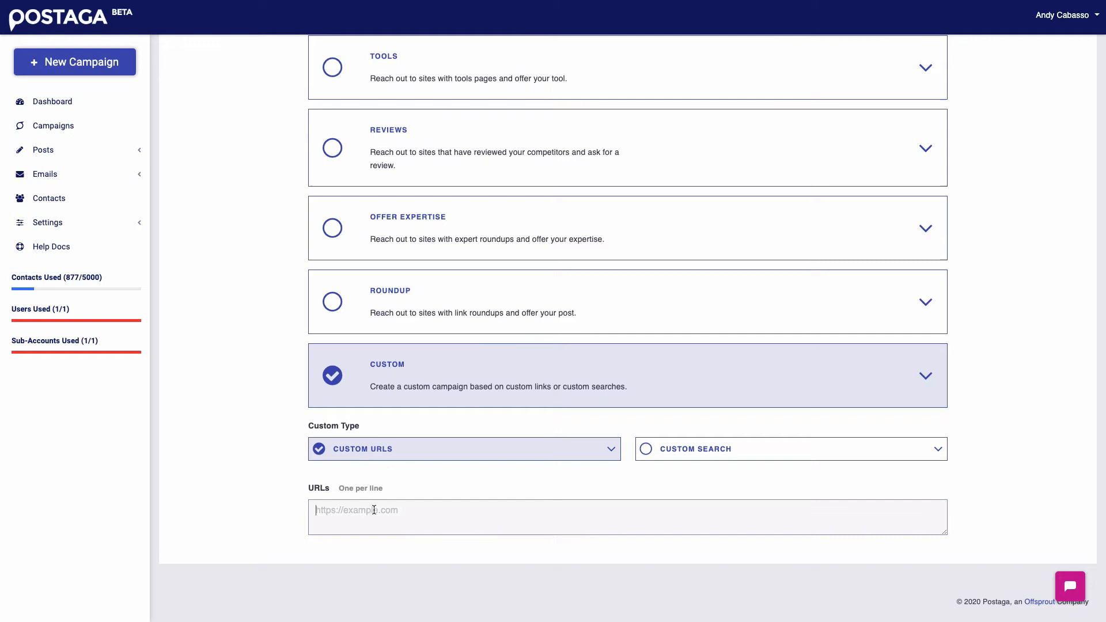
mouse_move(395, 485)
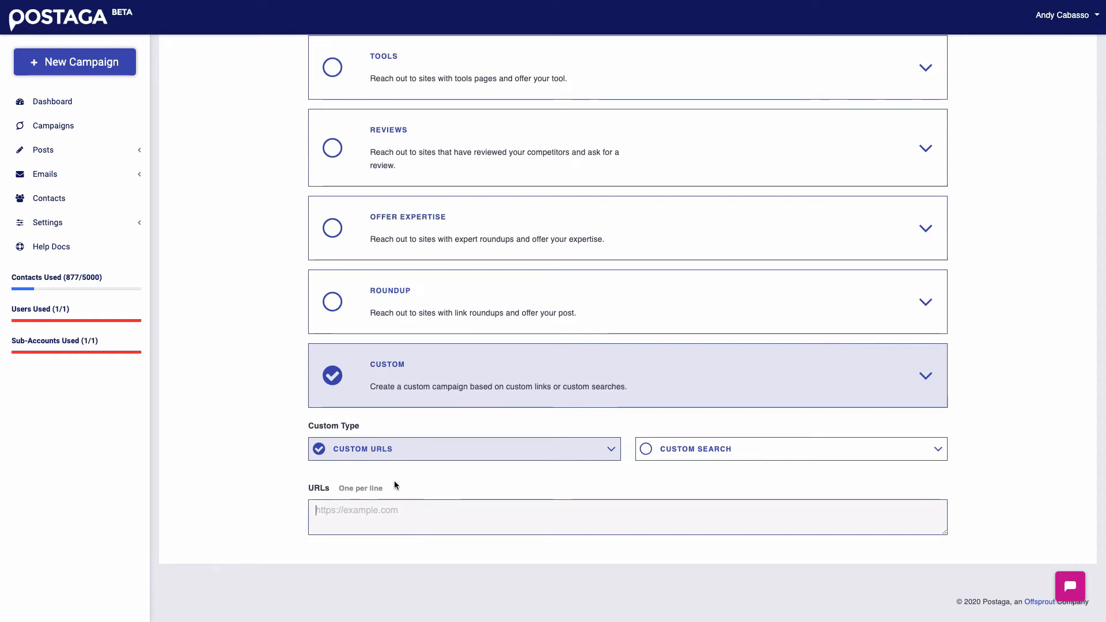
mouse_move(392, 481)
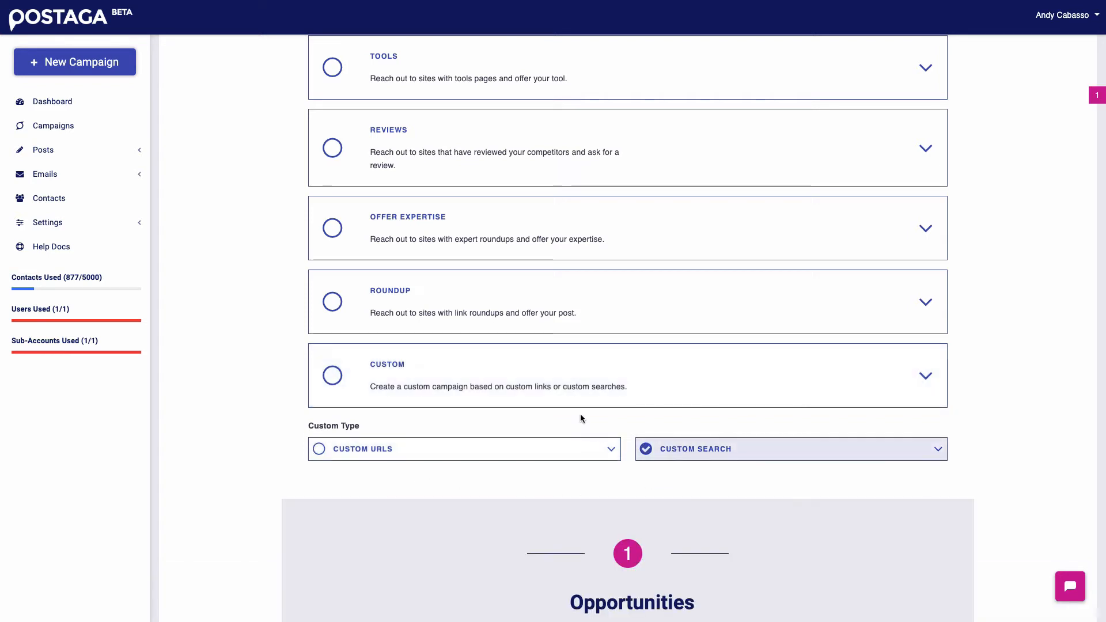
scroll("down", 3)
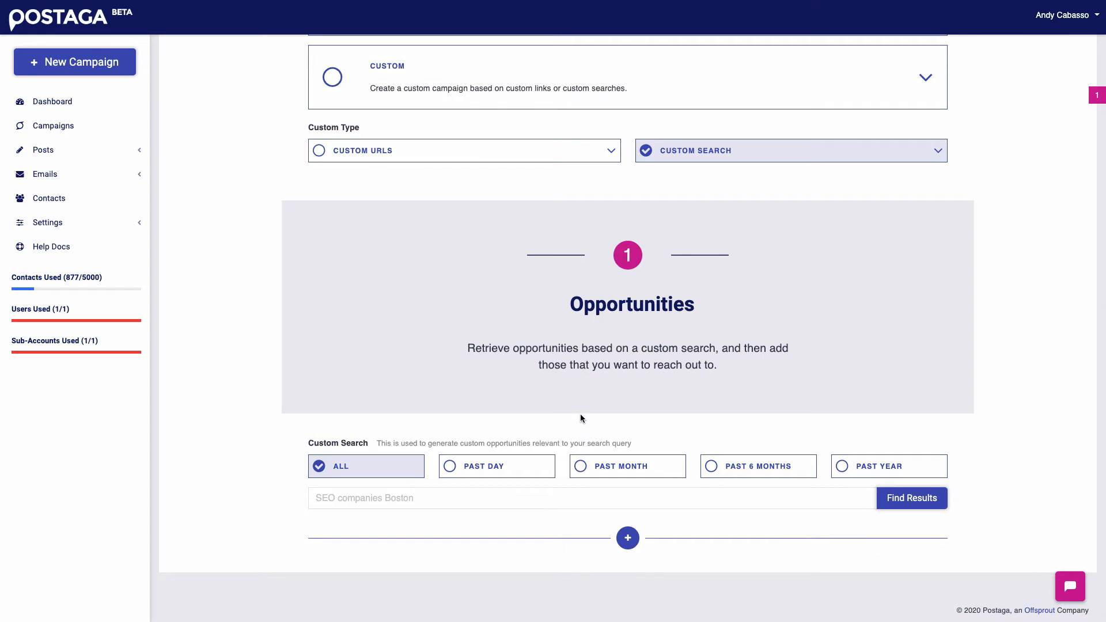
scroll("down", 3)
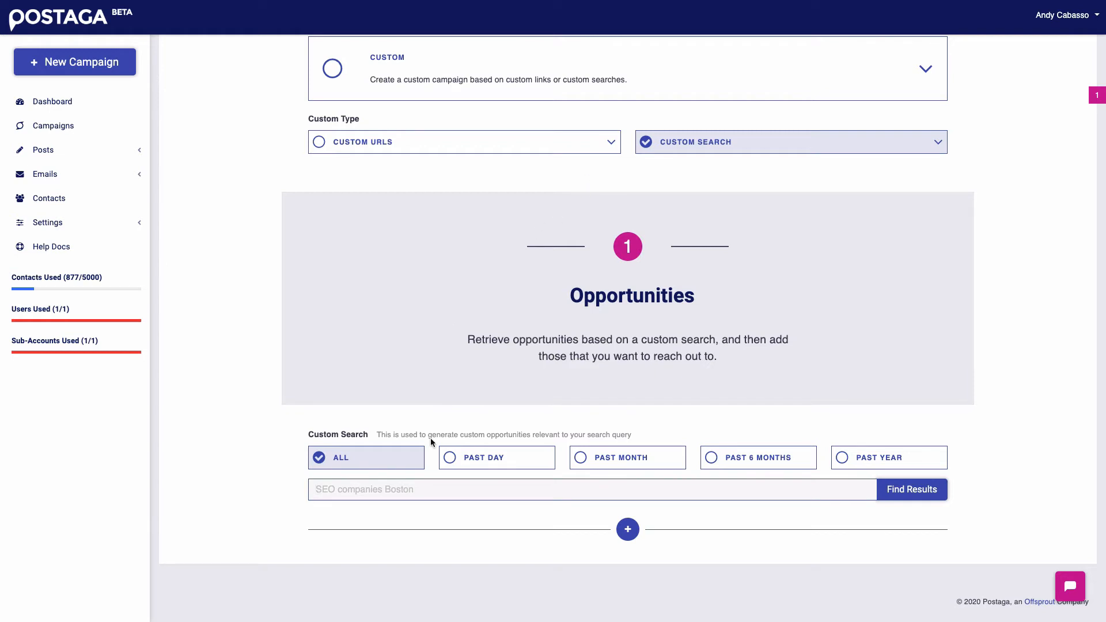
mouse_move(447, 392)
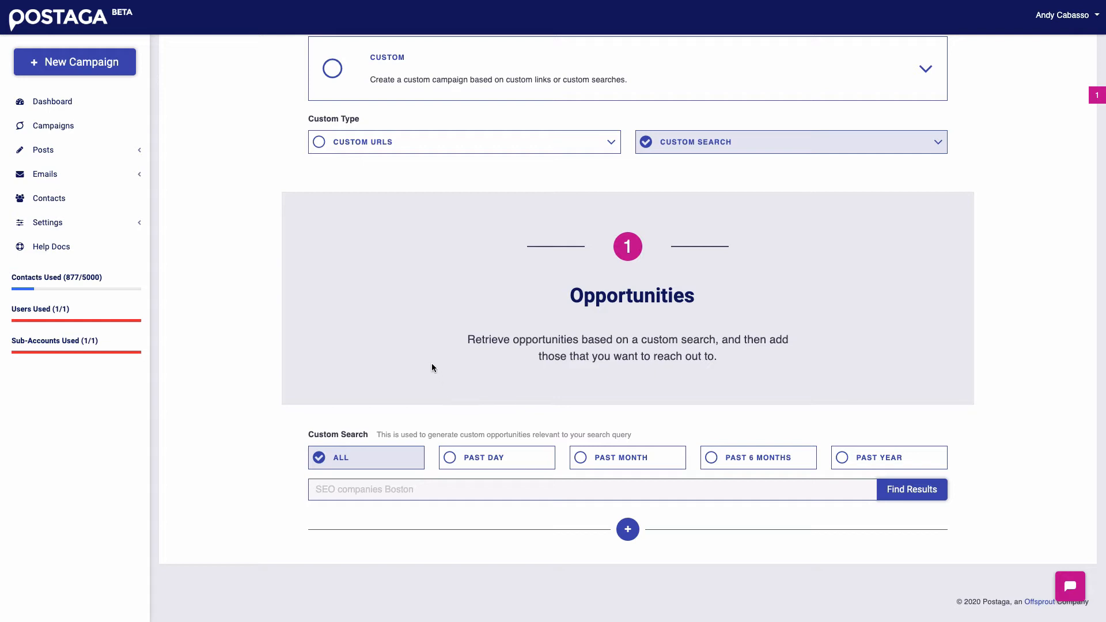
mouse_move(407, 354)
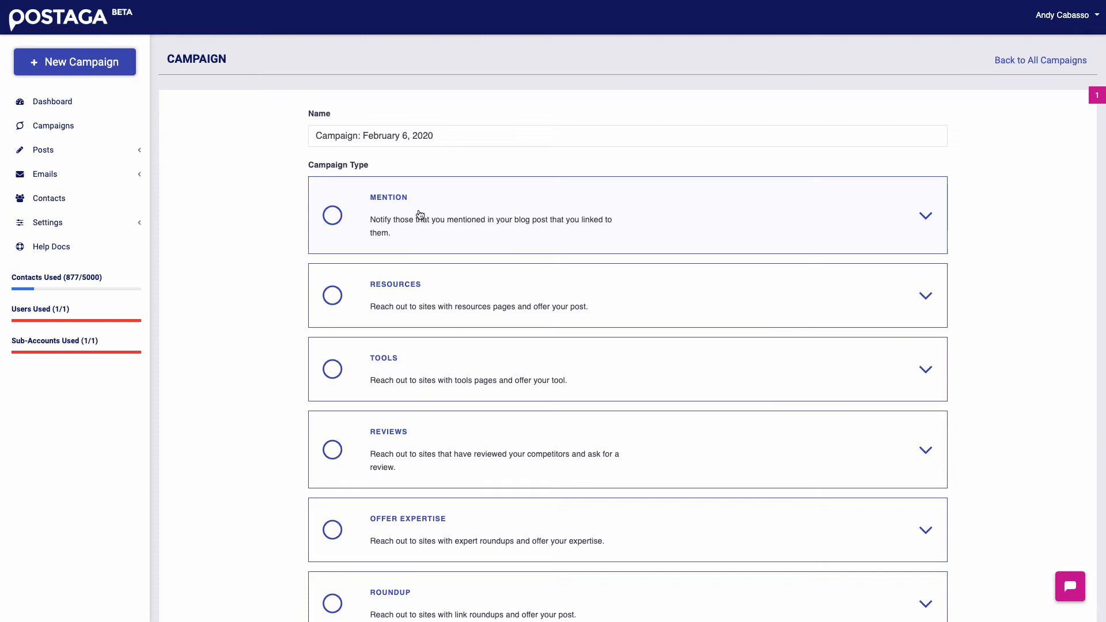
left_click(332, 215)
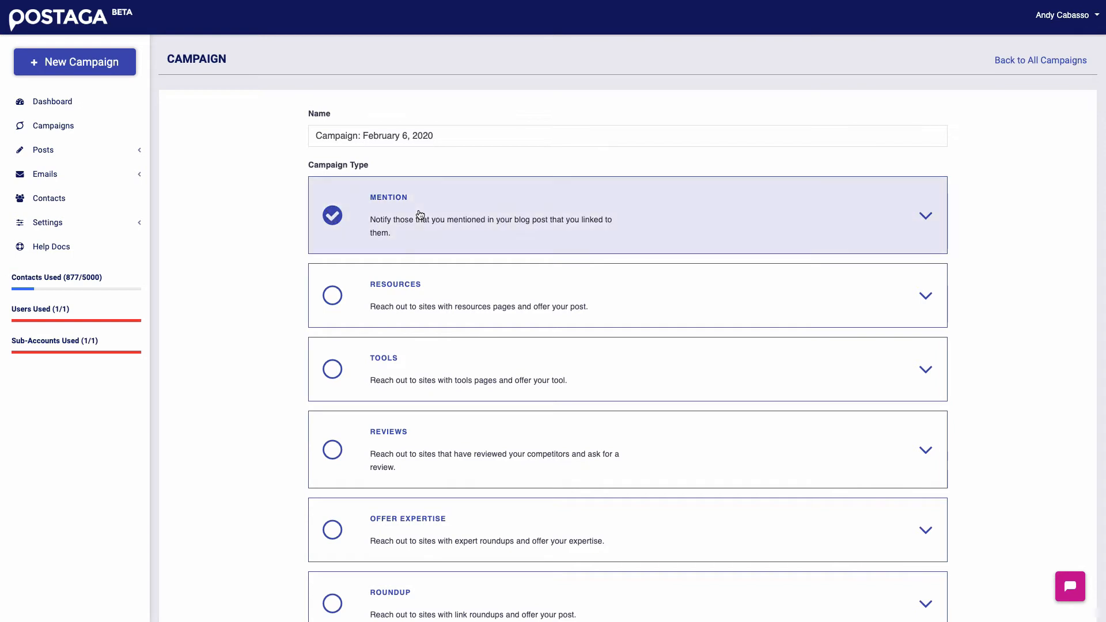
scroll("down", 3)
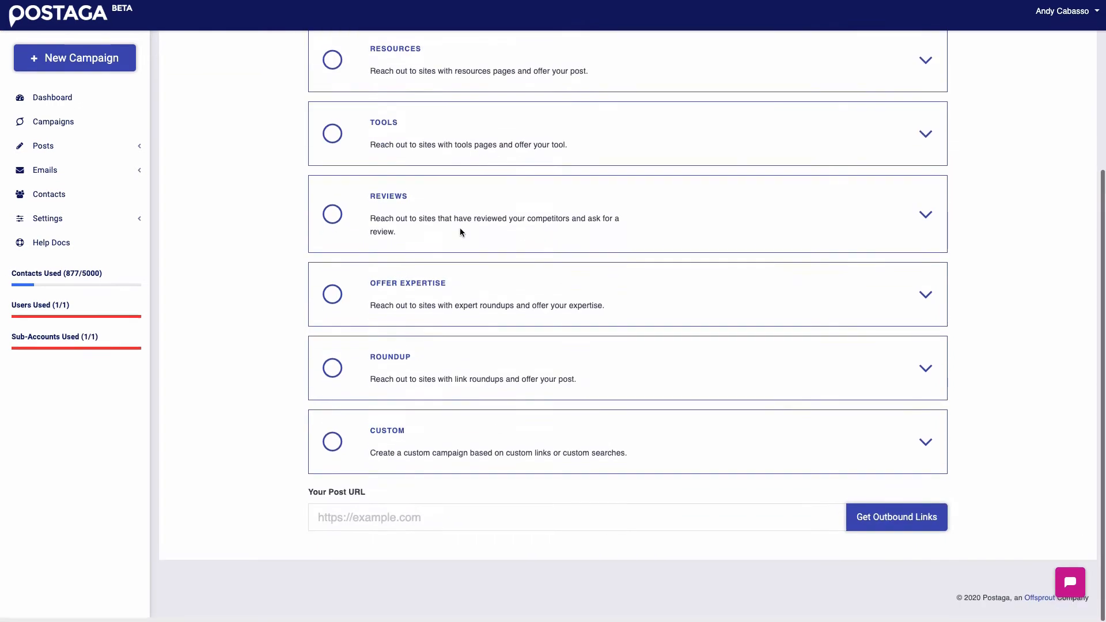
type("https://postaga.com/outreach-emails/")
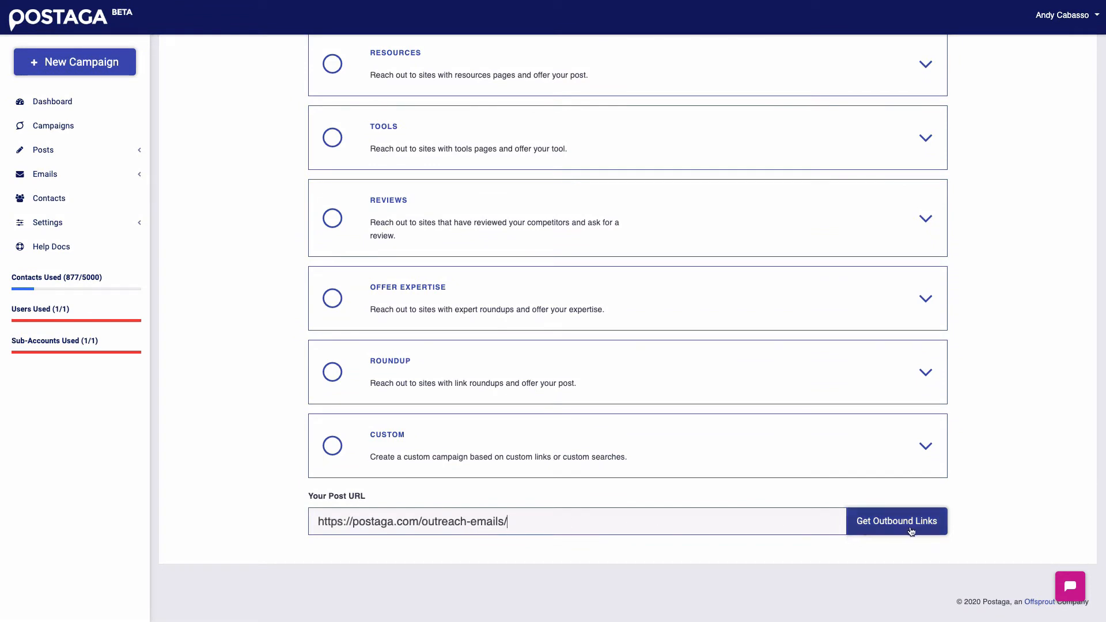
left_click(897, 521)
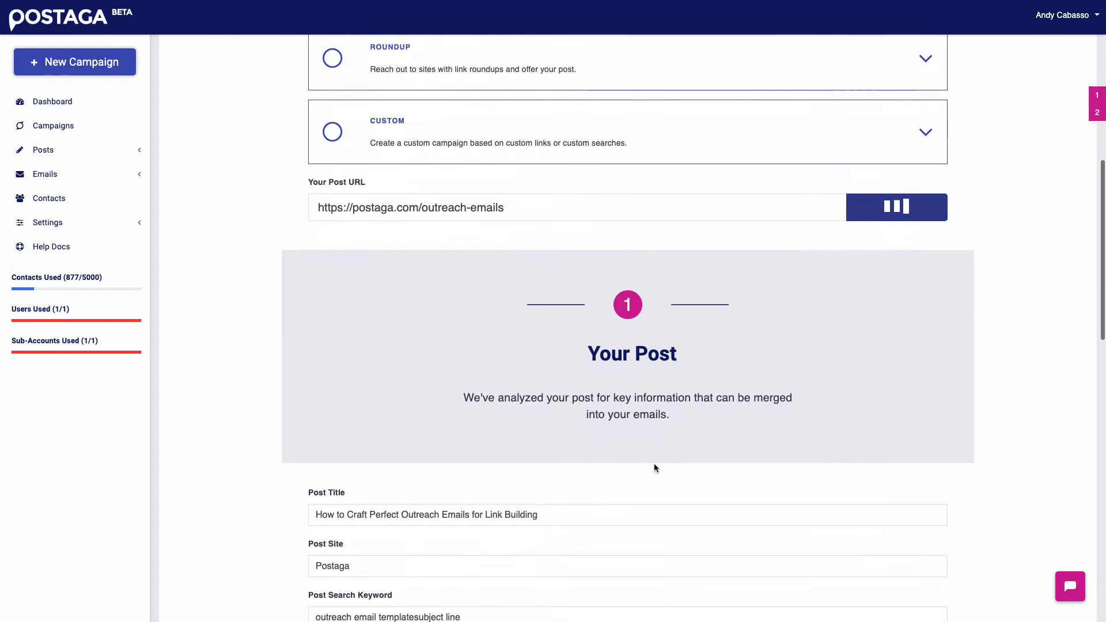
scroll("down", 3)
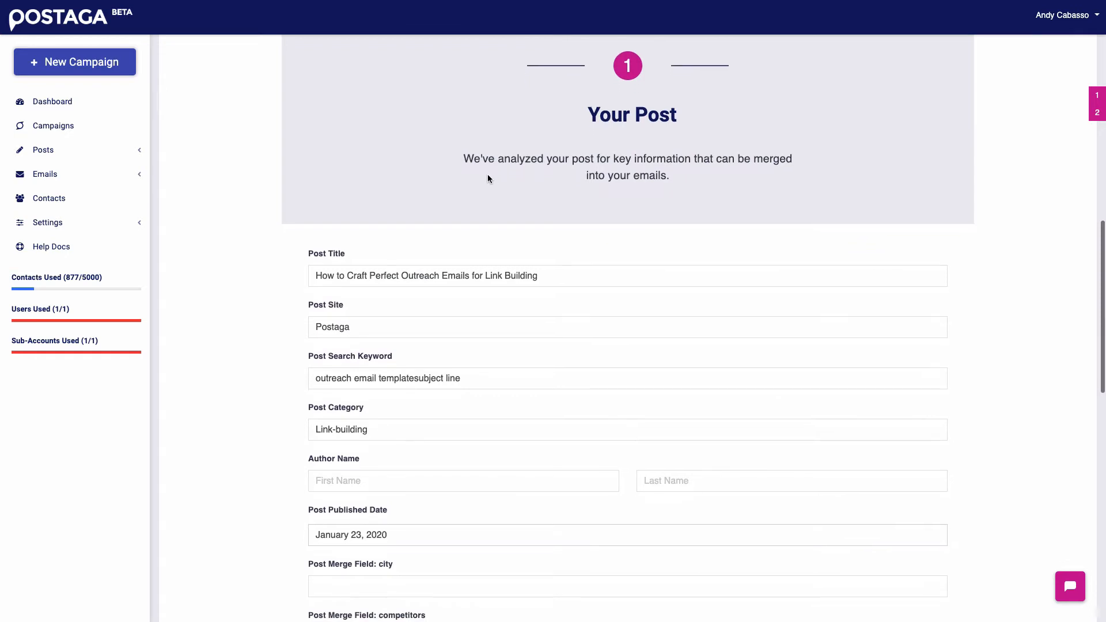
mouse_move(627, 158)
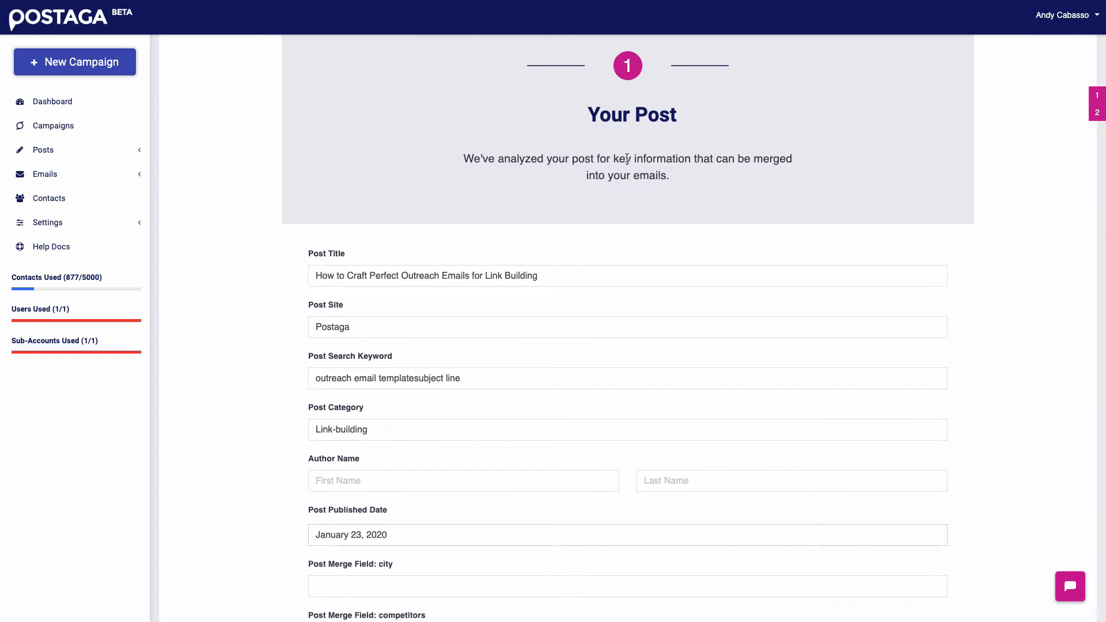
mouse_move(578, 231)
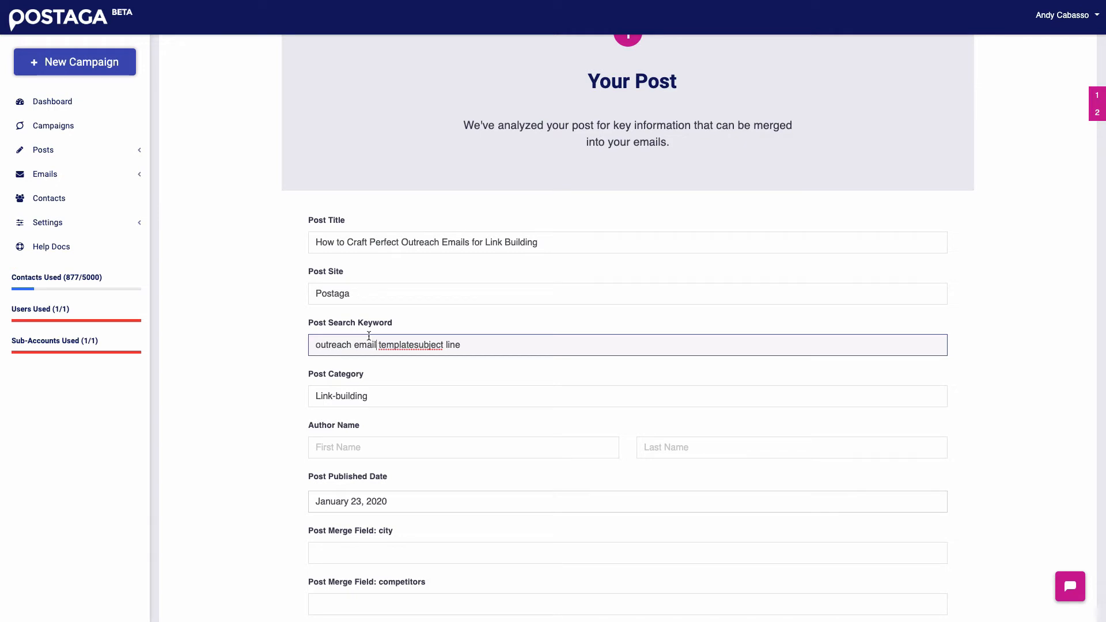
Set the post search keyword to email outreach and the author first name to Andy.
type("email outreach")
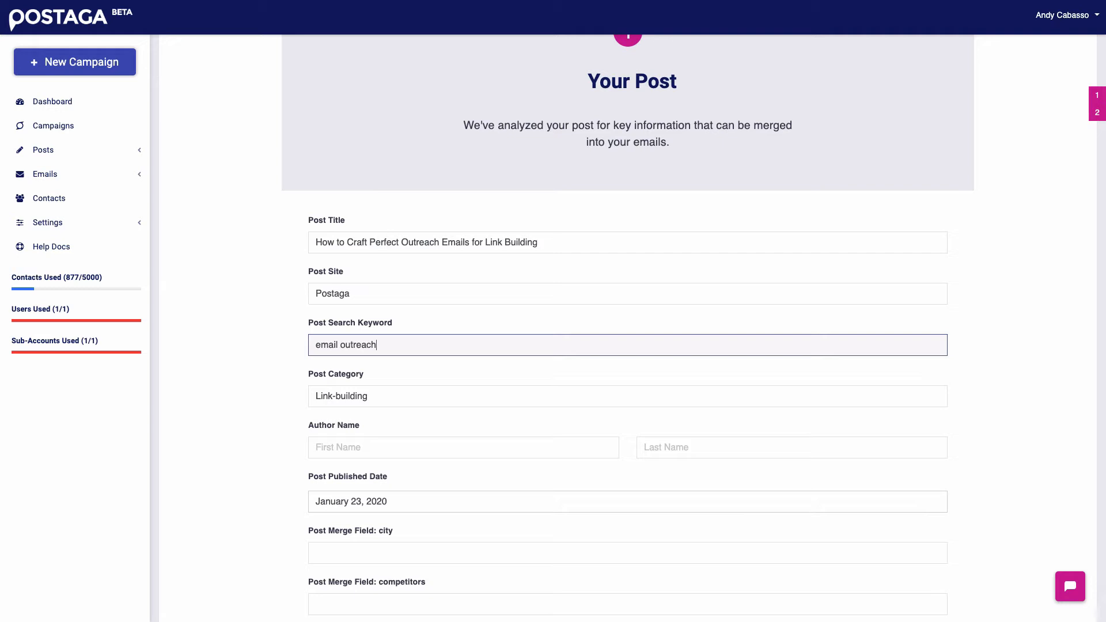
scroll("down", 3)
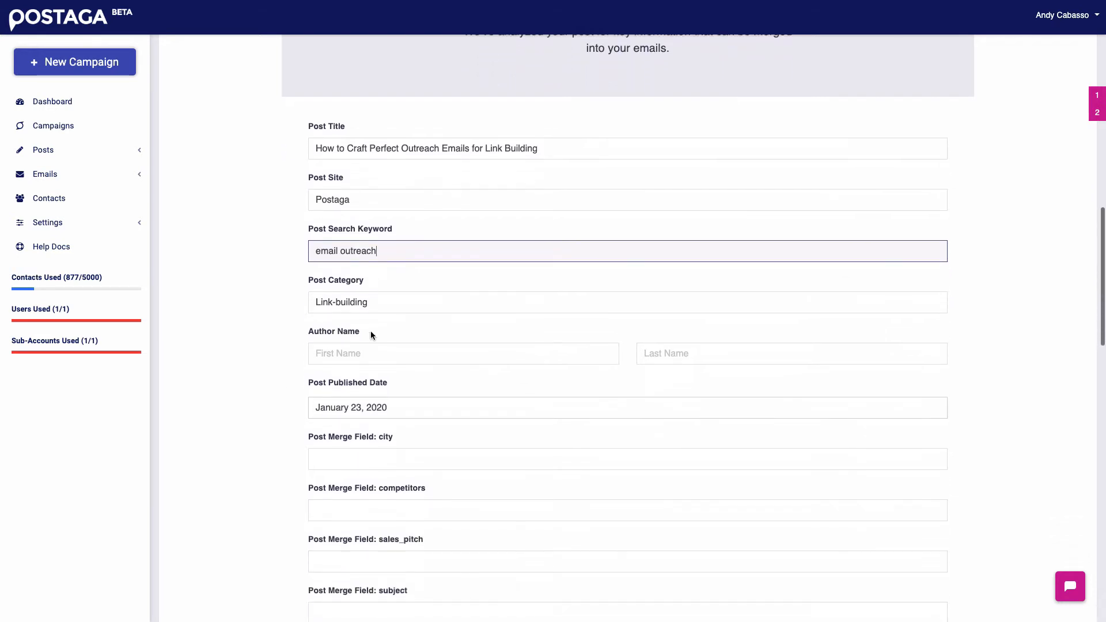
type("Andy")
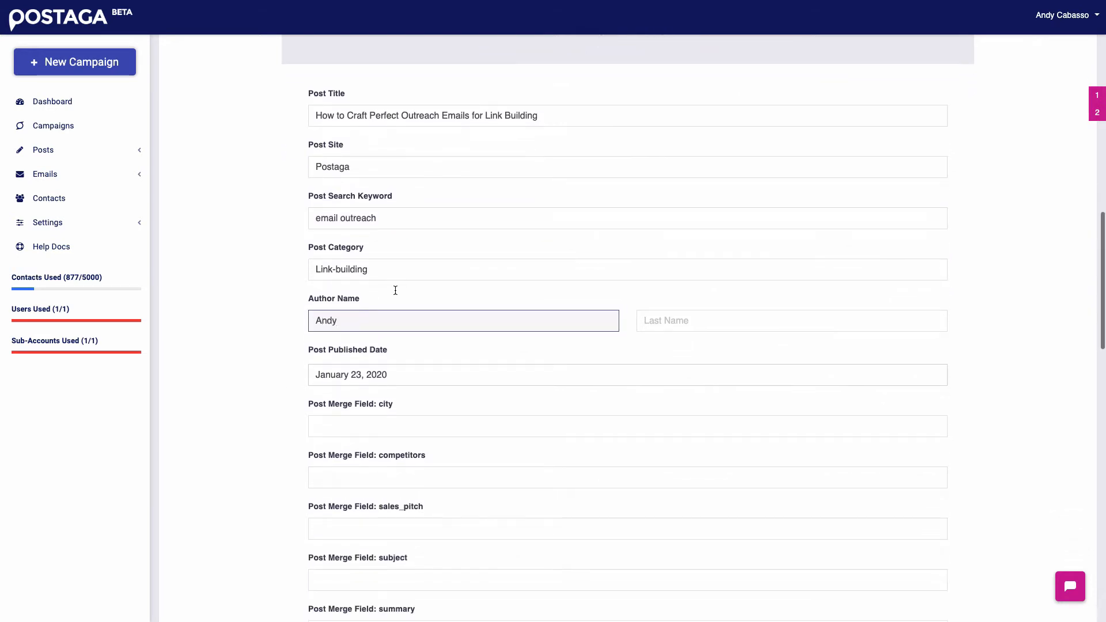
scroll("down", 3)
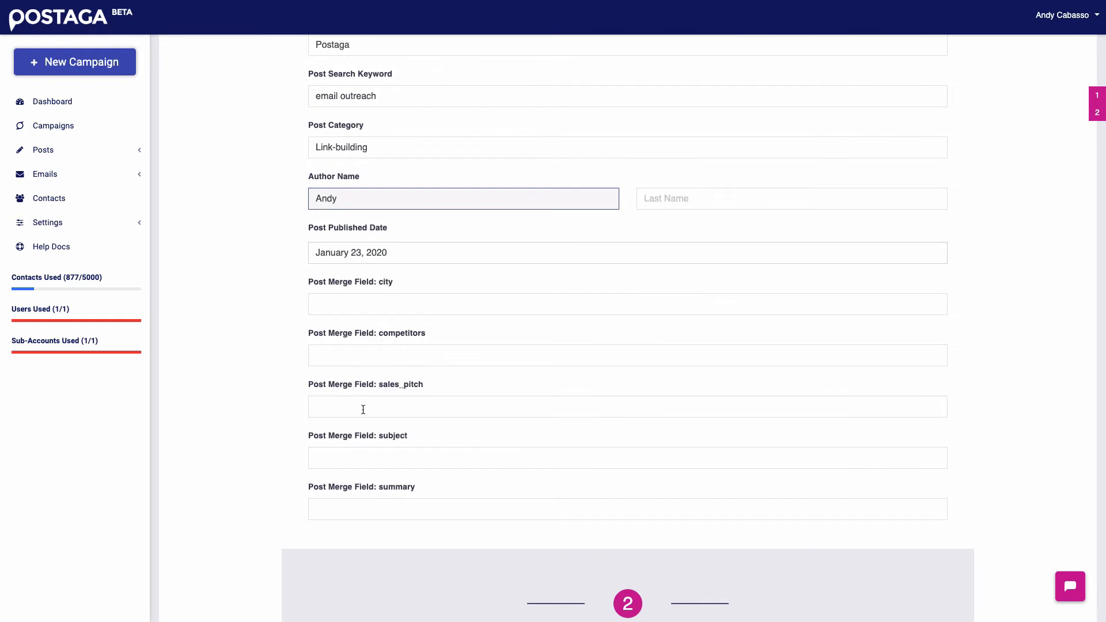
scroll("down", 3)
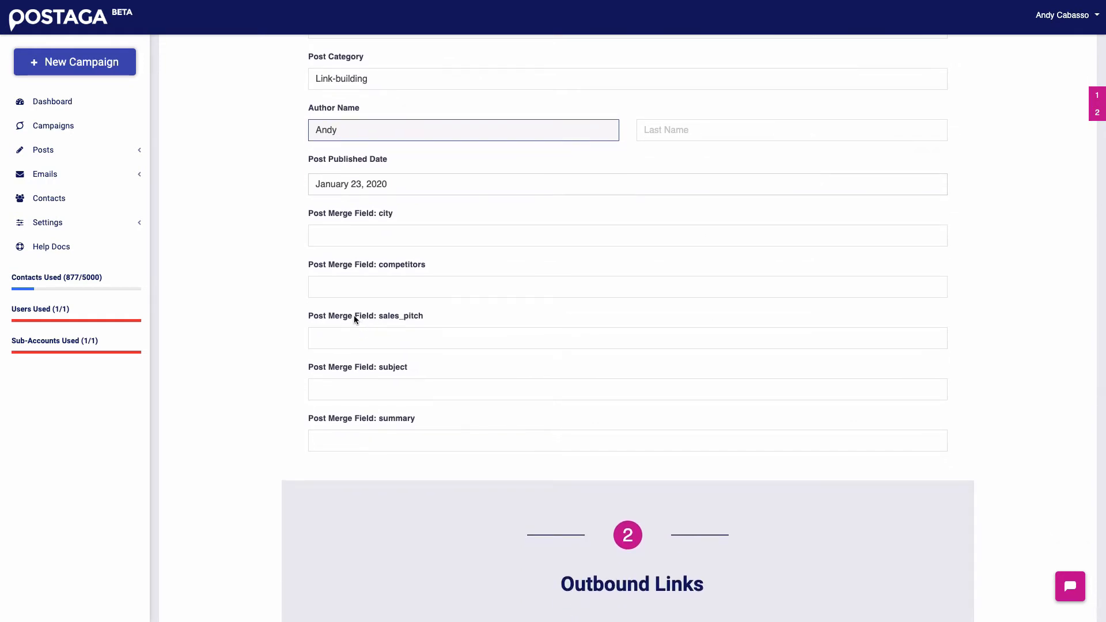
scroll("down", 3)
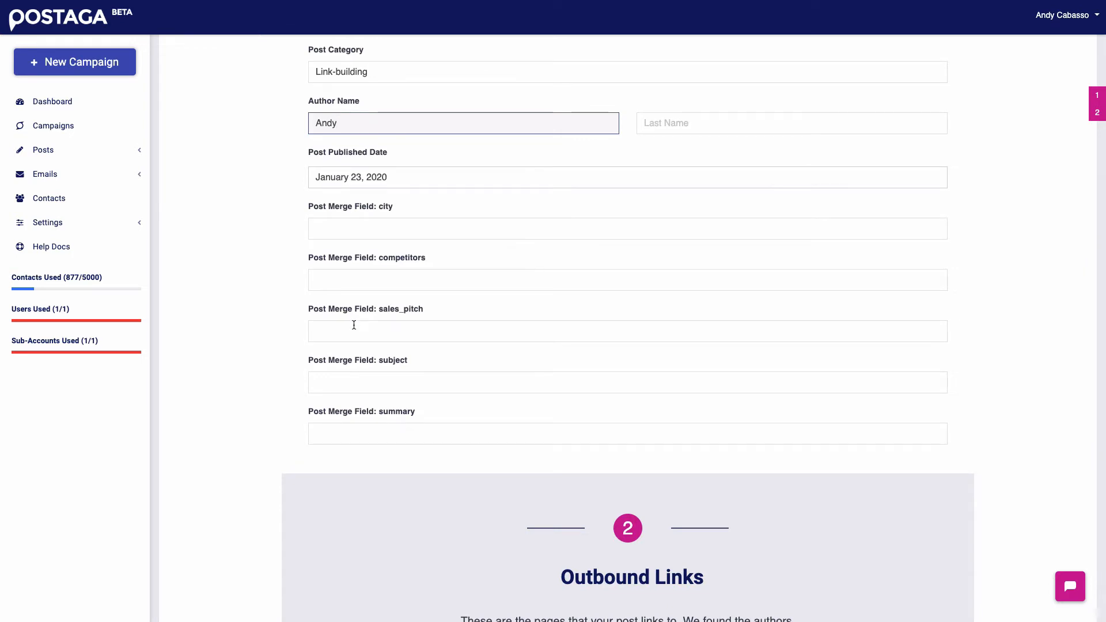
Set the subject merge field to email outreach and the summary to describe what the post is about.
left_click(627, 381)
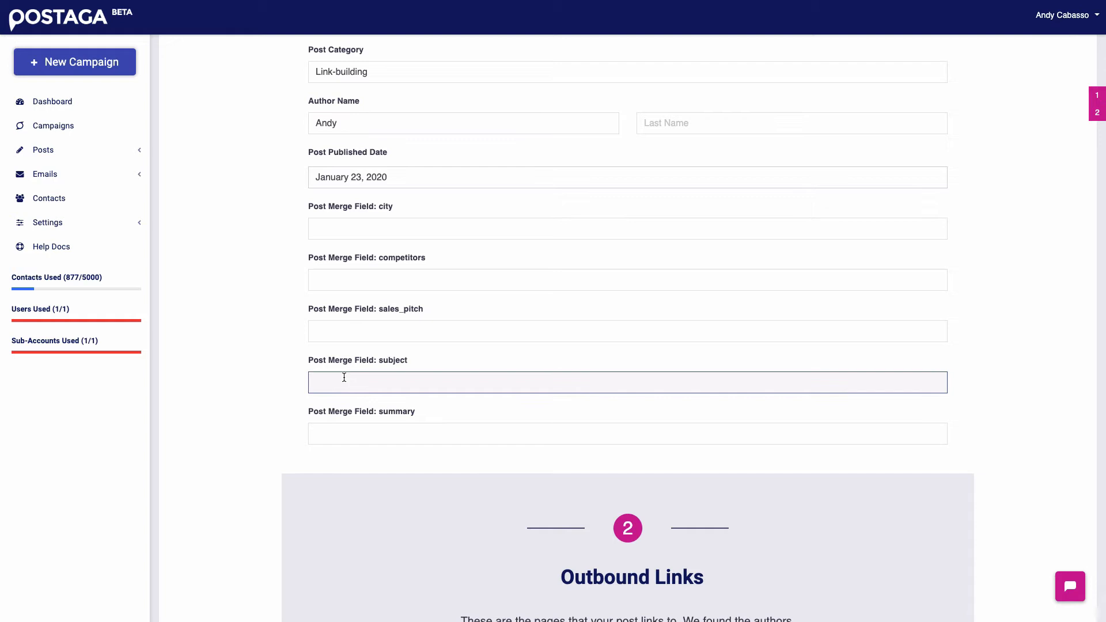
left_click(627, 433)
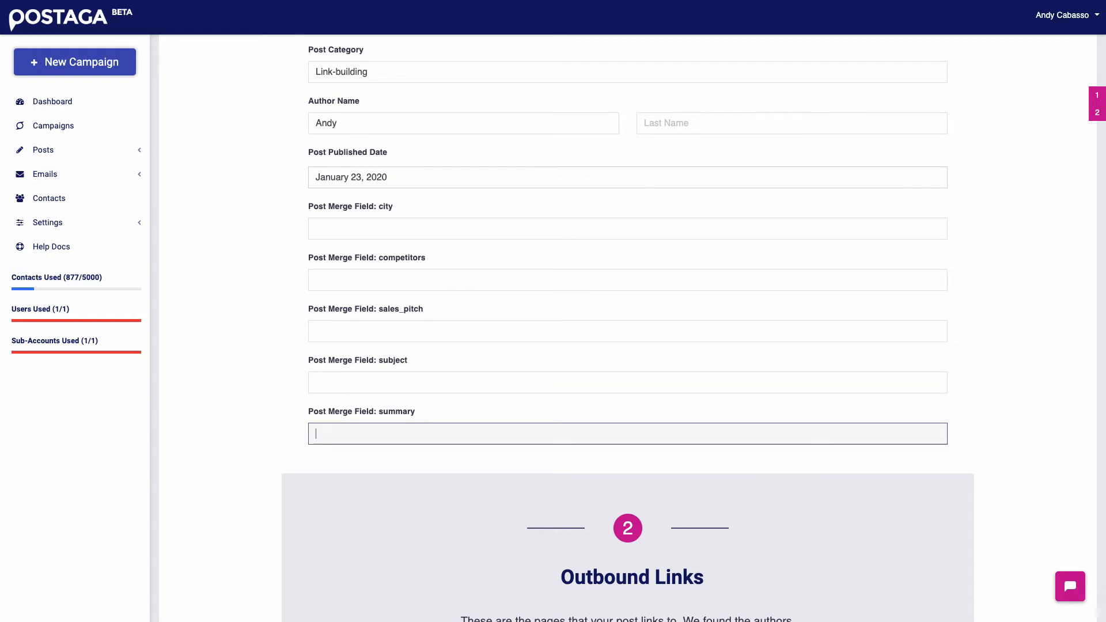
type("this post is about")
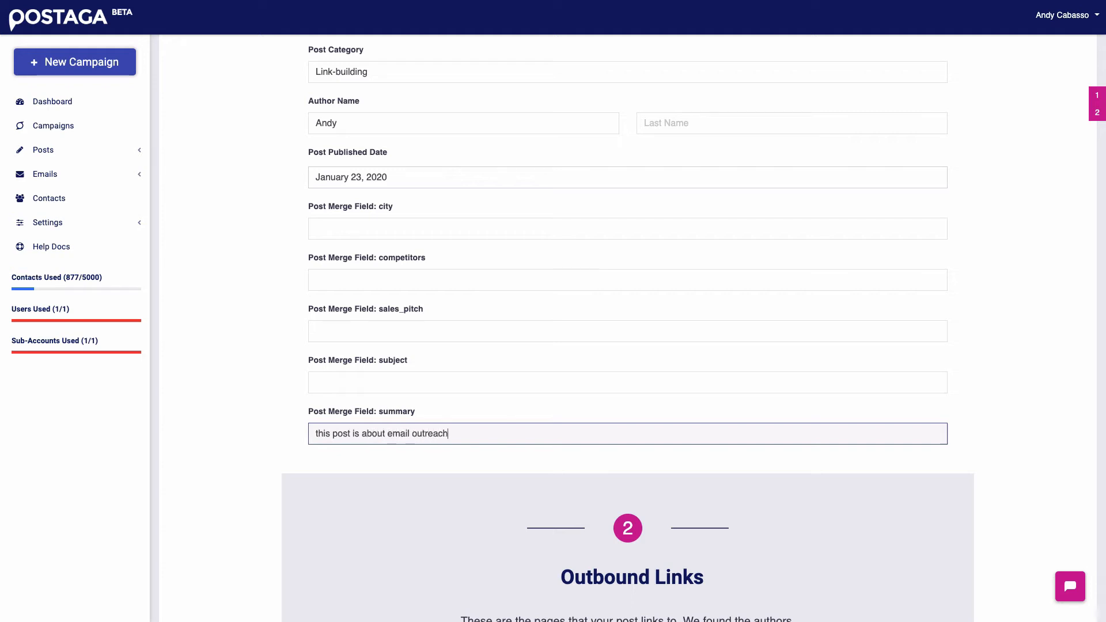
type("email outreach")
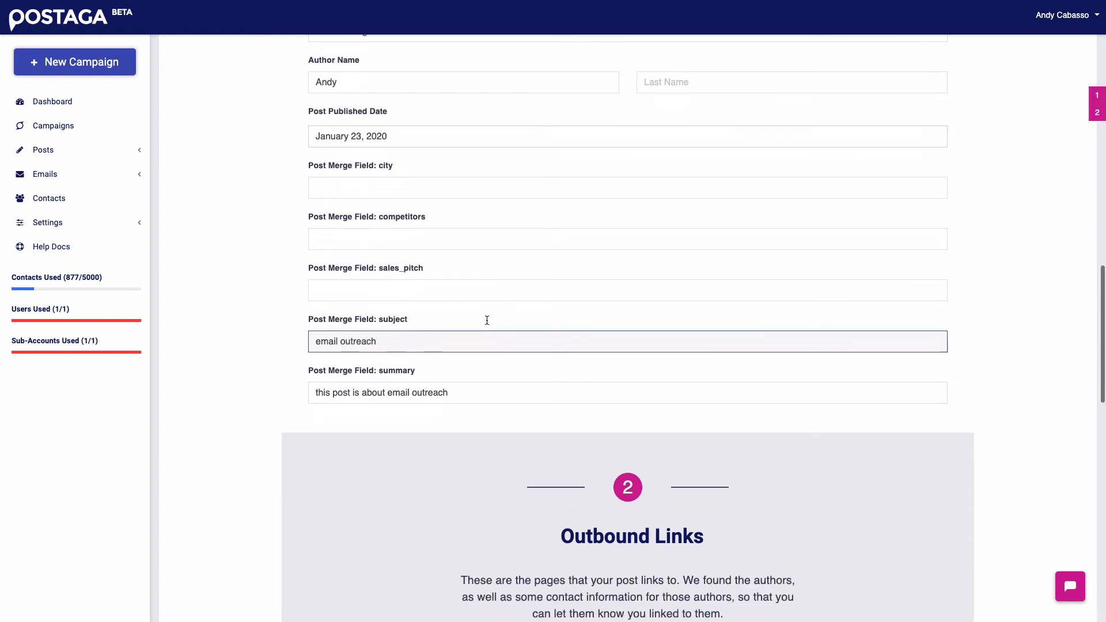
Scroll to the Outbound Links list and view authorityhacker.com's linked page and author fields.
scroll("down", 3)
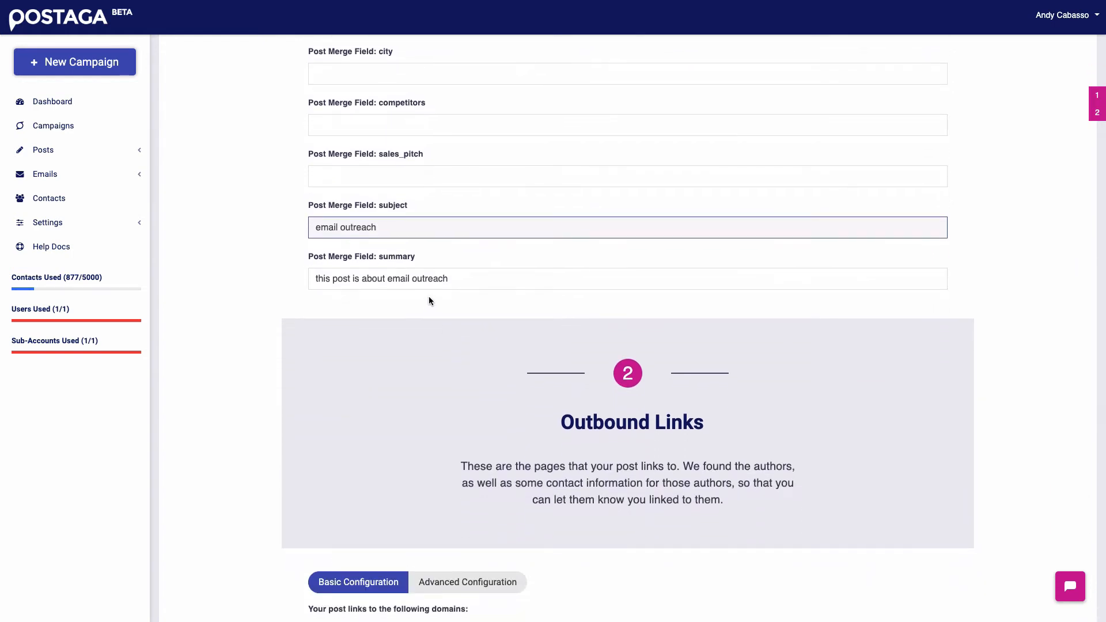
scroll("down", 3)
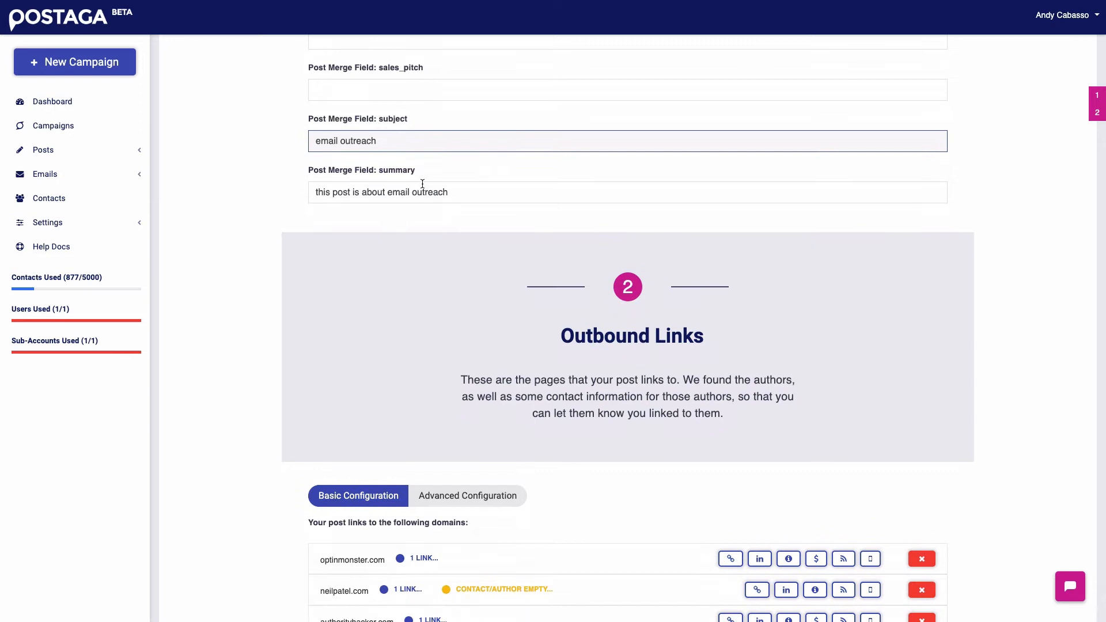
scroll("down", 3)
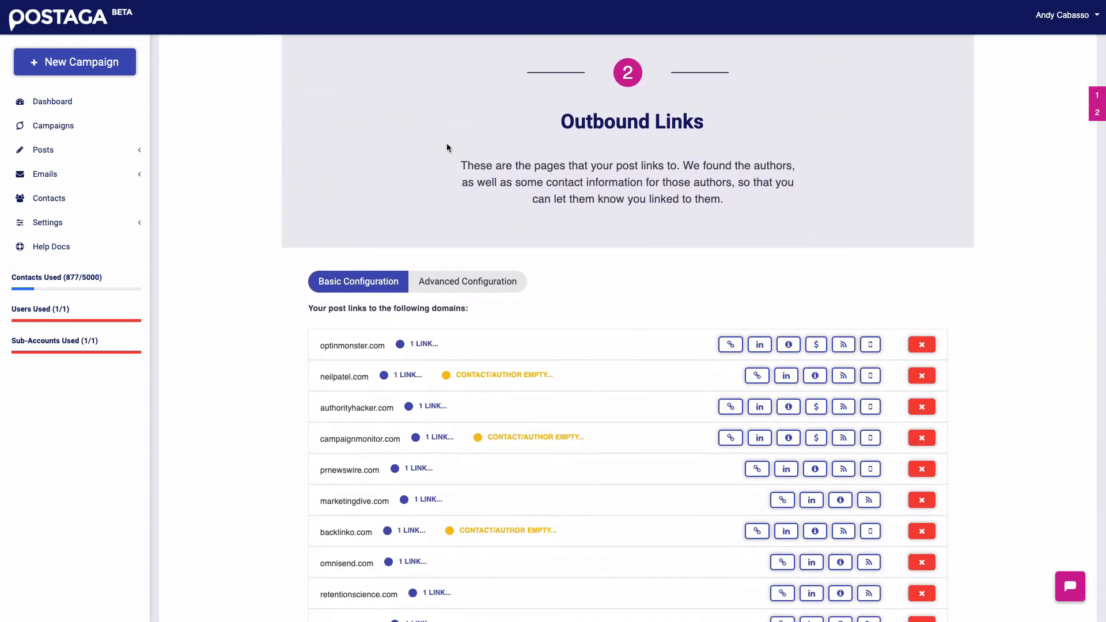
scroll("down", 3)
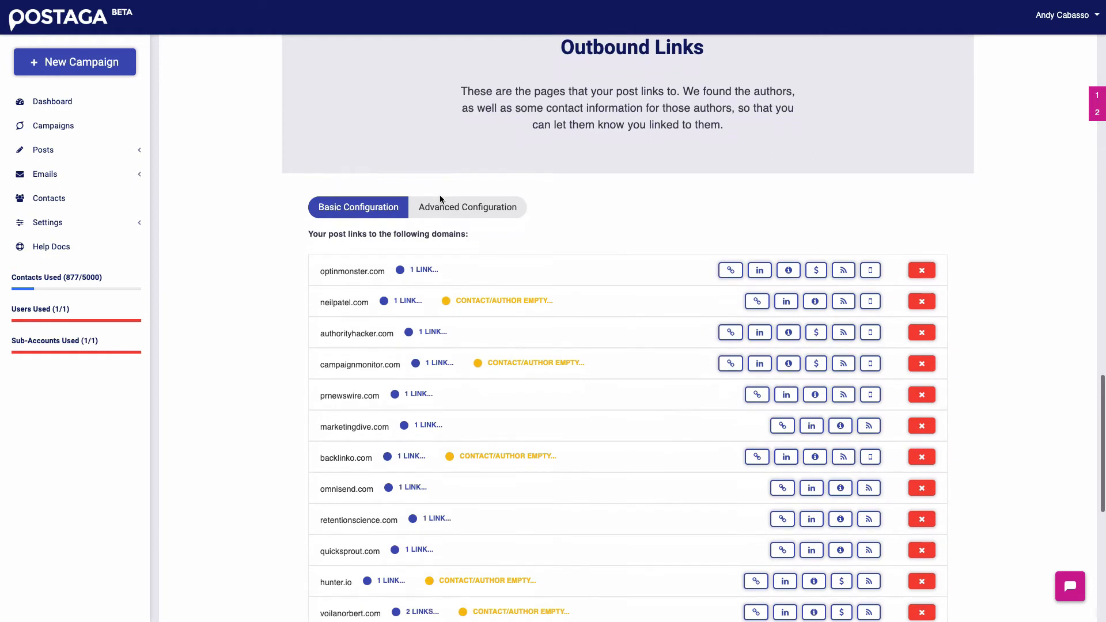
scroll("down", 3)
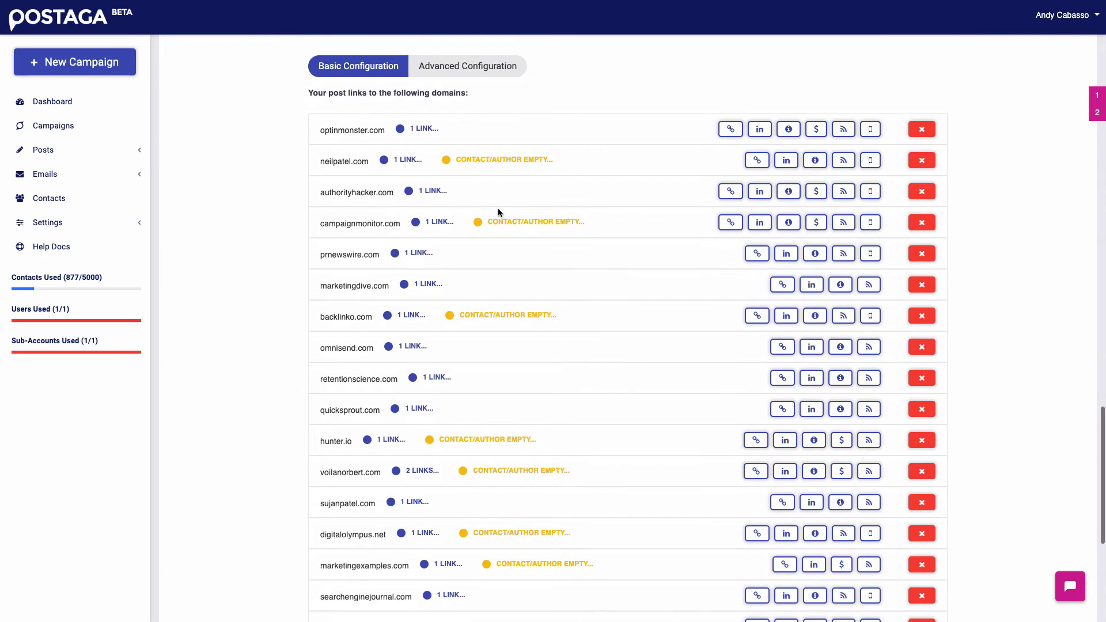
mouse_move(438, 192)
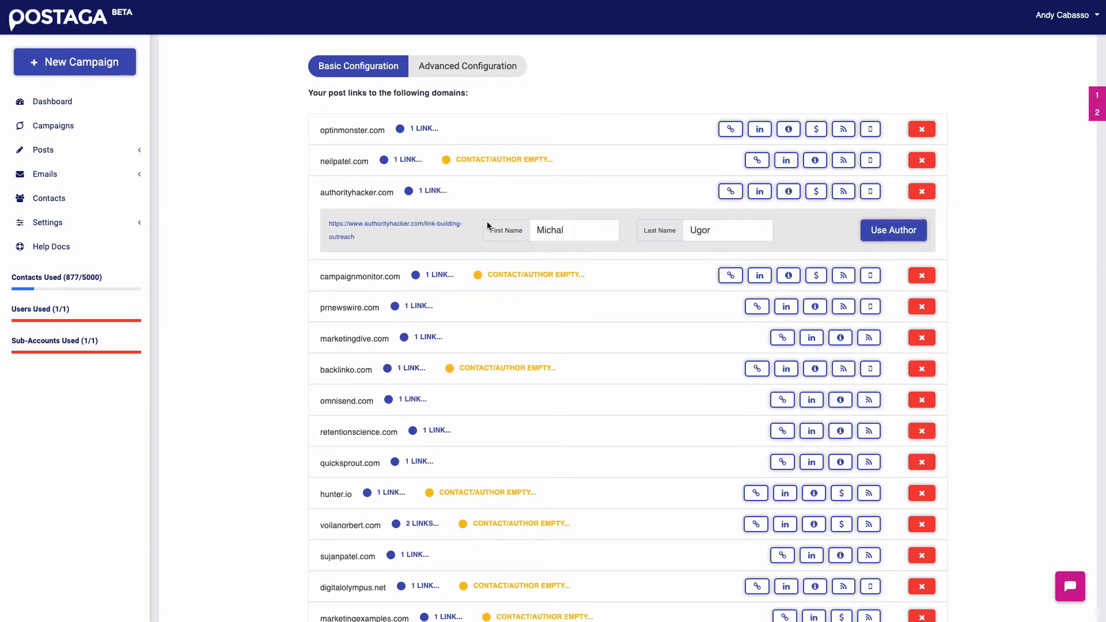
mouse_move(512, 216)
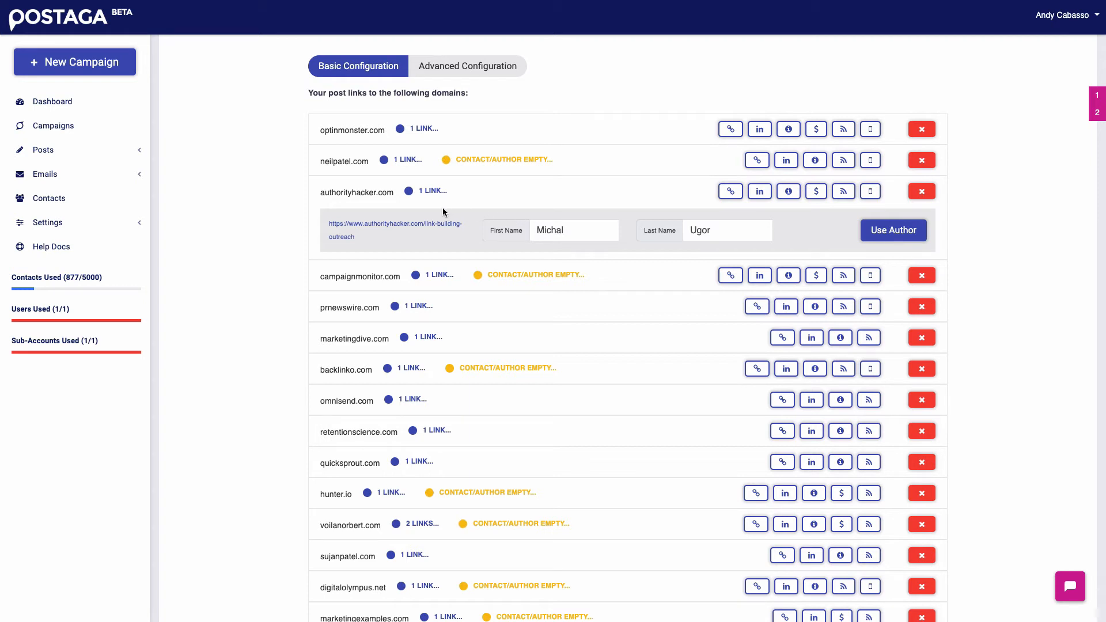
mouse_move(486, 213)
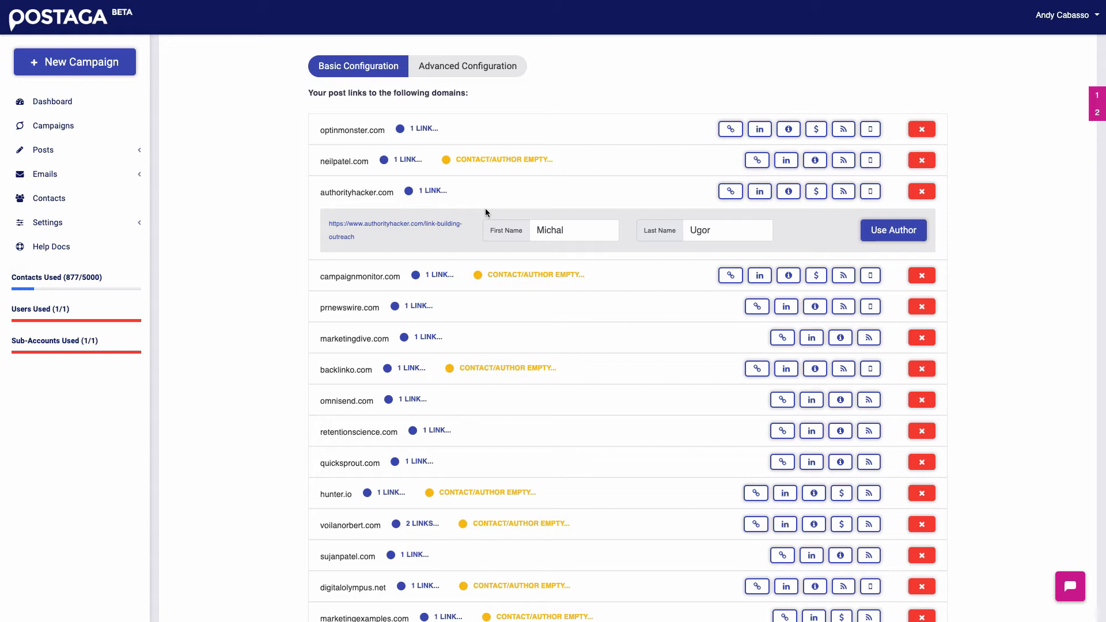
mouse_move(477, 215)
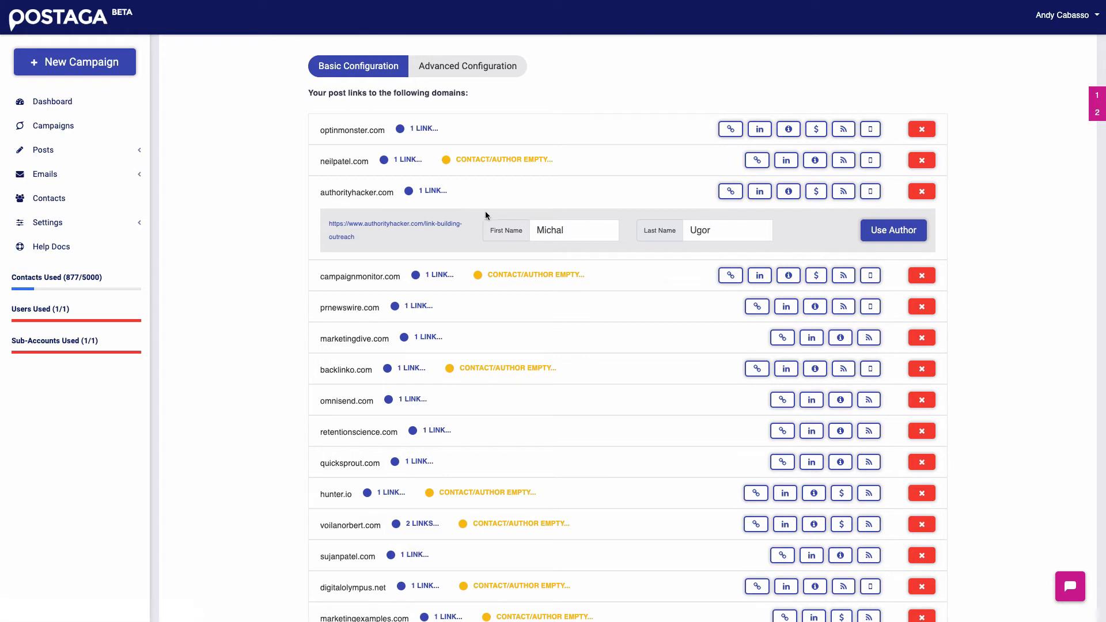
left_click(727, 231)
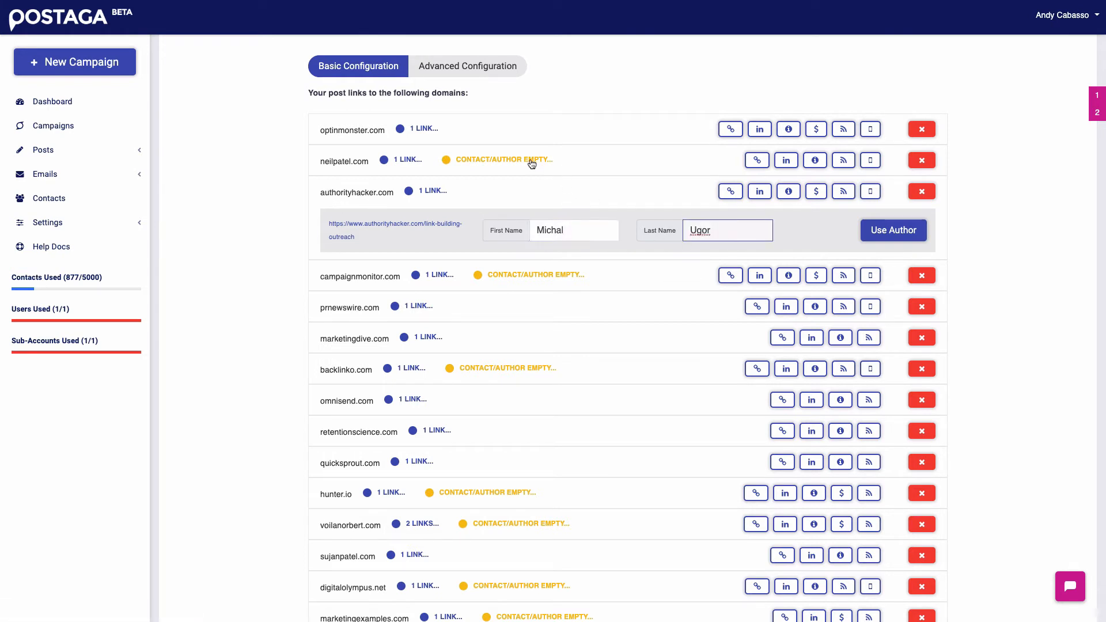
left_click(501, 160)
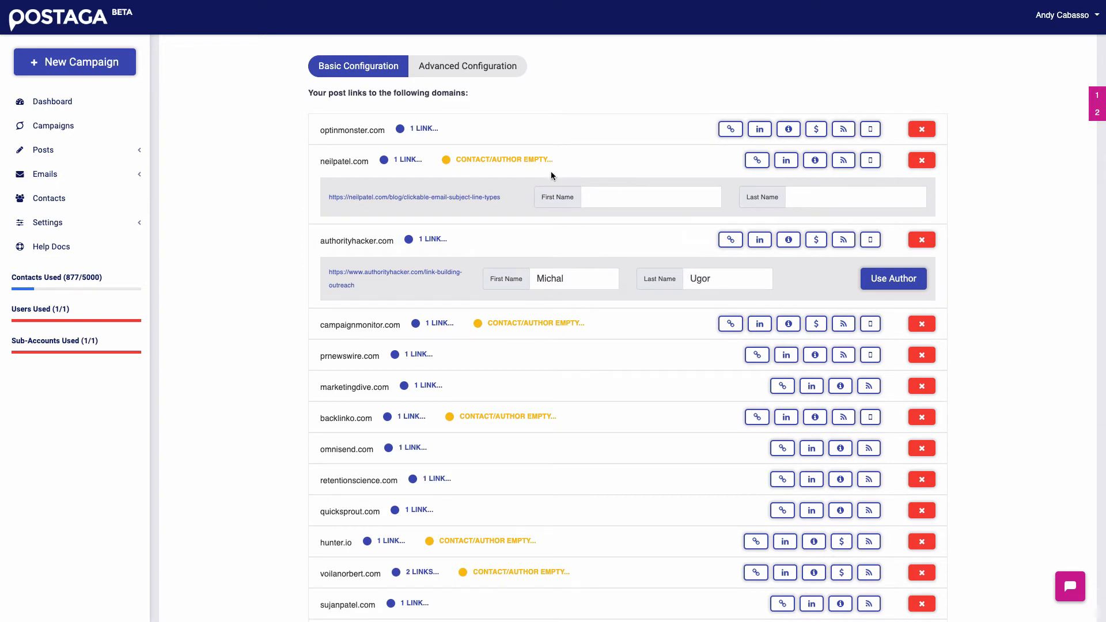
mouse_move(756, 161)
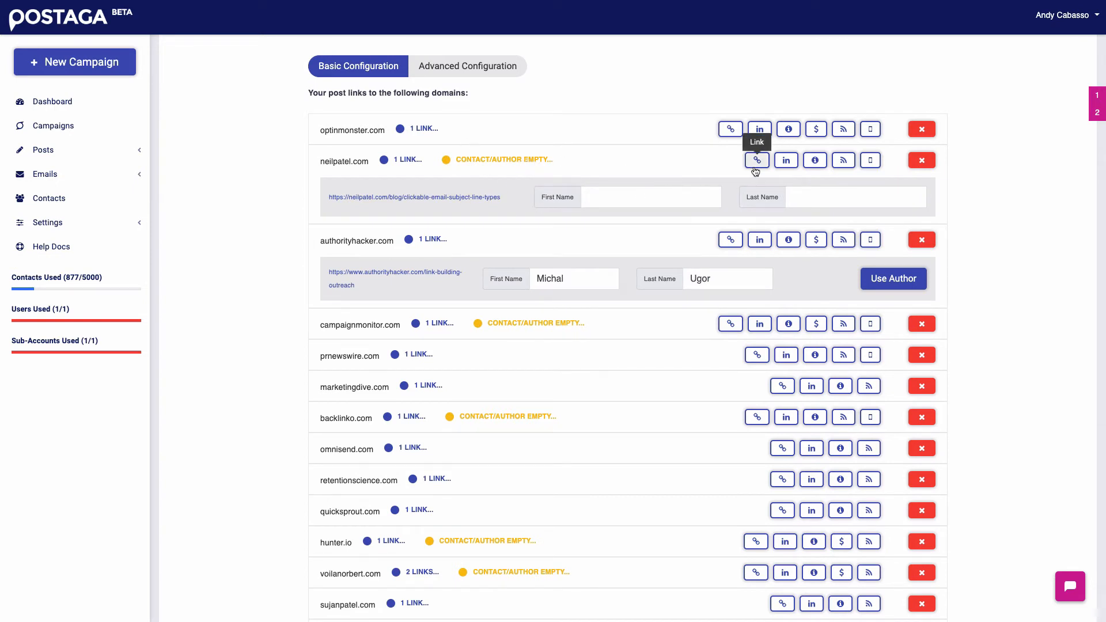
mouse_move(870, 160)
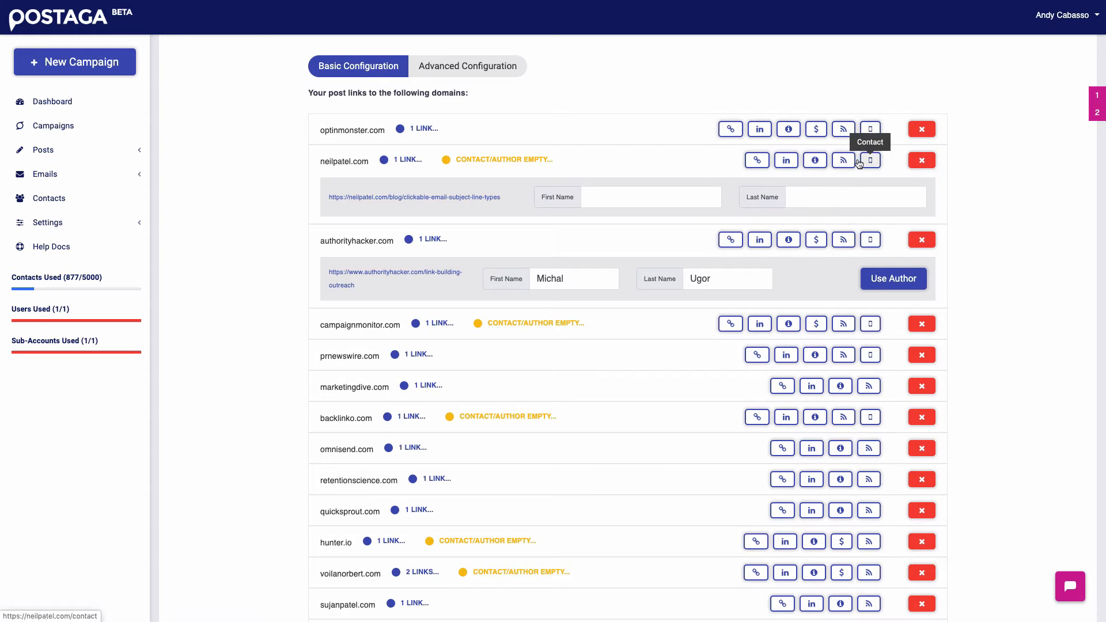
mouse_move(786, 161)
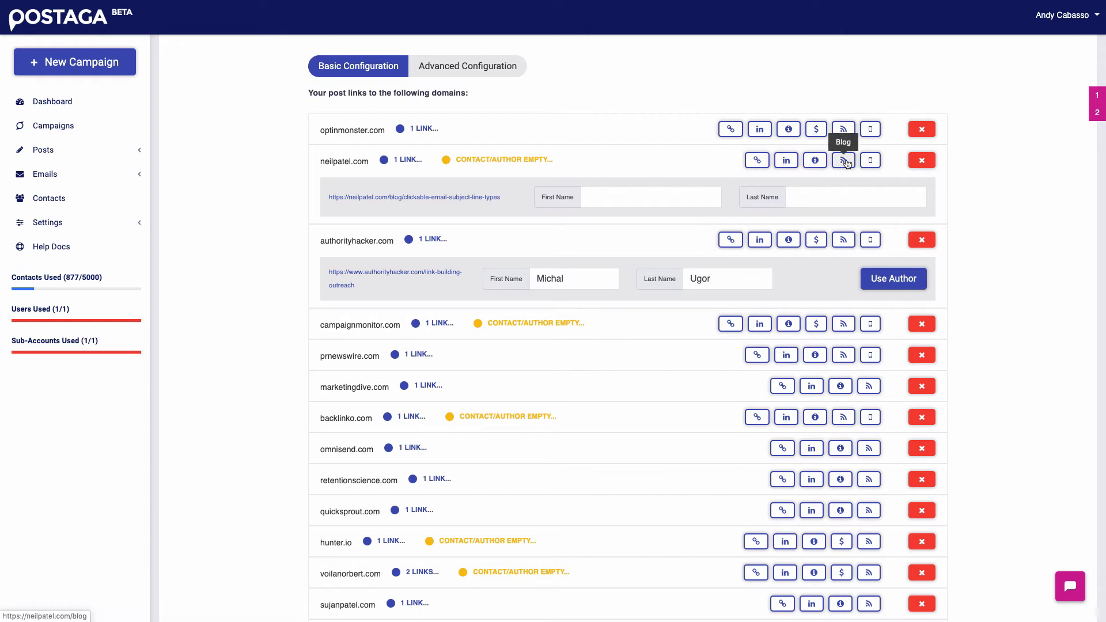
mouse_move(756, 160)
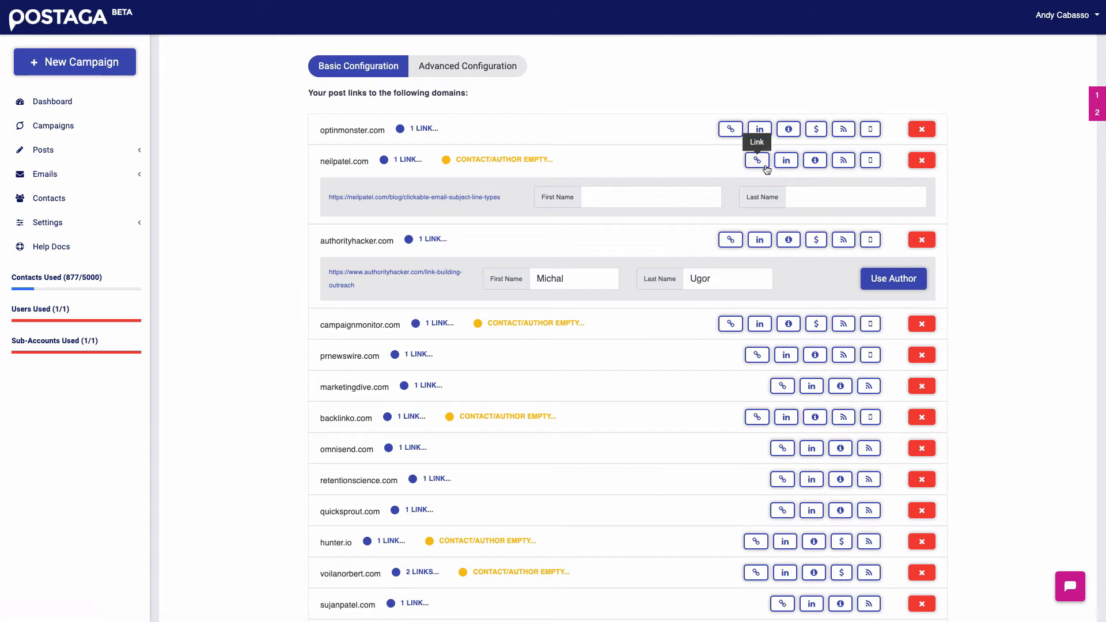
mouse_move(871, 161)
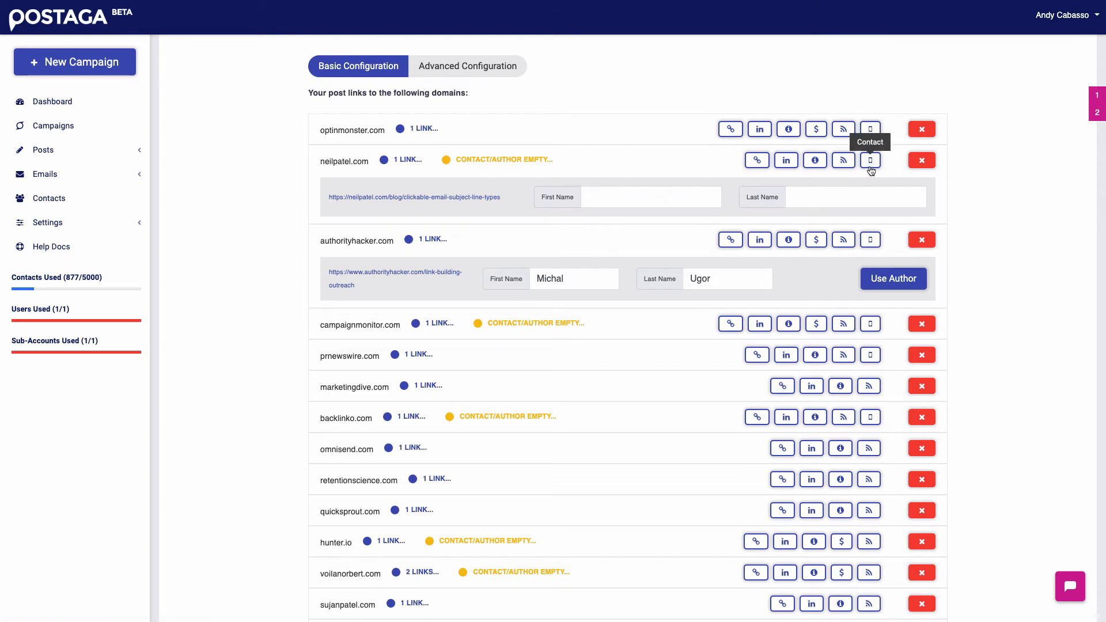
mouse_move(544, 217)
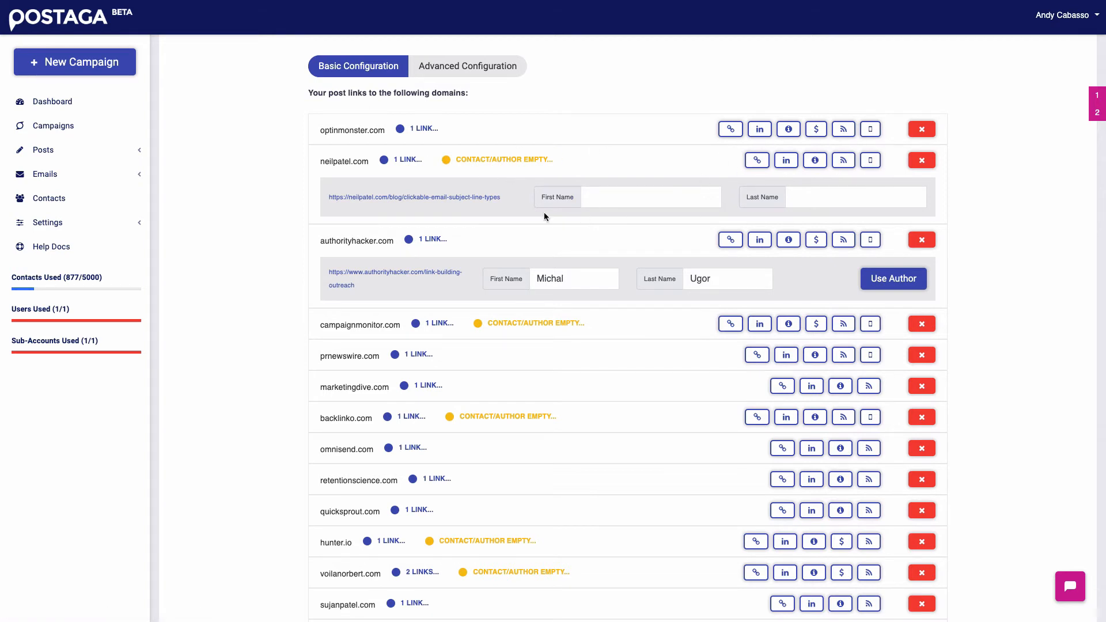
mouse_move(533, 165)
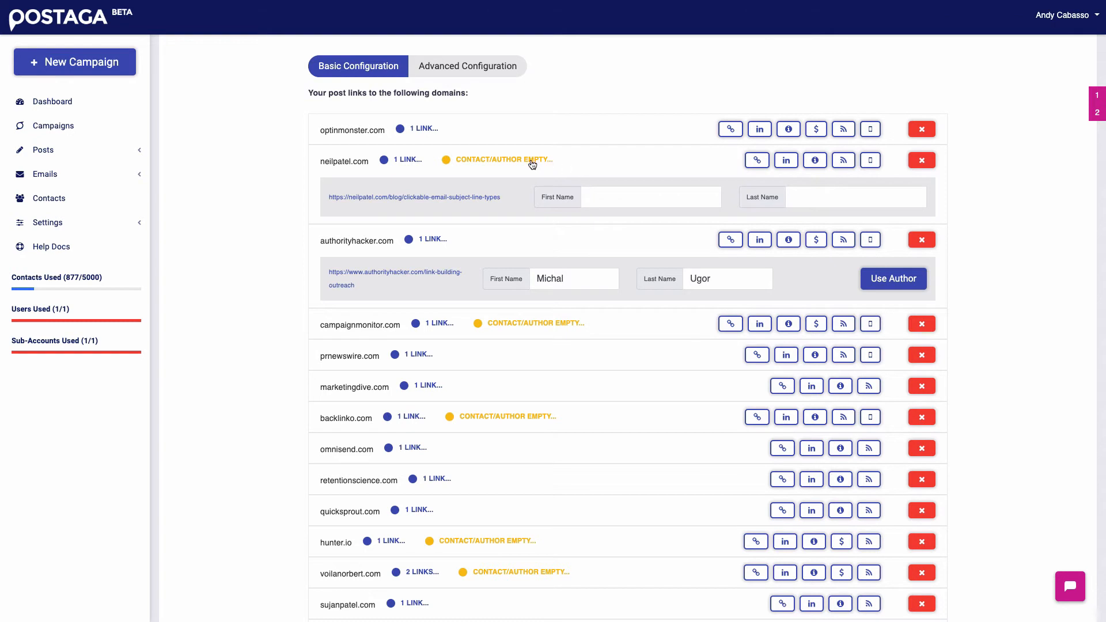
Scroll the linked-domain list down to its last entries near Get Contacts.
scroll("down", 3)
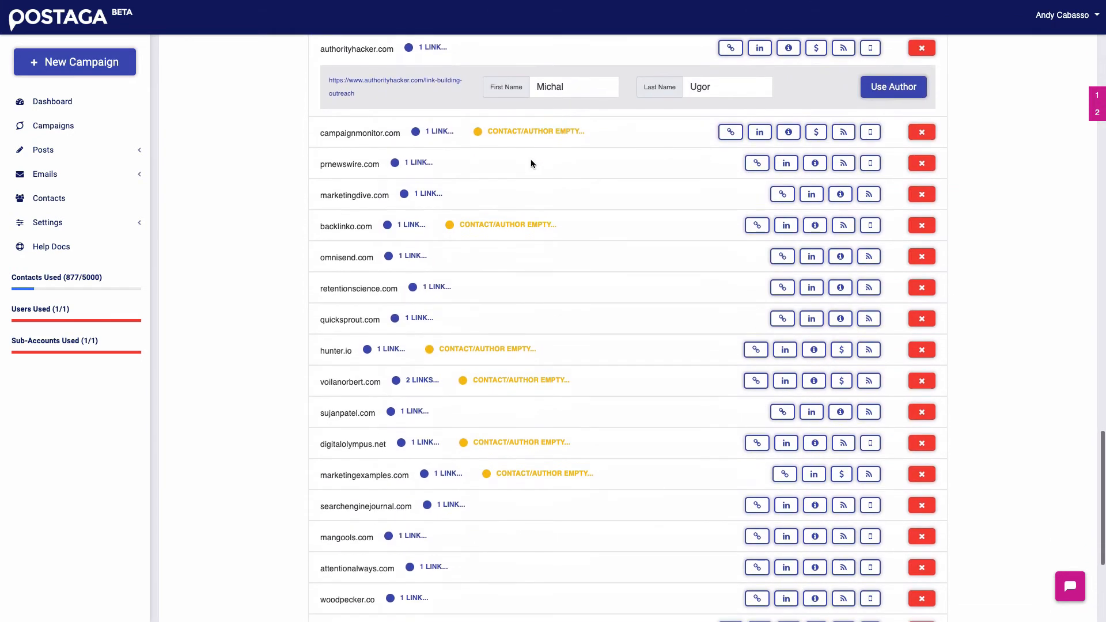
scroll("down", 3)
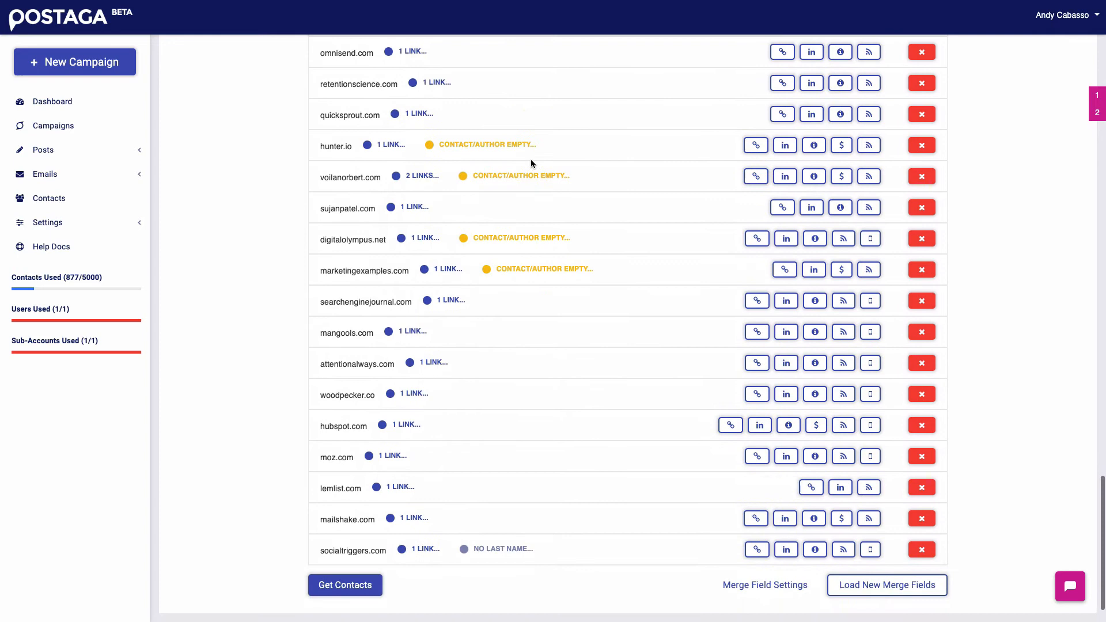
scroll("down", 3)
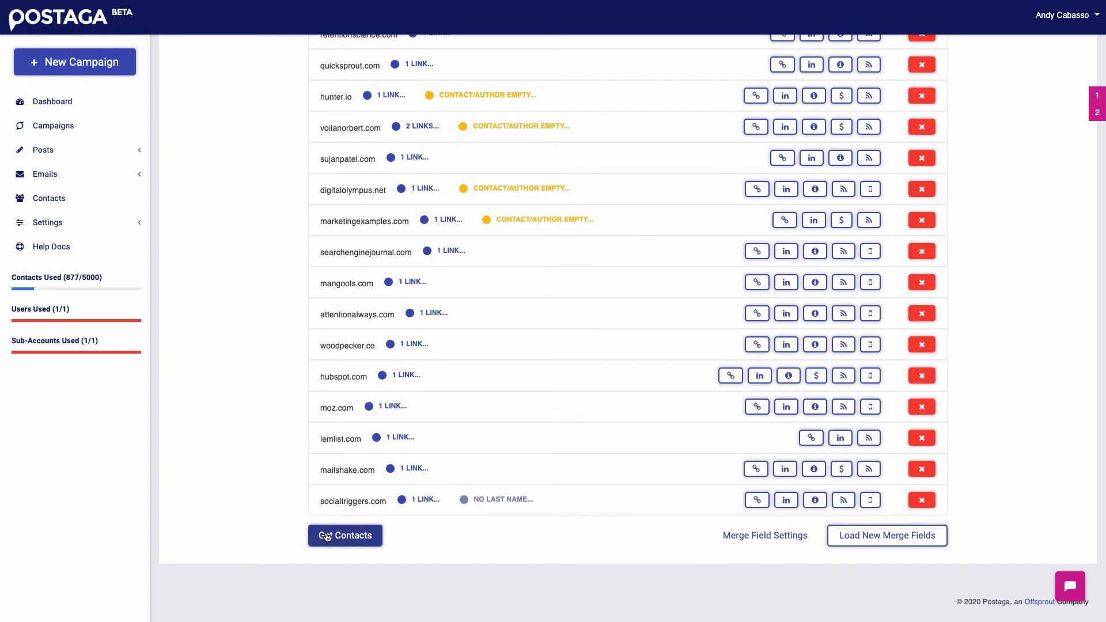
Fetch contacts for all listed domains and review the found emails, scores and handles.
left_click(345, 536)
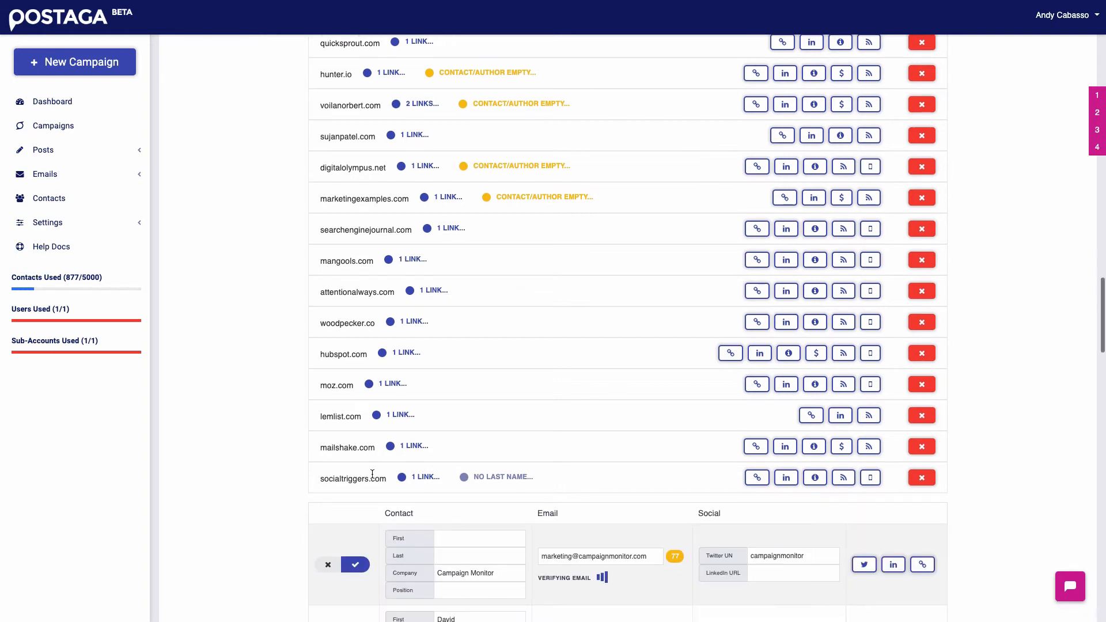
scroll("down", 3)
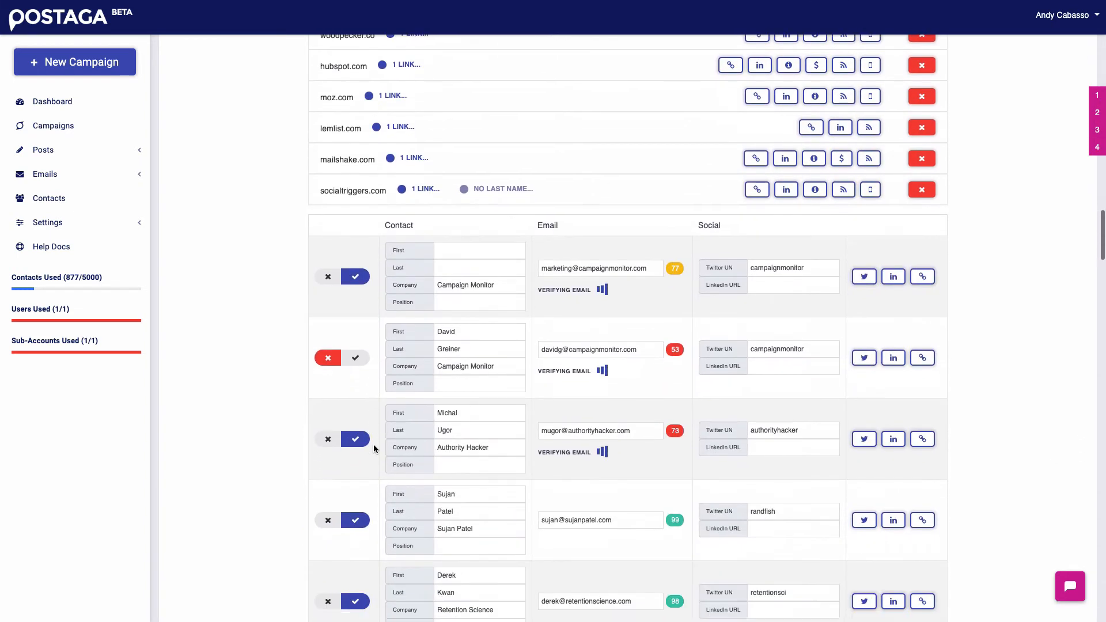
scroll("down", 3)
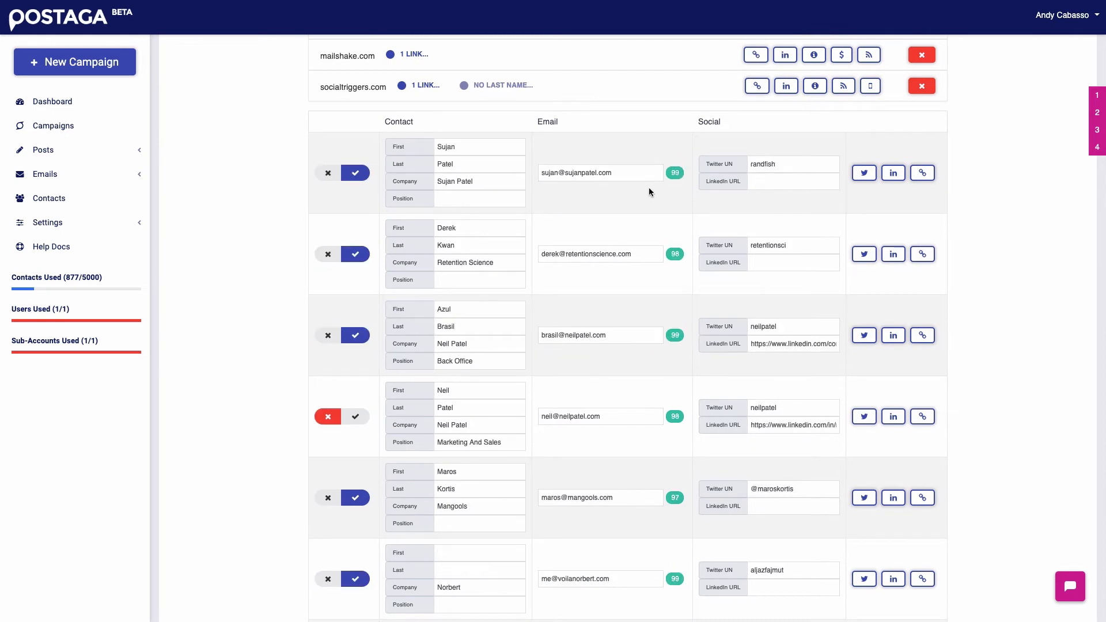
mouse_move(669, 154)
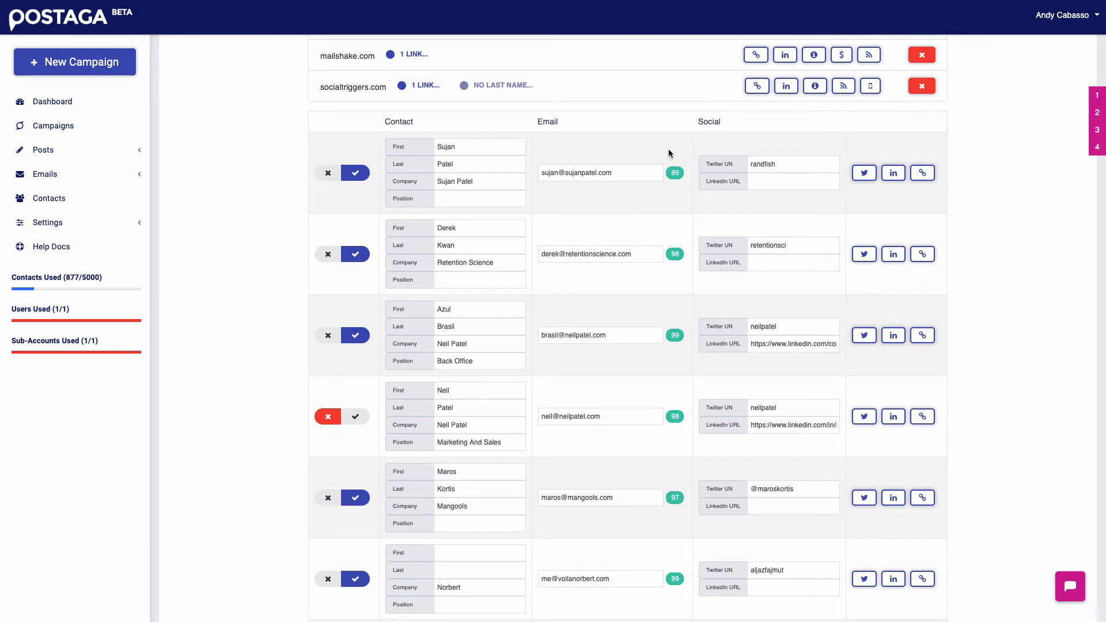
mouse_move(641, 162)
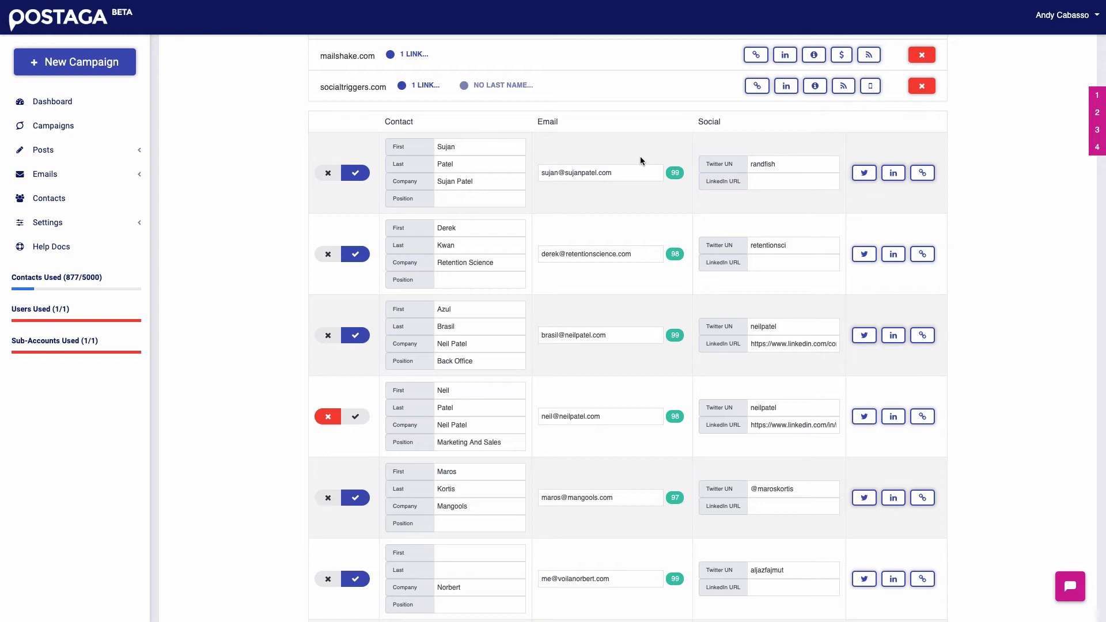
scroll("down", 3)
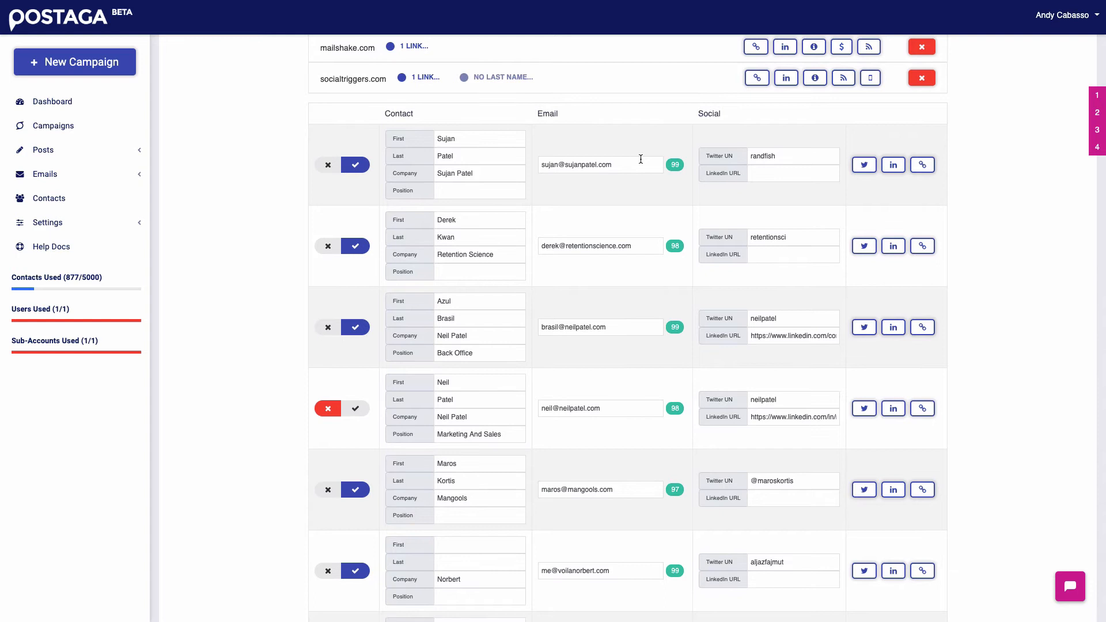
mouse_move(629, 143)
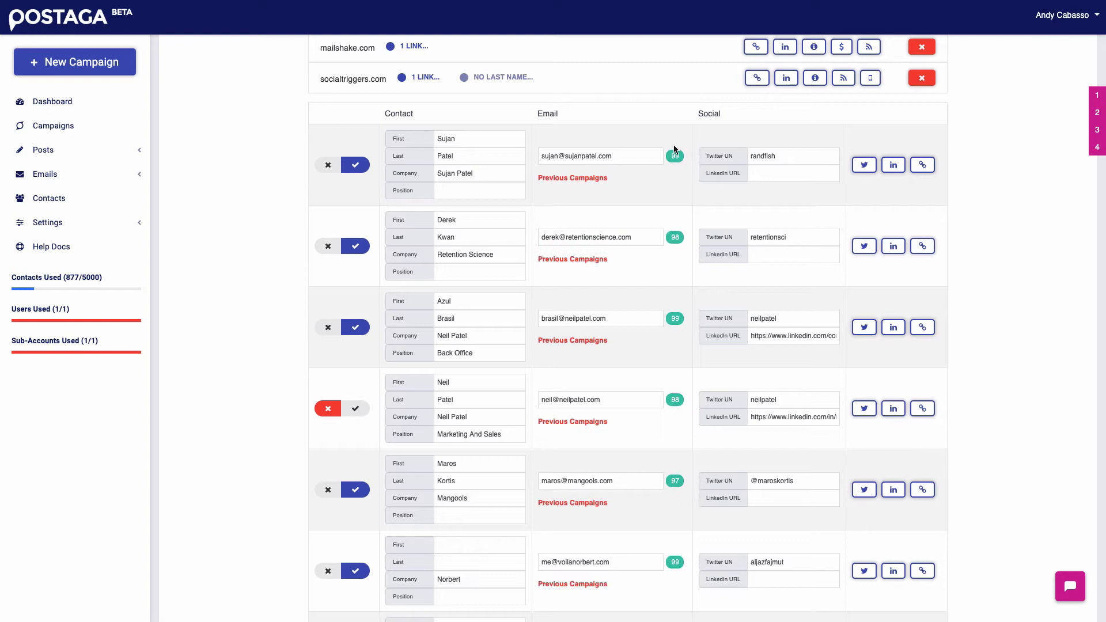
mouse_move(670, 145)
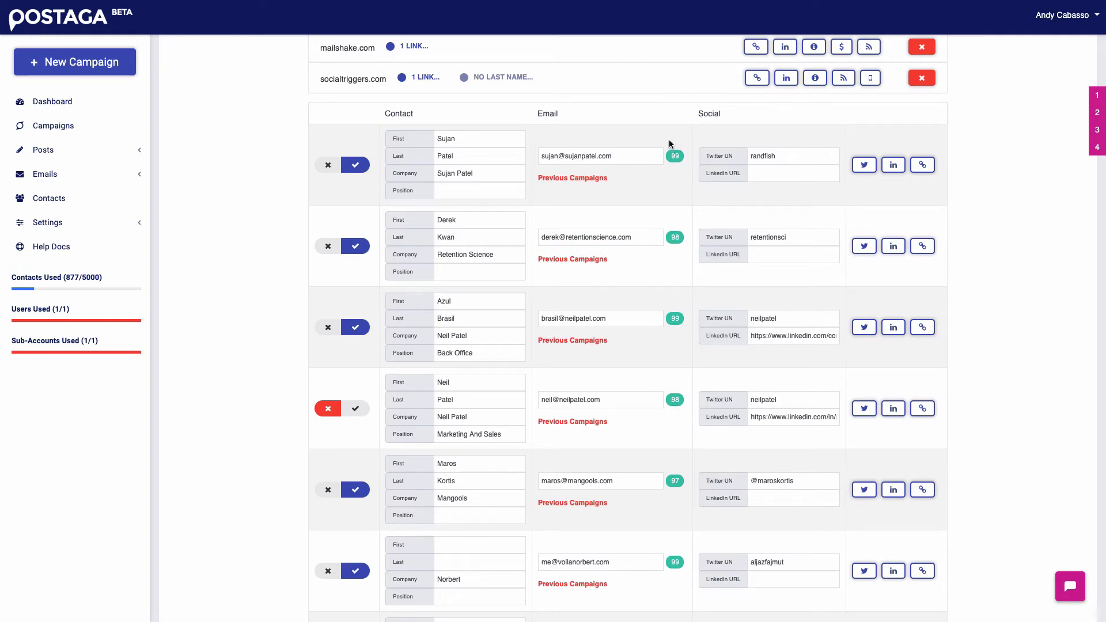
scroll("down", 3)
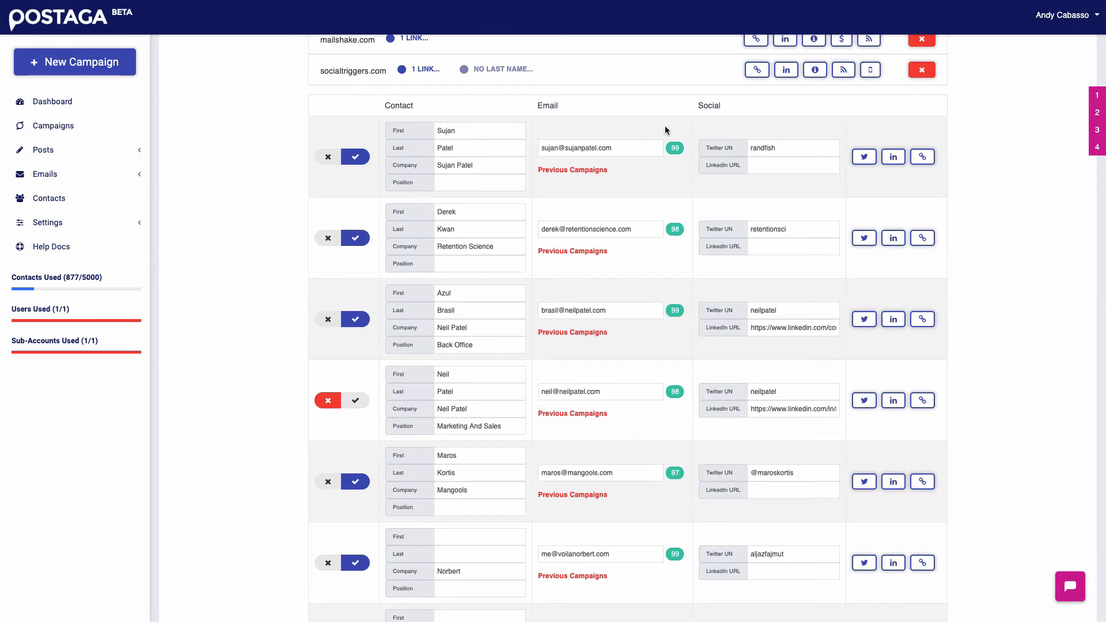
mouse_move(623, 168)
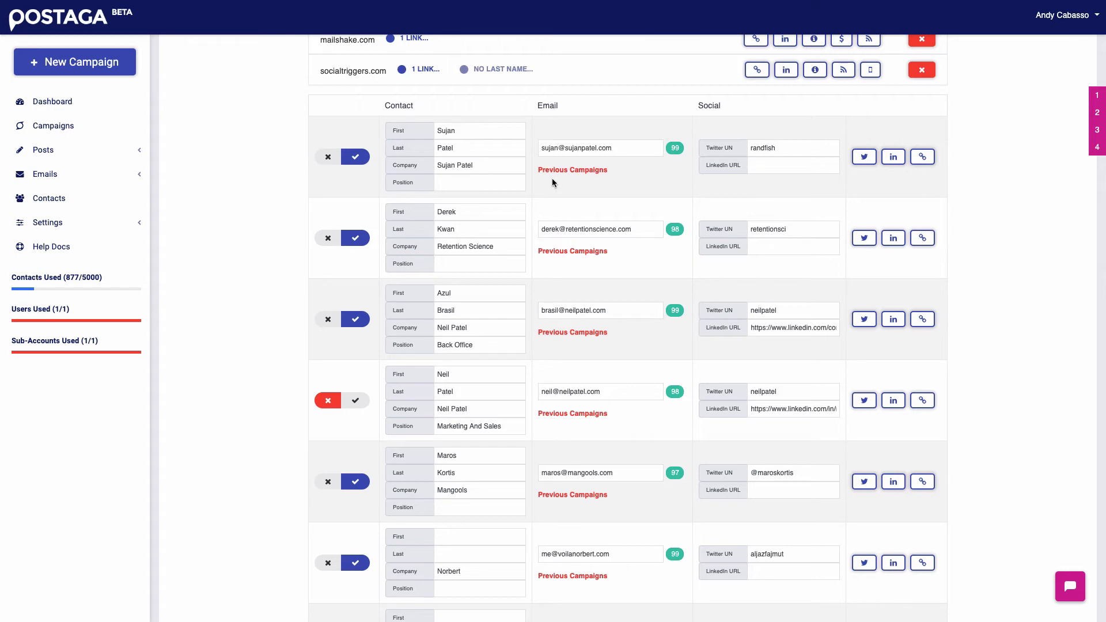
mouse_move(581, 183)
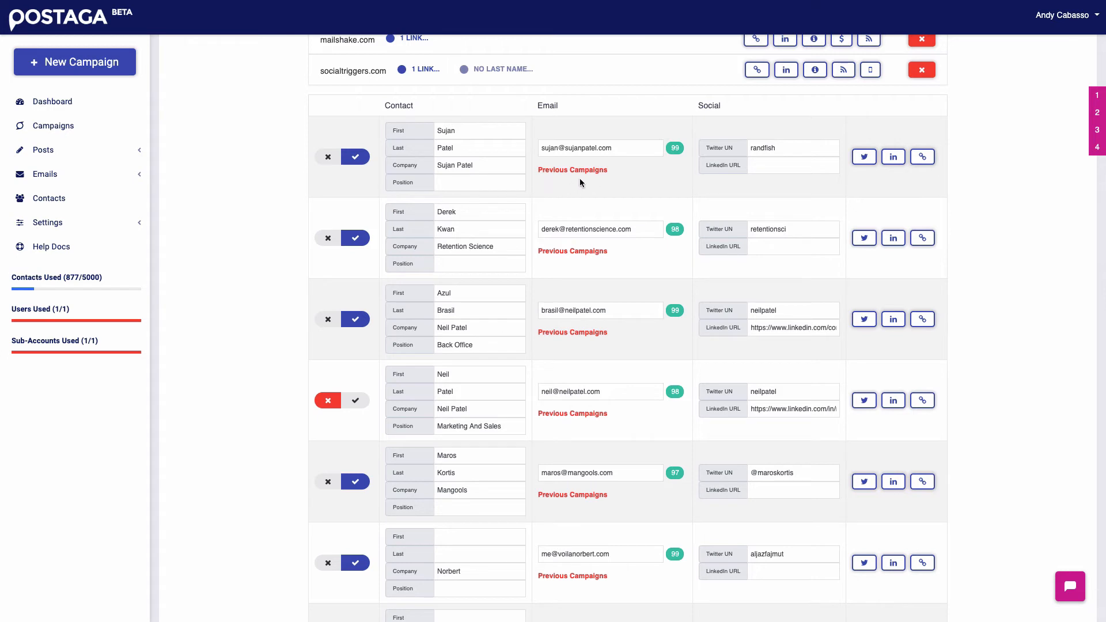
mouse_move(570, 183)
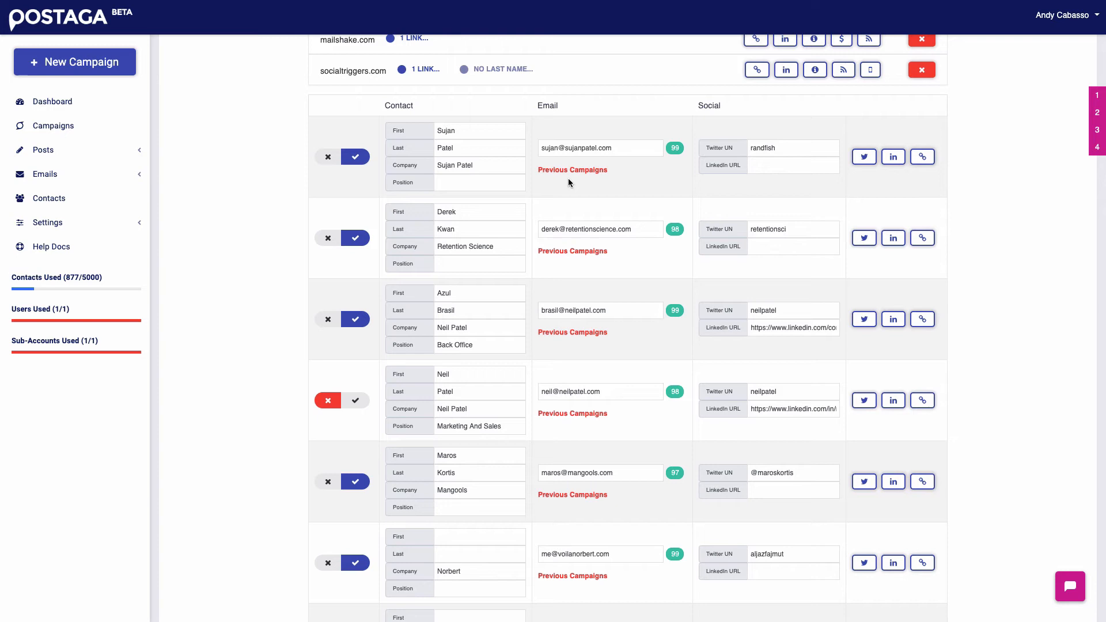
mouse_move(595, 183)
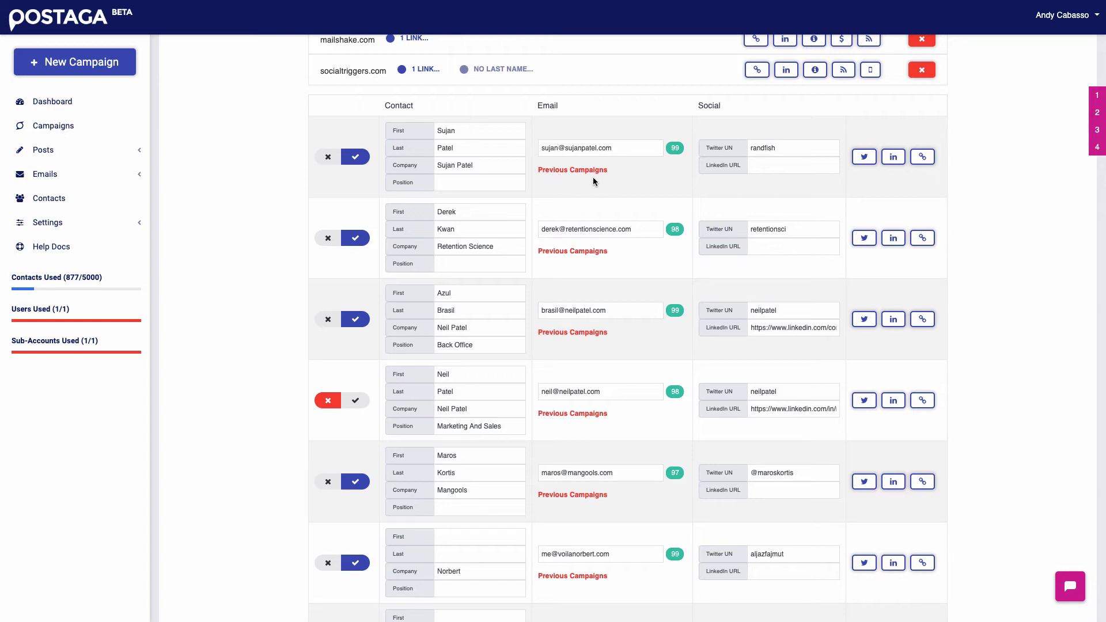
scroll("down", 3)
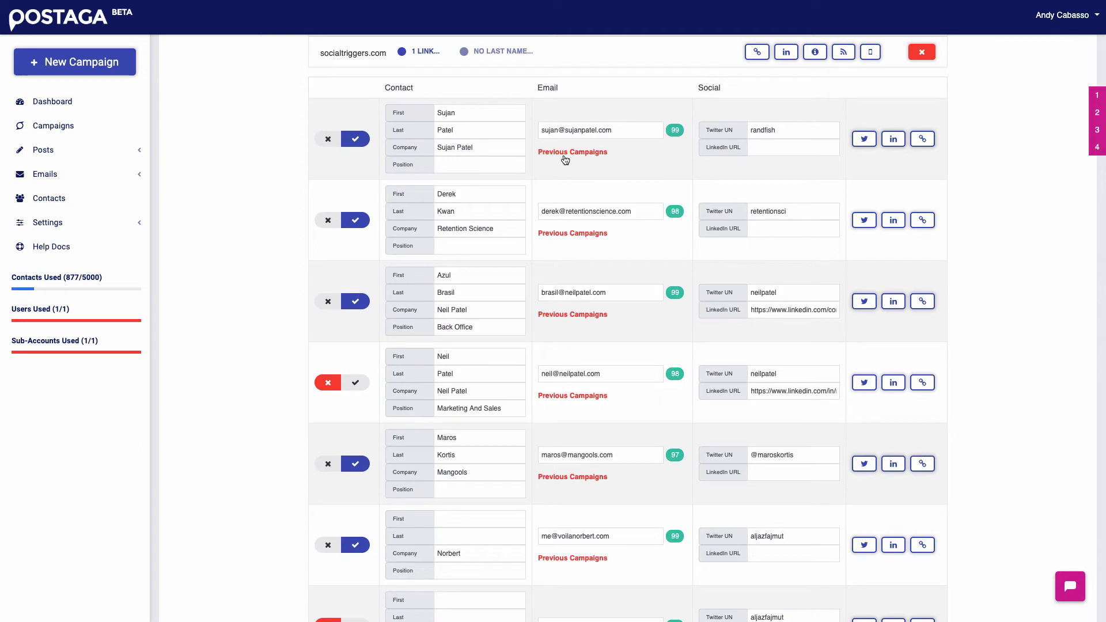
Toggle off one unwanted contact and scroll down to the Email Sequence step.
left_click(357, 139)
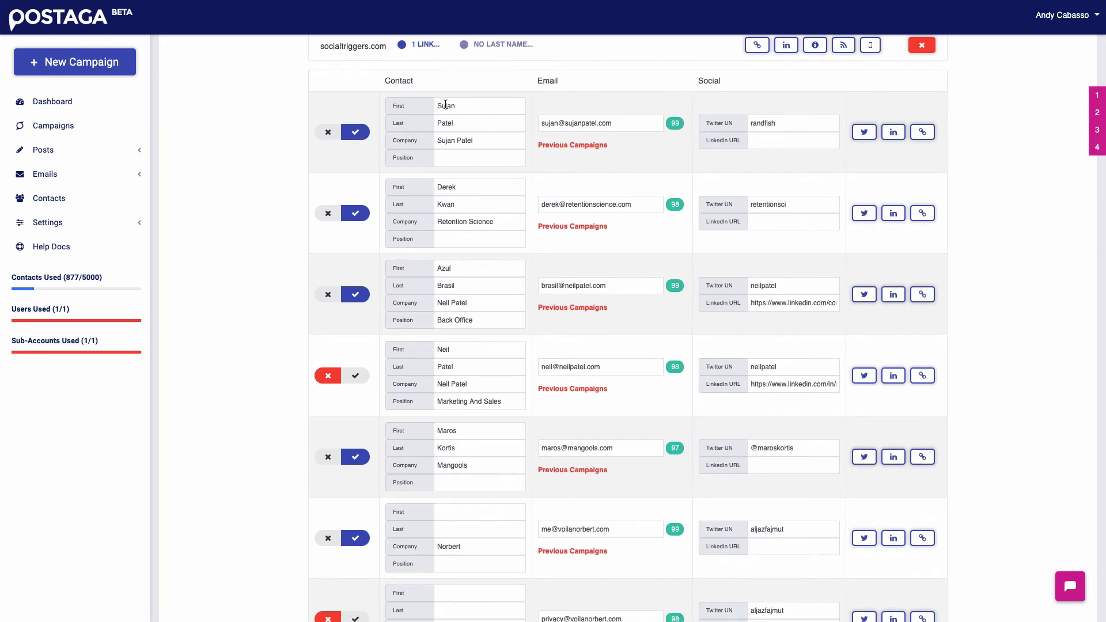
left_click(480, 106)
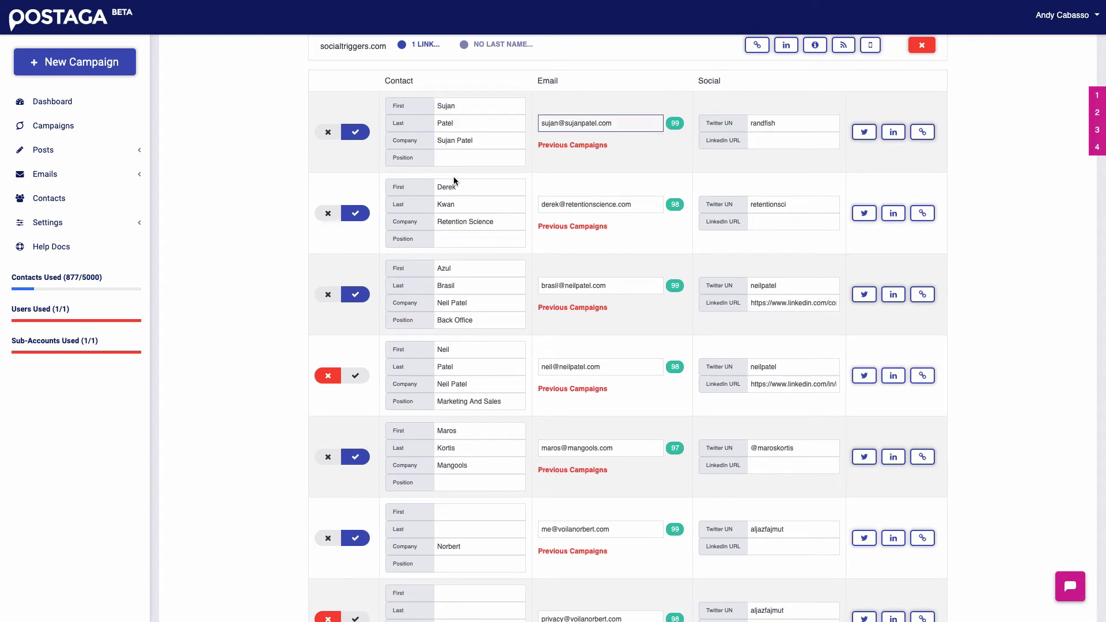
scroll("down", 3)
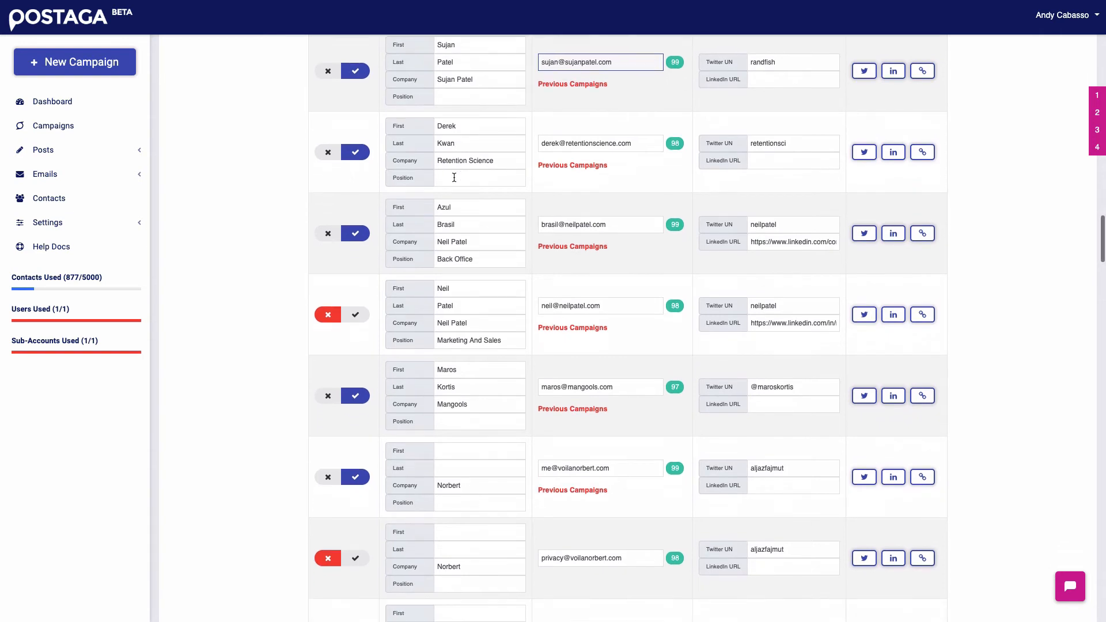
scroll("down", 3)
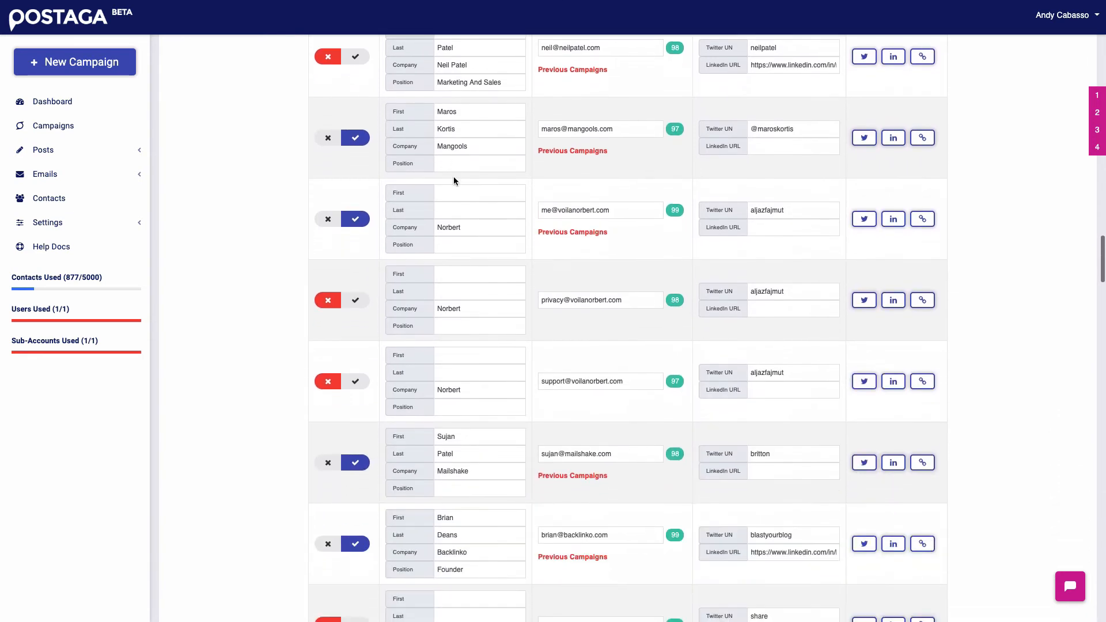
scroll("down", 3)
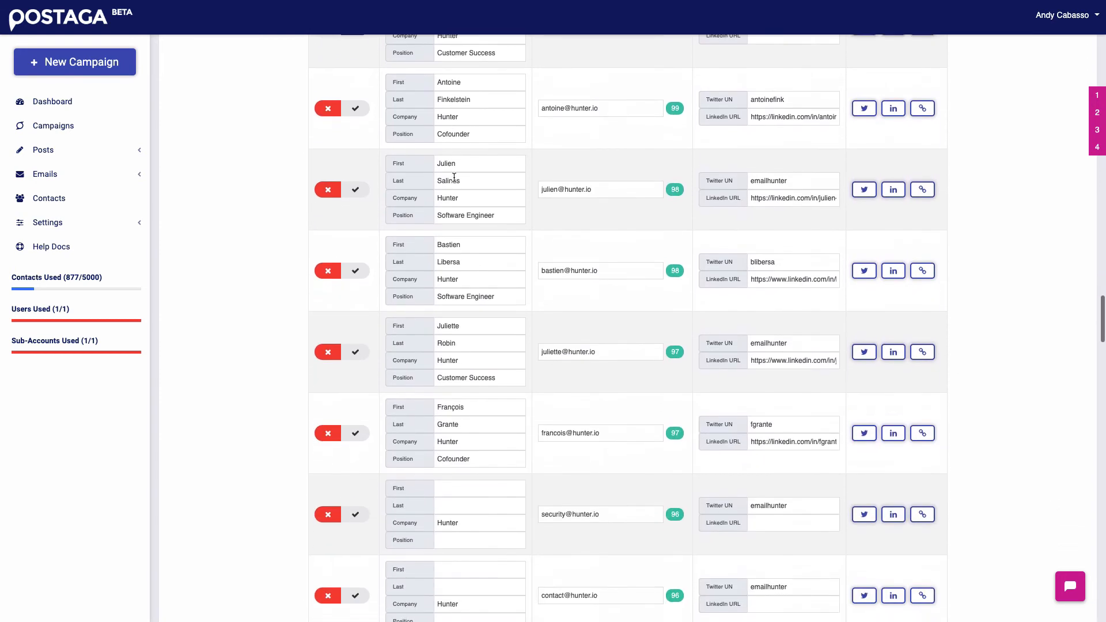
scroll("down", 3)
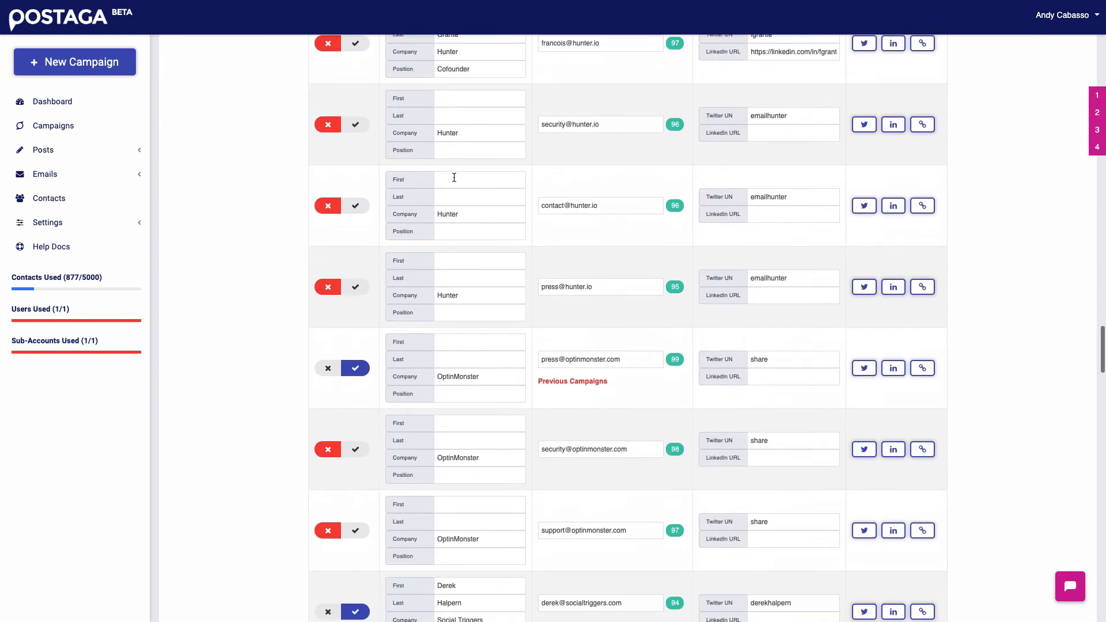
scroll("down", 3)
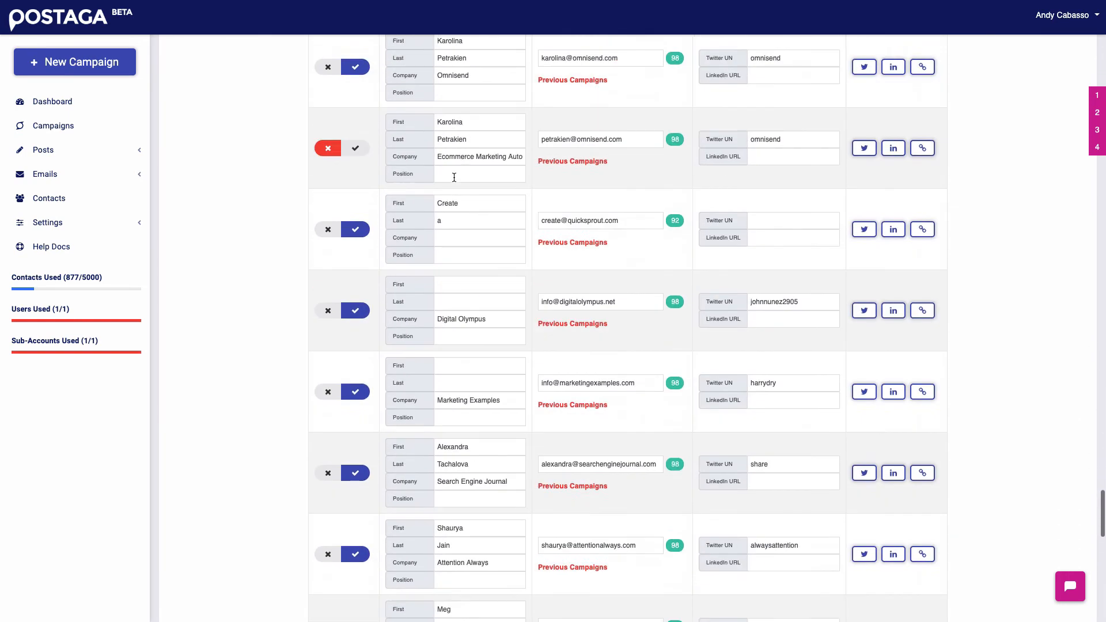
scroll("down", 3)
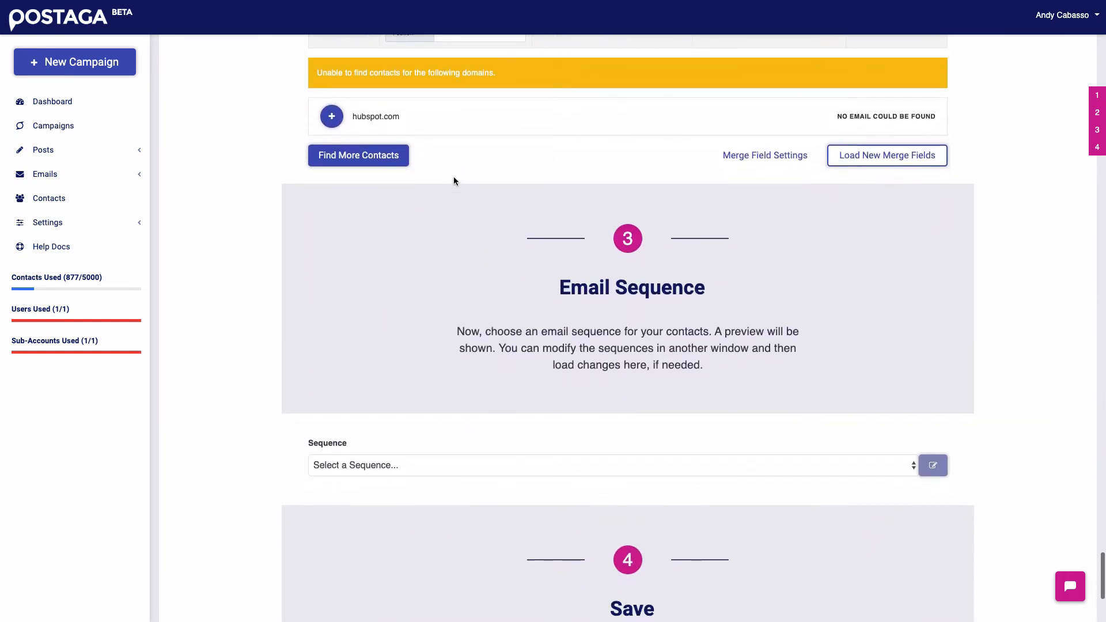
Select the Mention Campaign sequence and review its three emails with 3-day waits.
left_click(608, 464)
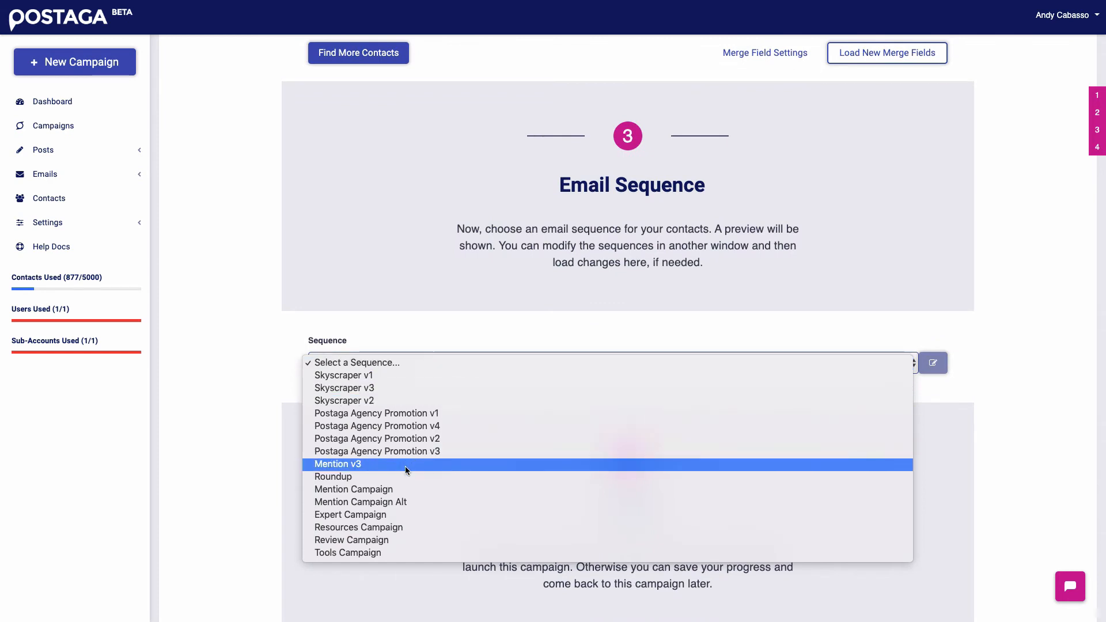
mouse_move(408, 490)
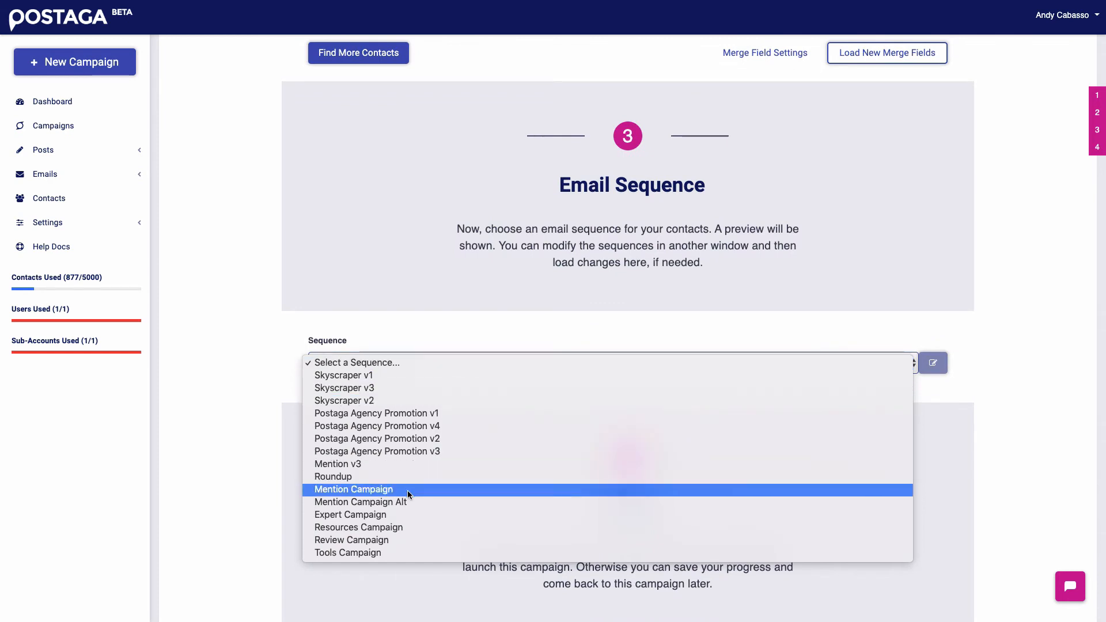
left_click(354, 489)
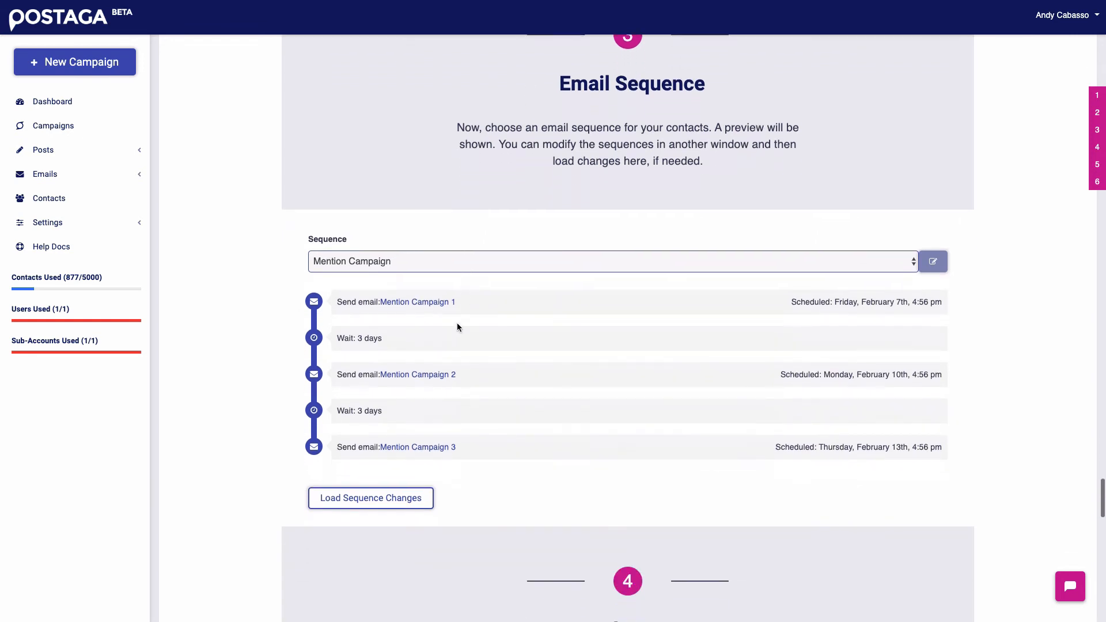
scroll("down", 3)
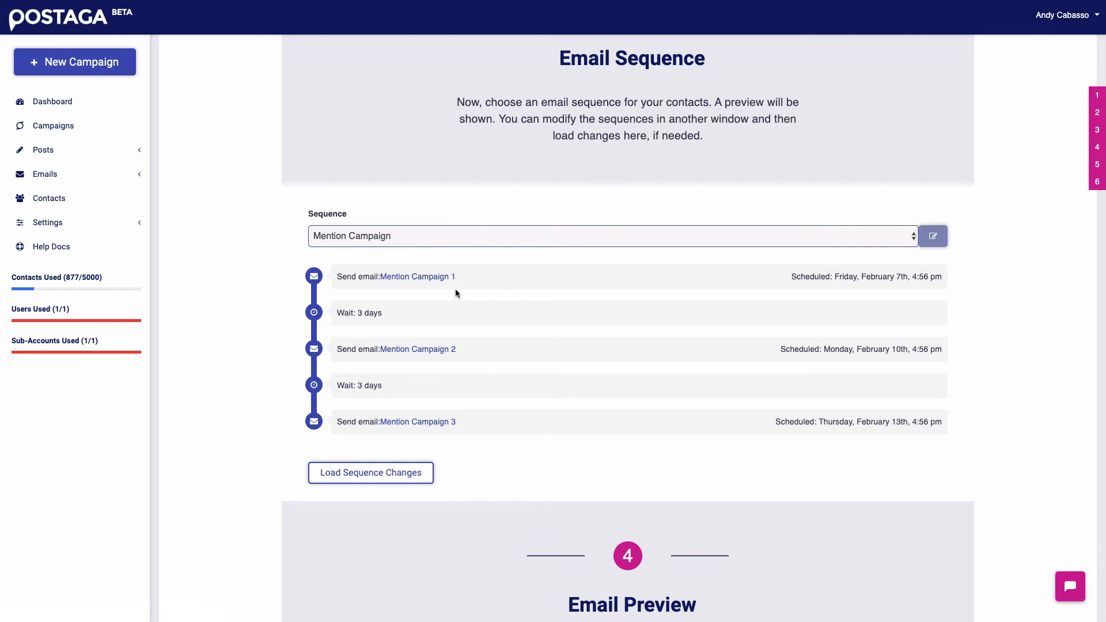
mouse_move(385, 322)
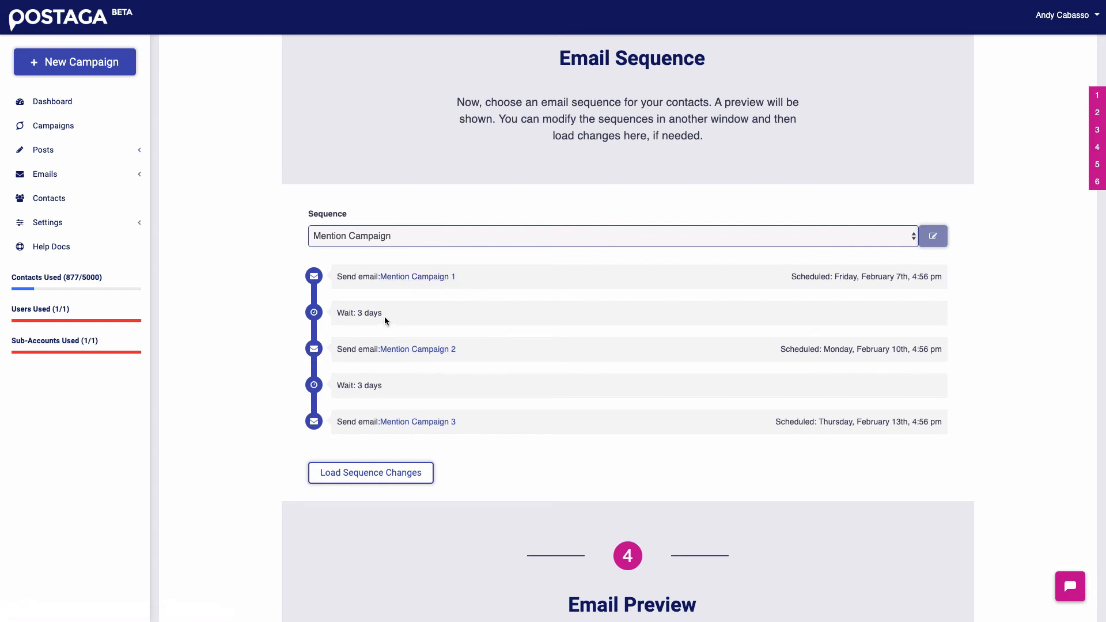
mouse_move(385, 388)
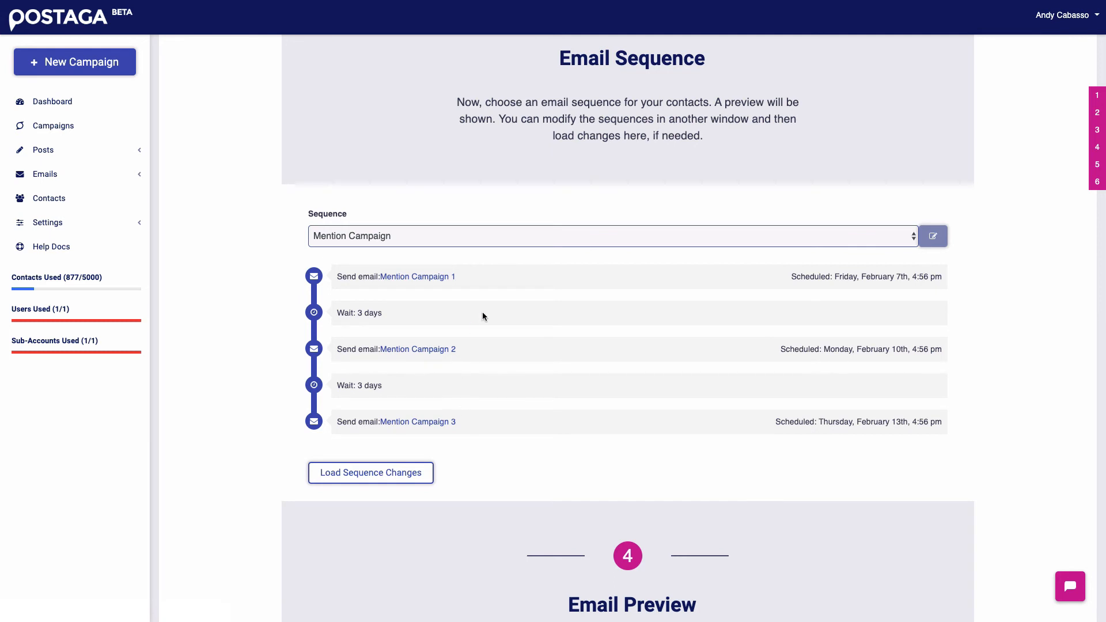
scroll("down", 3)
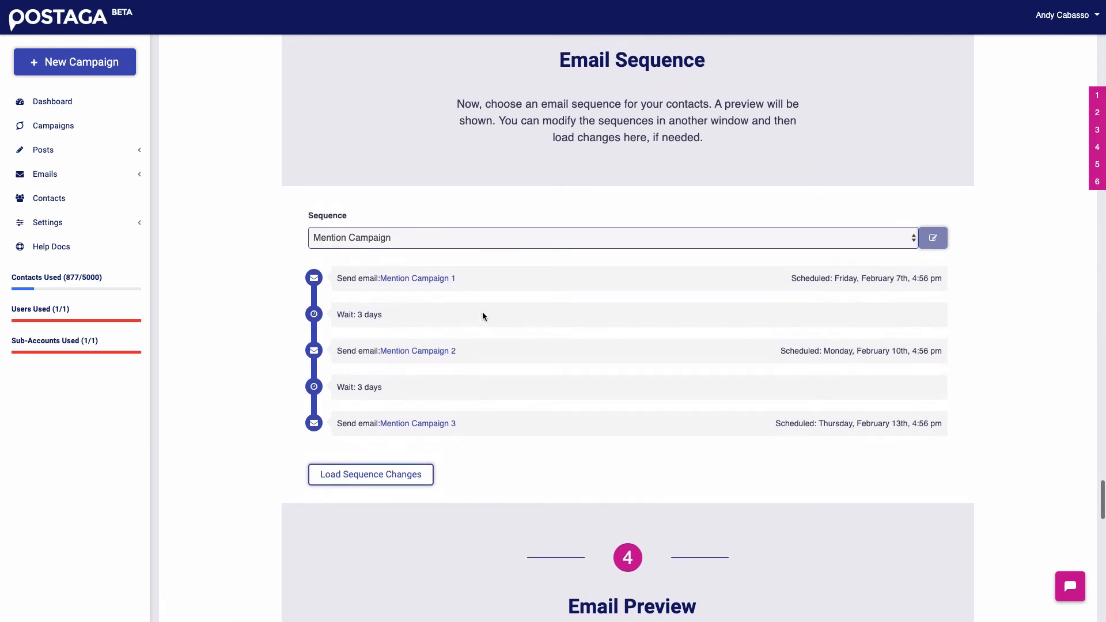
mouse_move(467, 325)
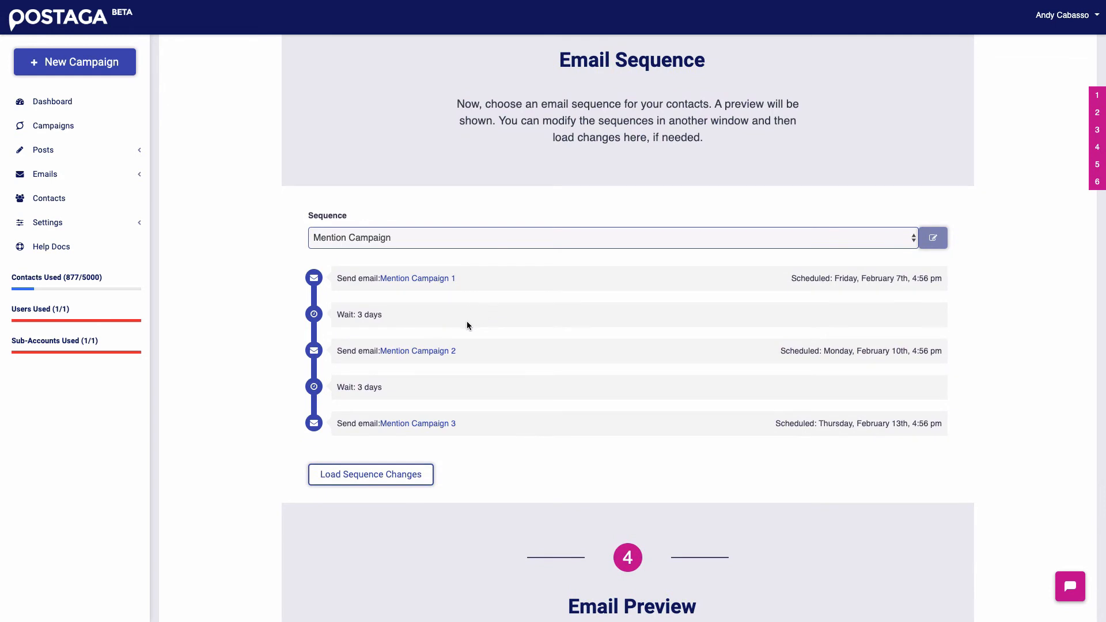
mouse_move(404, 312)
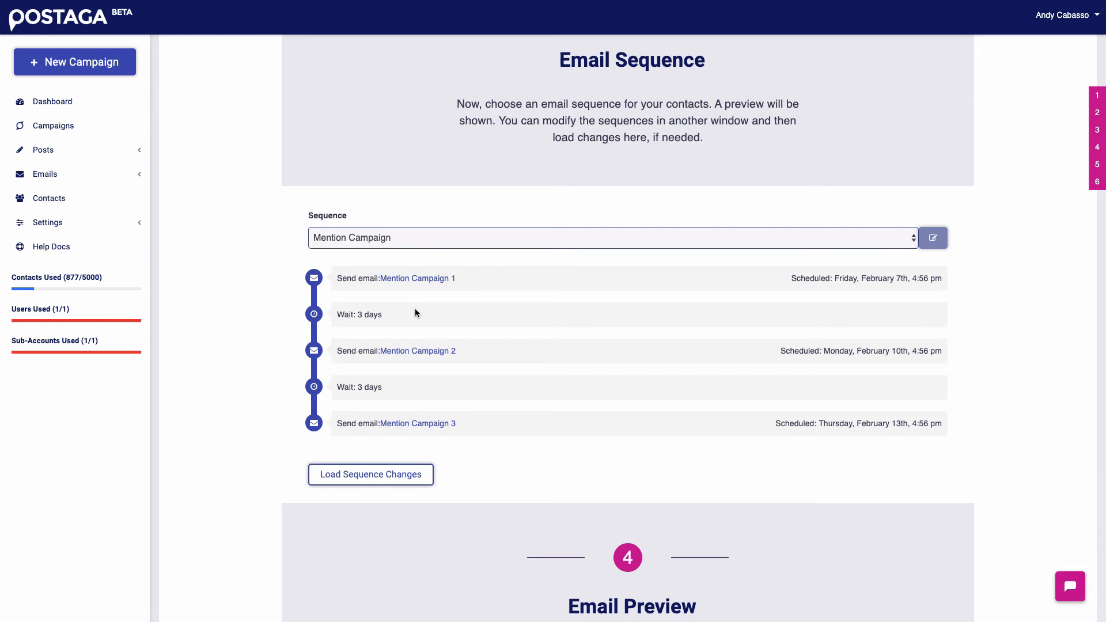
scroll("down", 3)
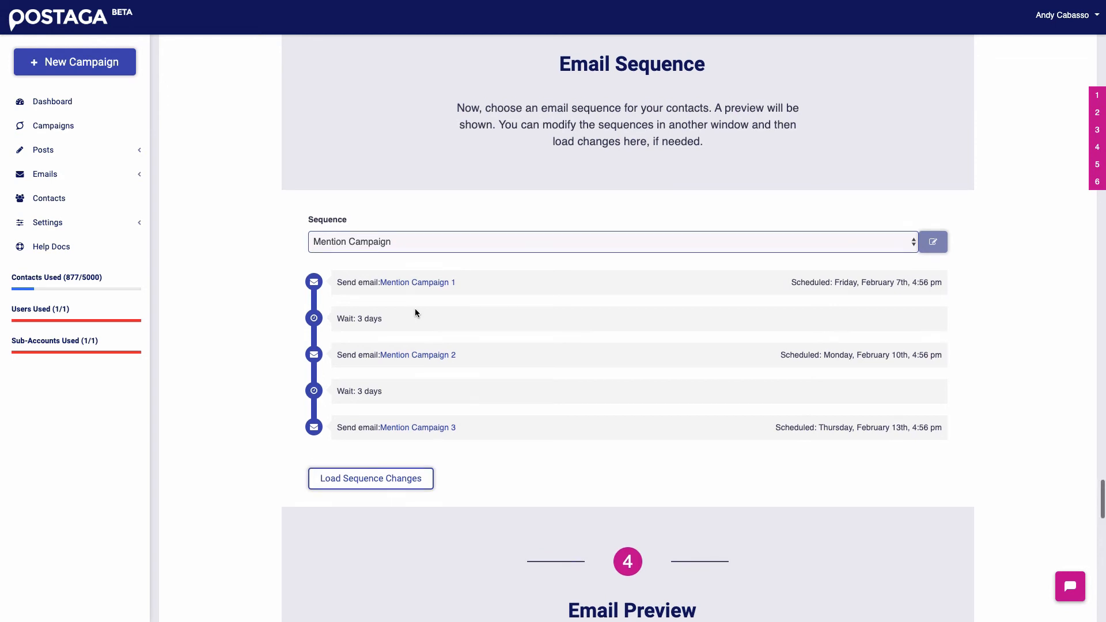
scroll("down", 3)
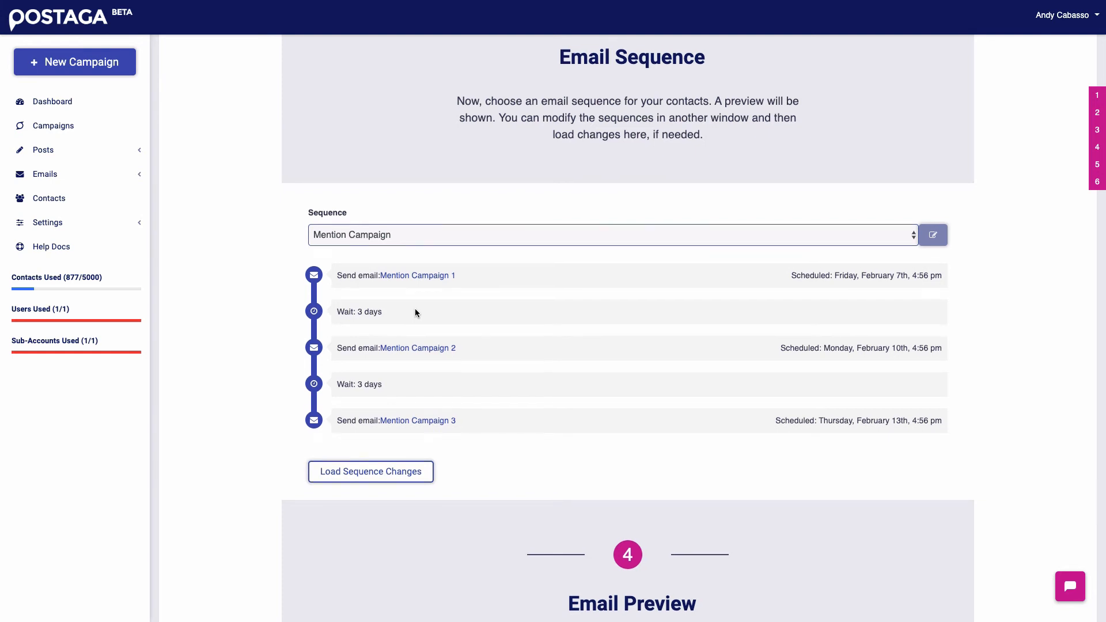
scroll("down", 3)
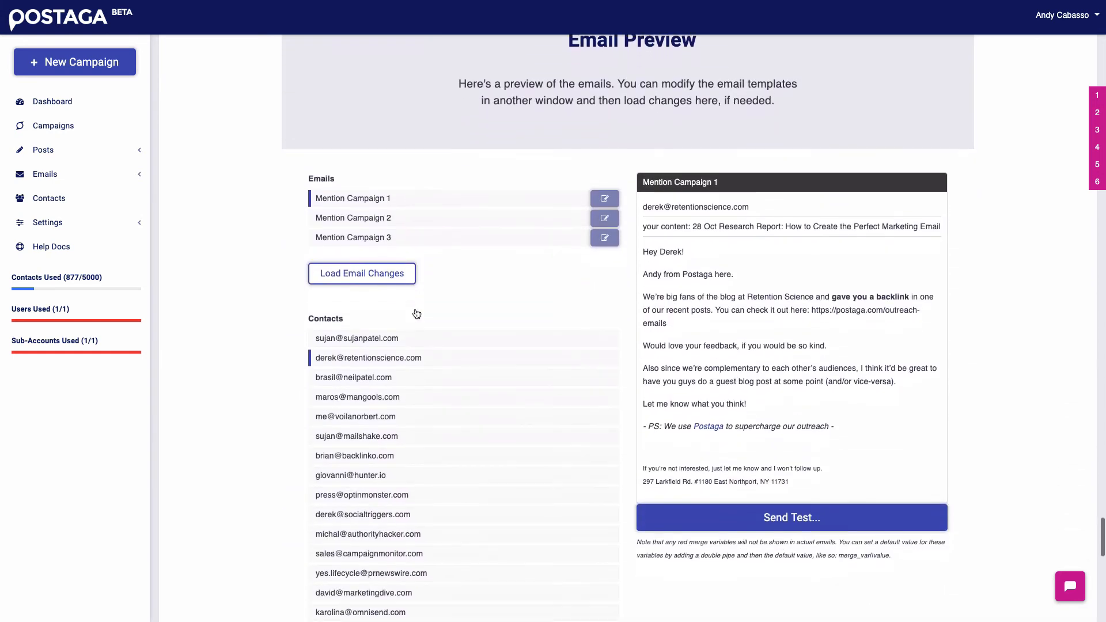
scroll("down", 3)
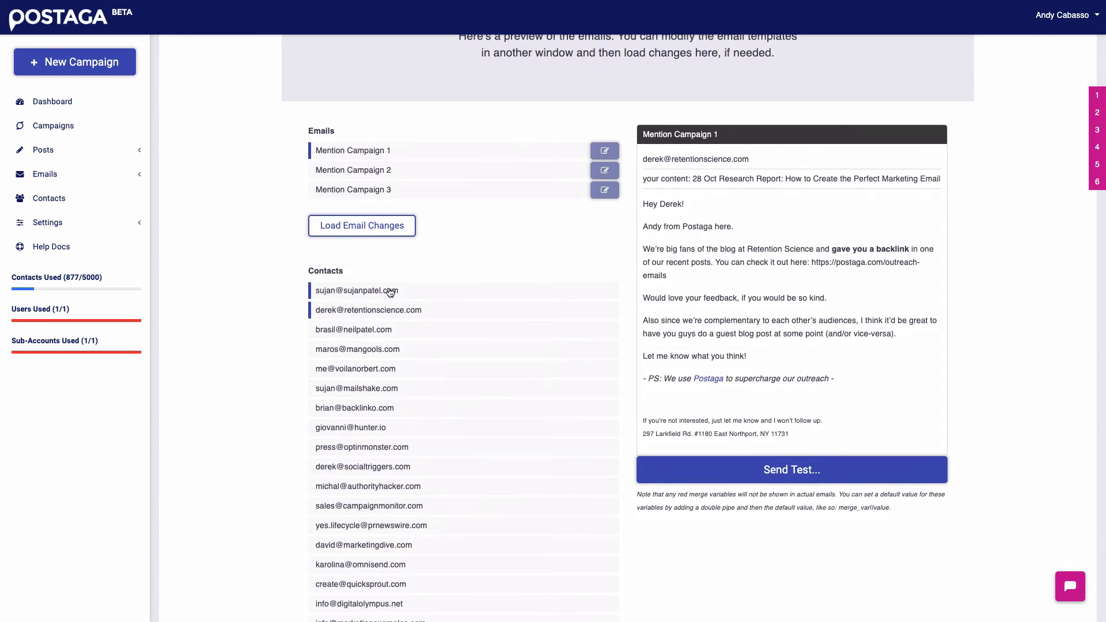
left_click(358, 290)
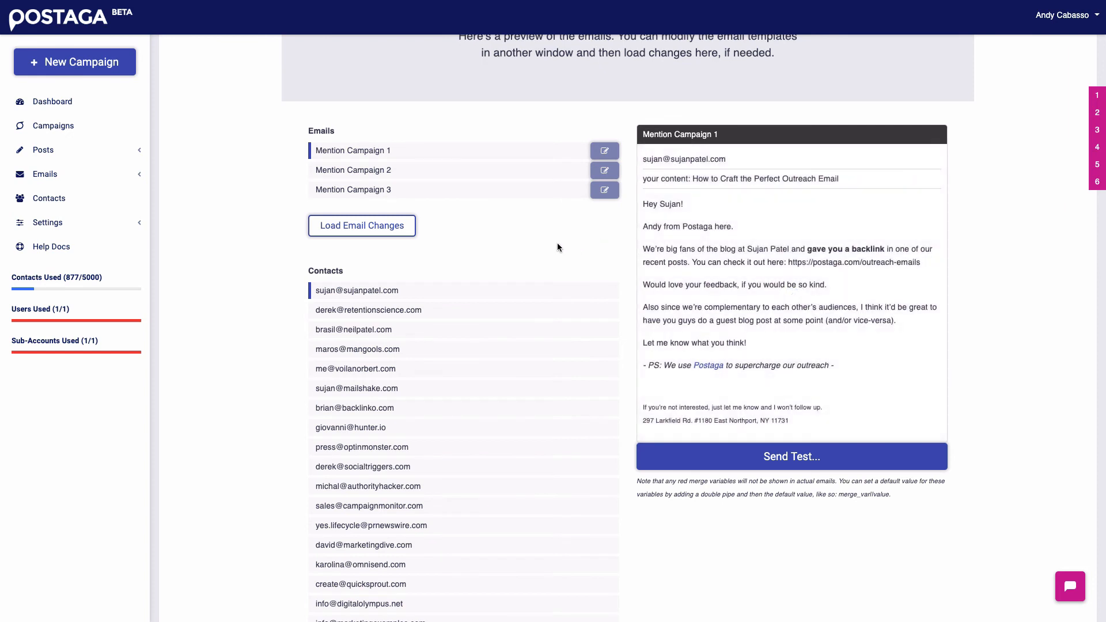
mouse_move(414, 276)
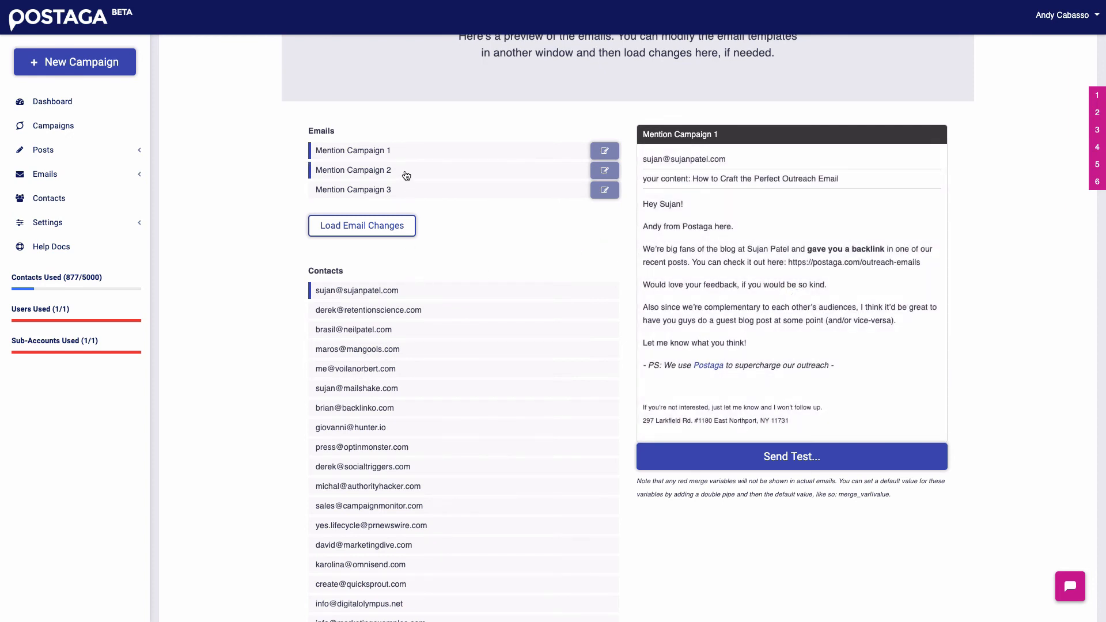
left_click(353, 190)
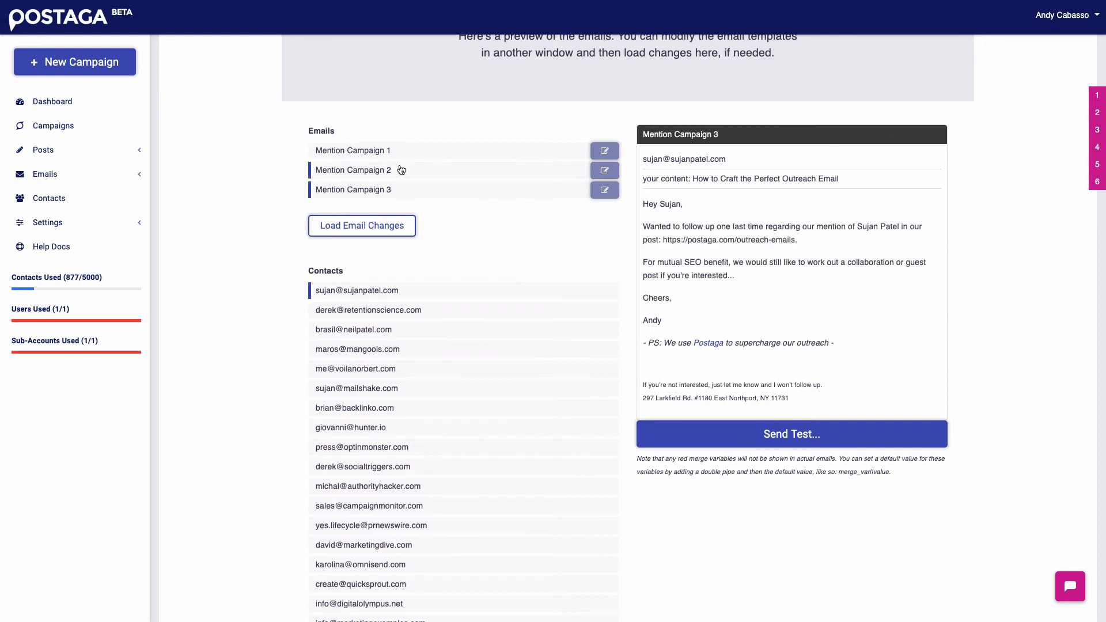
left_click(353, 171)
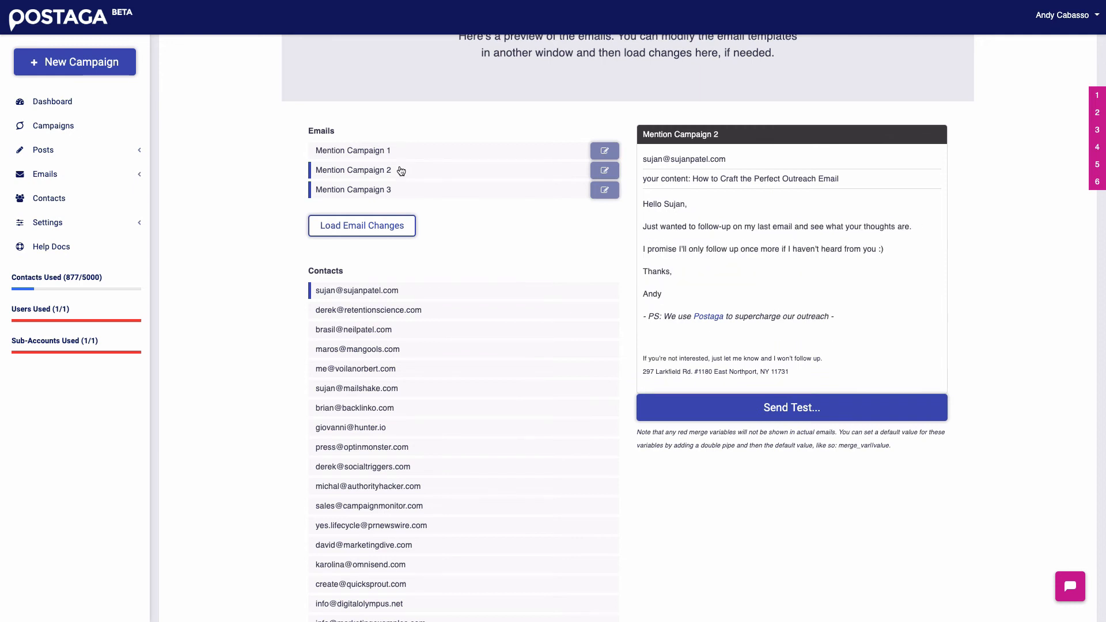
left_click(353, 150)
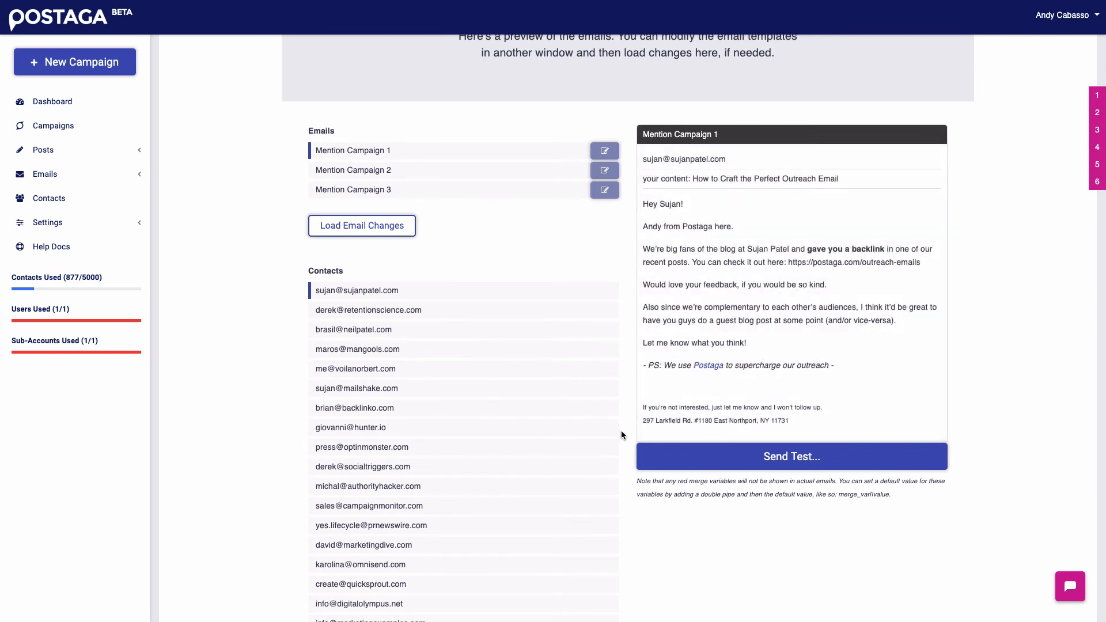
mouse_move(822, 291)
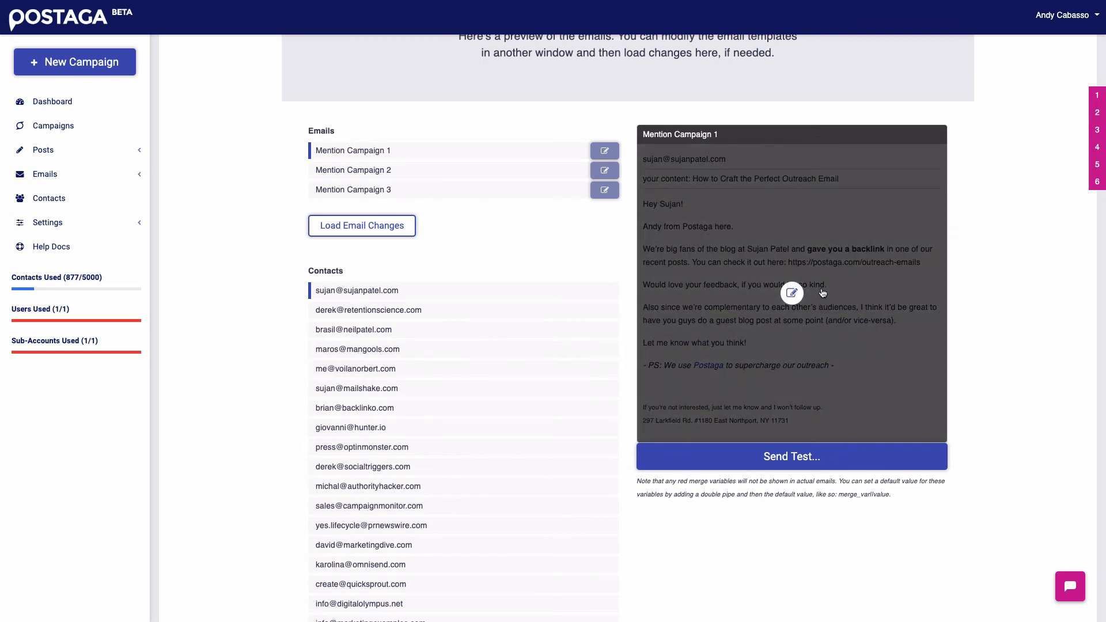
left_click(792, 293)
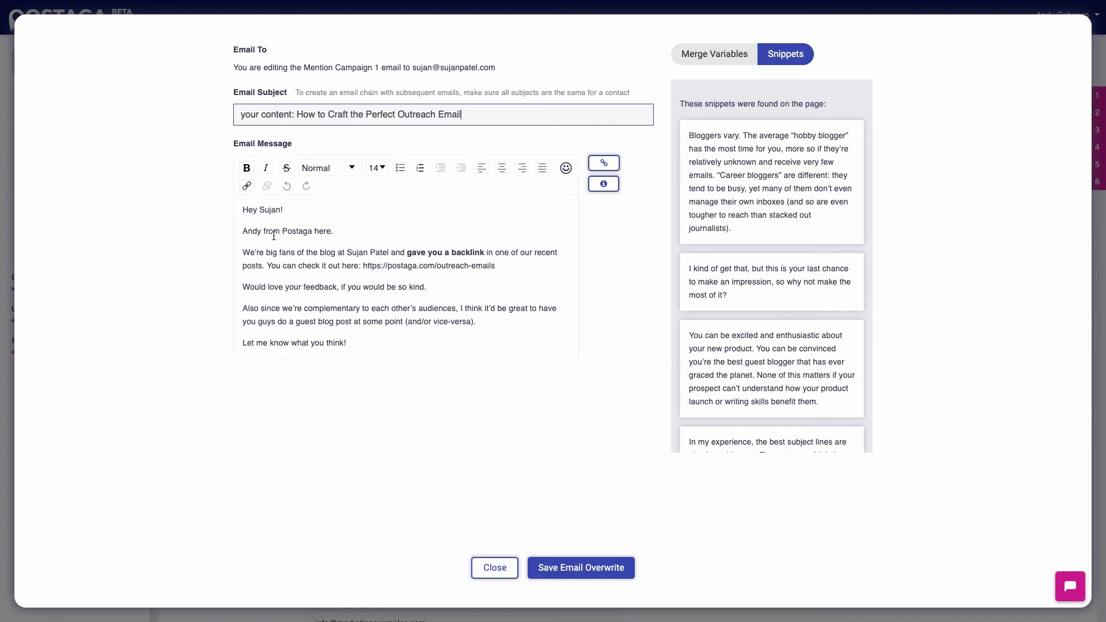
mouse_move(367, 265)
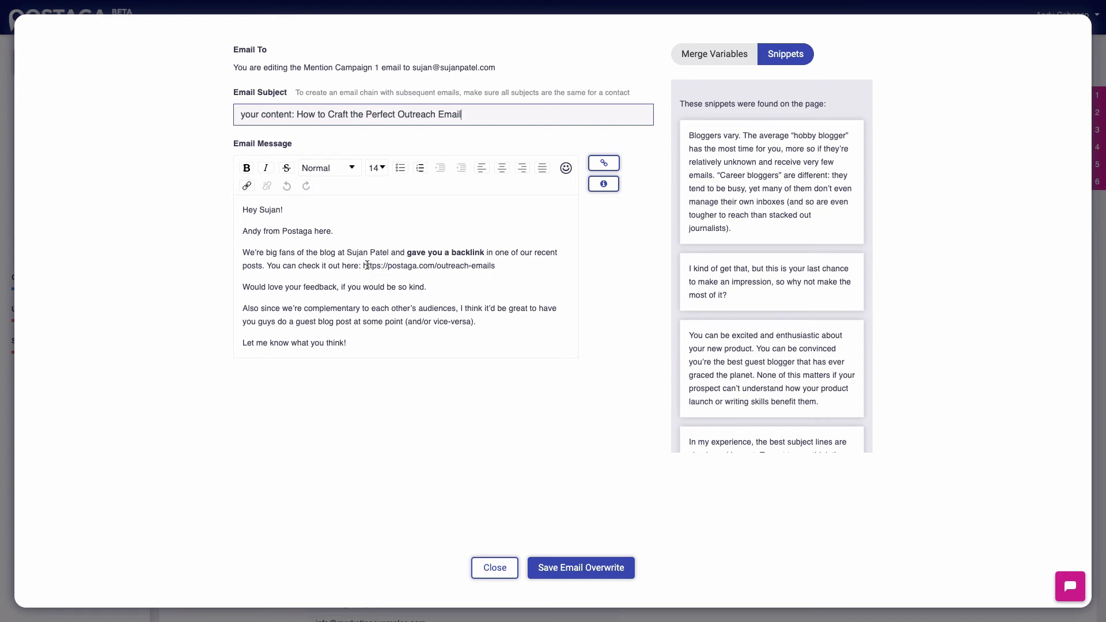
mouse_move(753, 132)
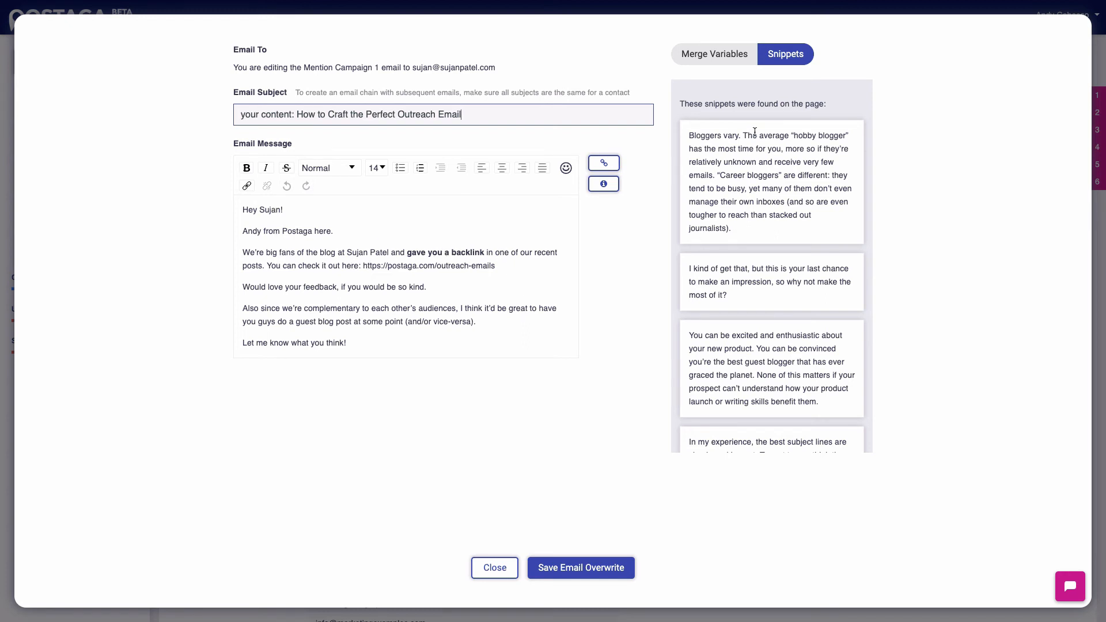
mouse_move(798, 290)
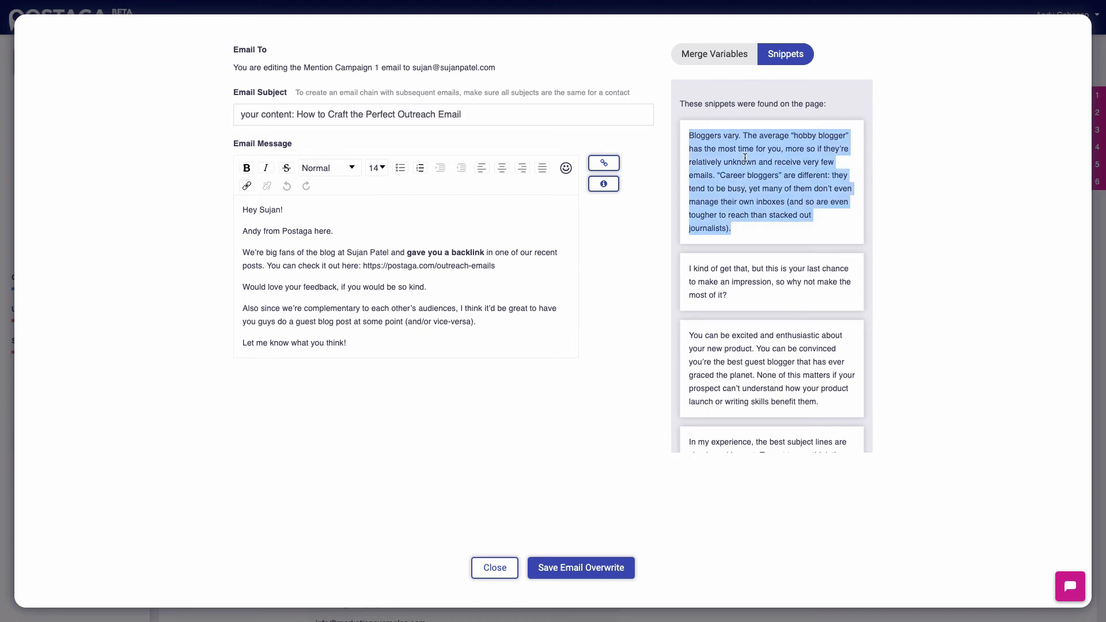
left_click(429, 287)
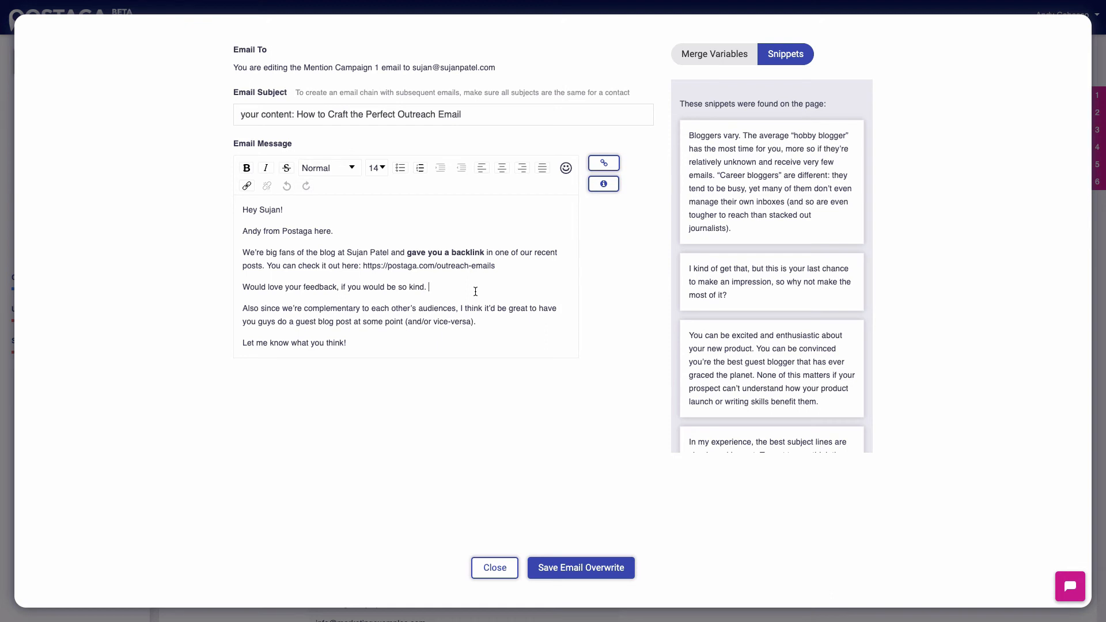
type("I liked this part:")
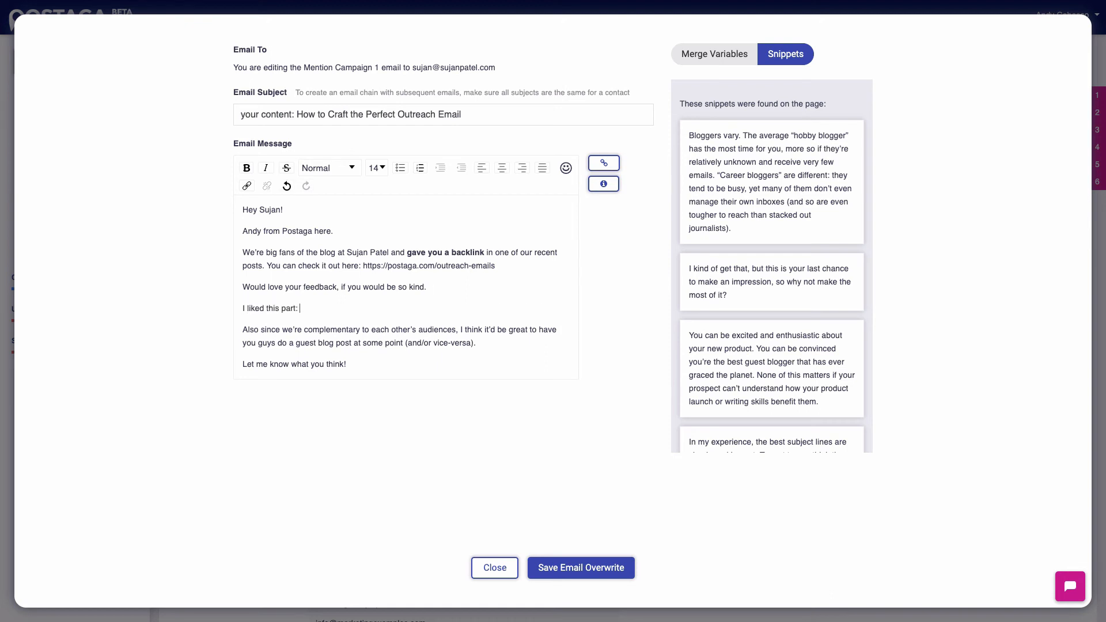
left_click(771, 182)
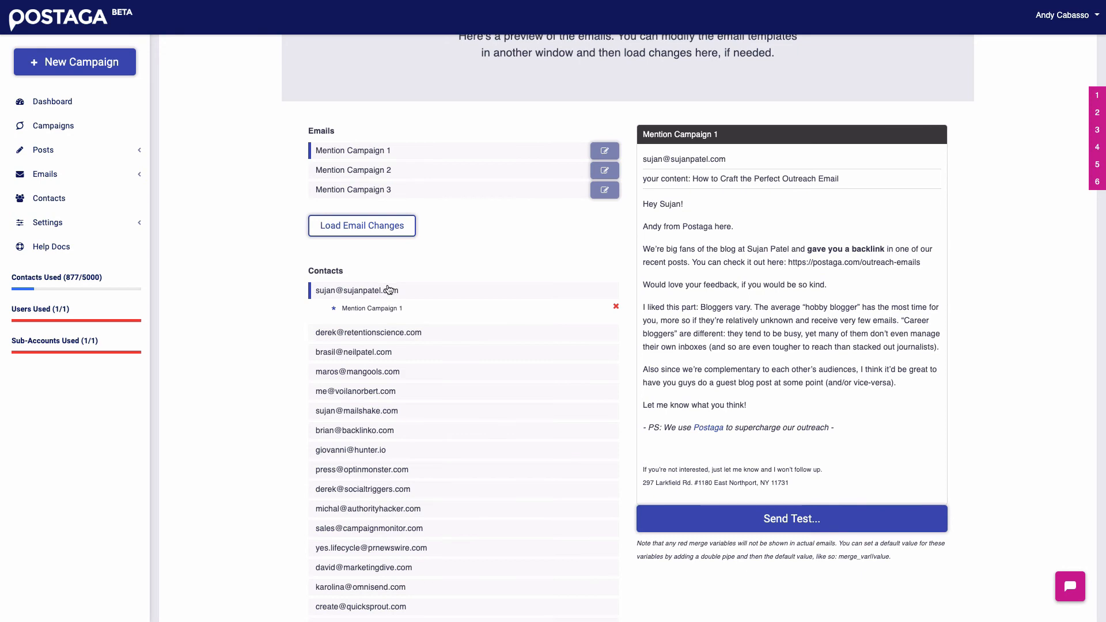
left_click(355, 352)
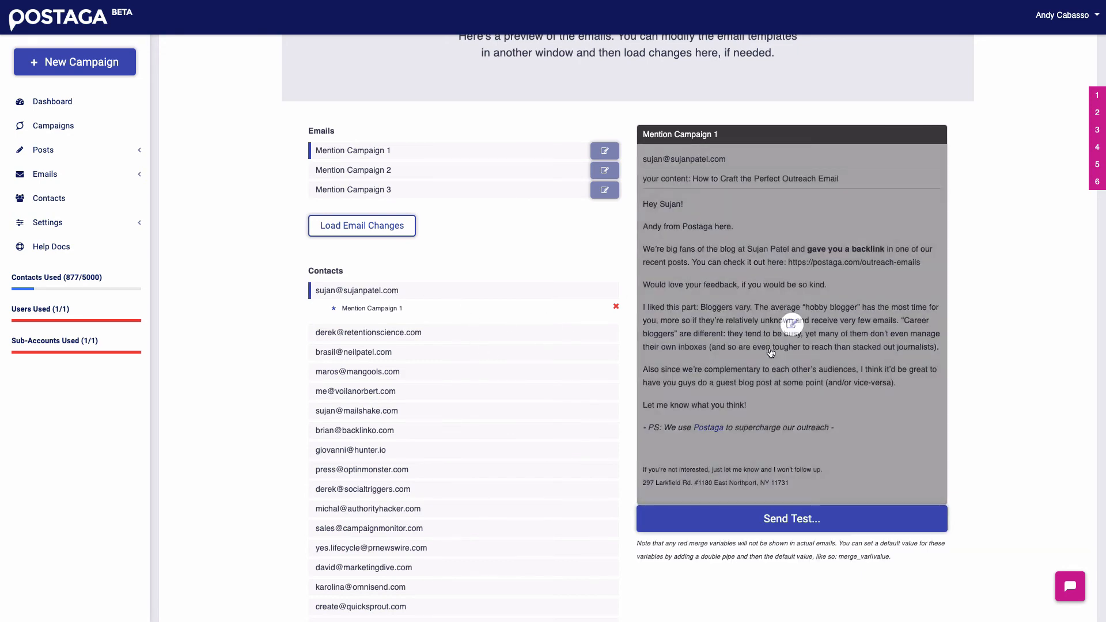
scroll("down", 3)
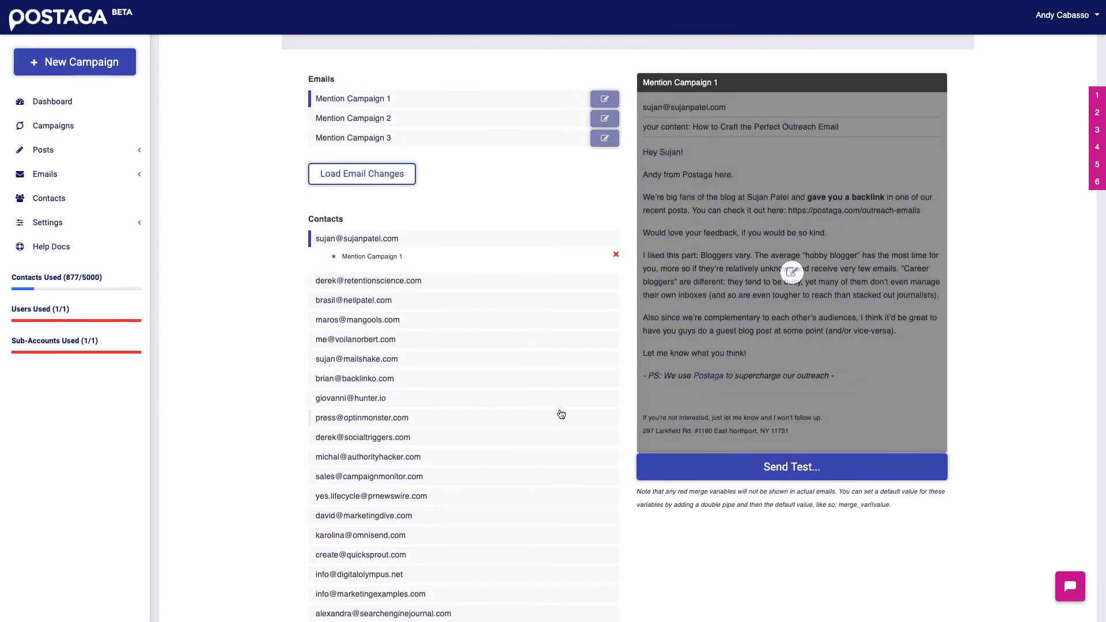
mouse_move(297, 300)
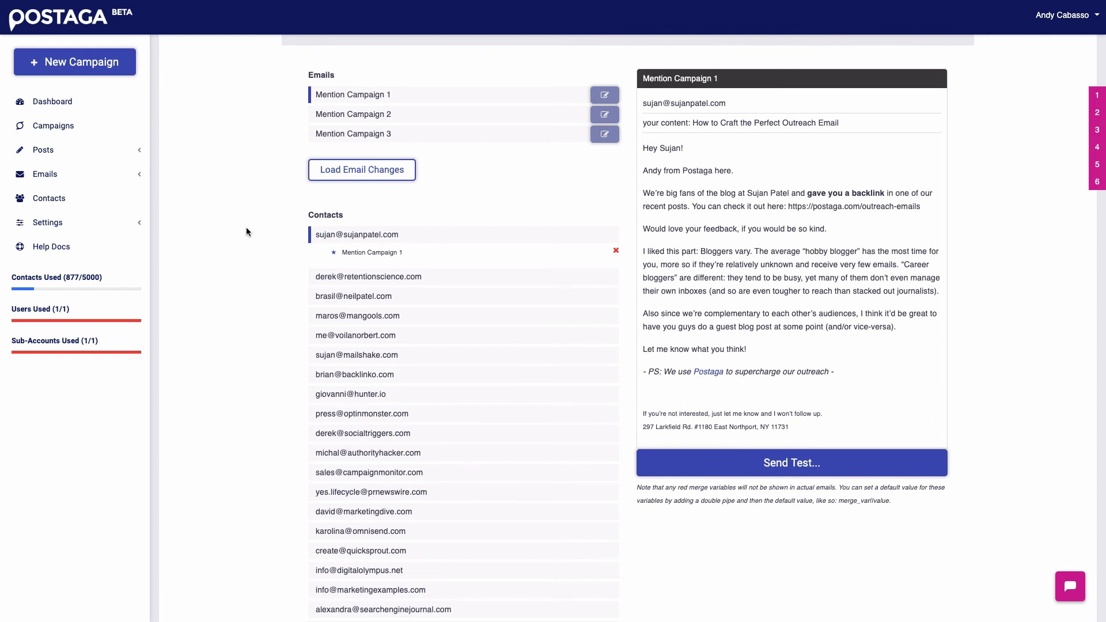
mouse_move(268, 211)
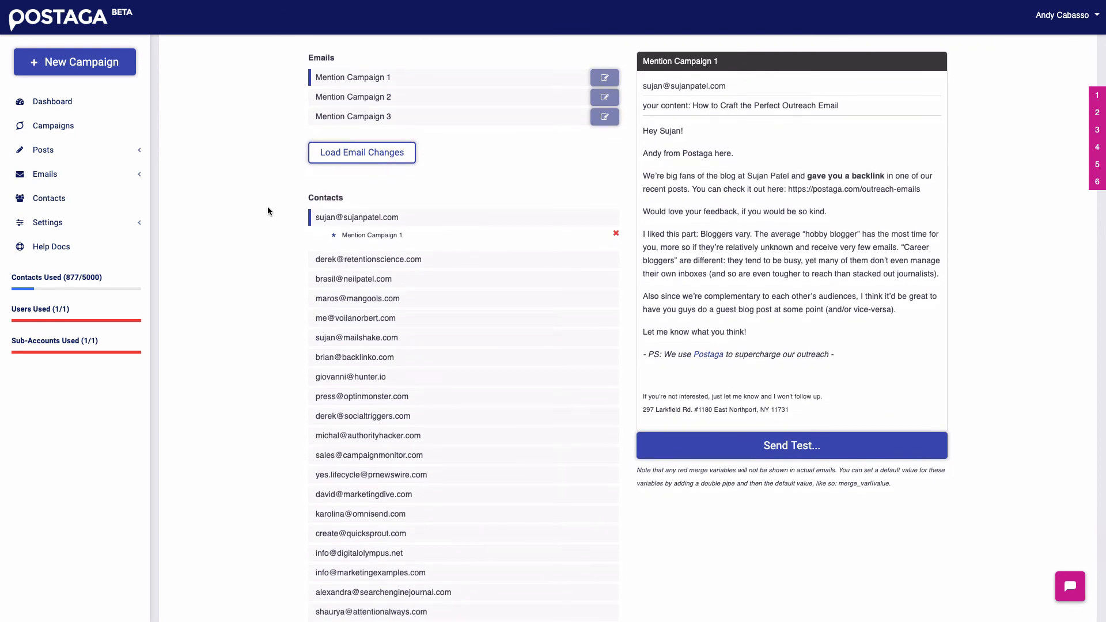
scroll("down", 3)
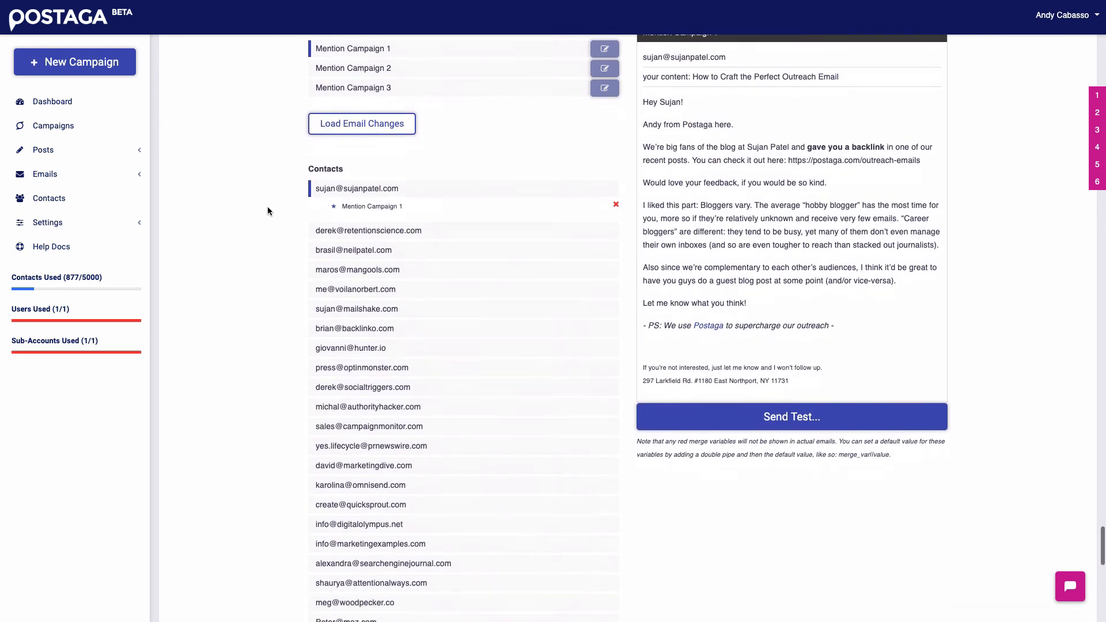
scroll("down", 3)
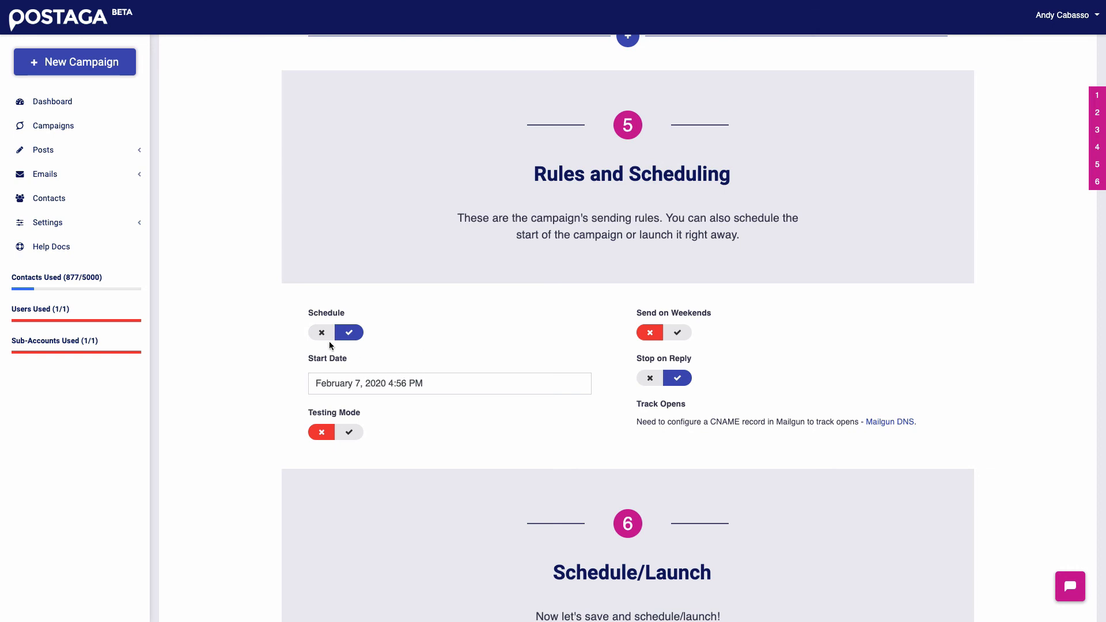
left_click(322, 332)
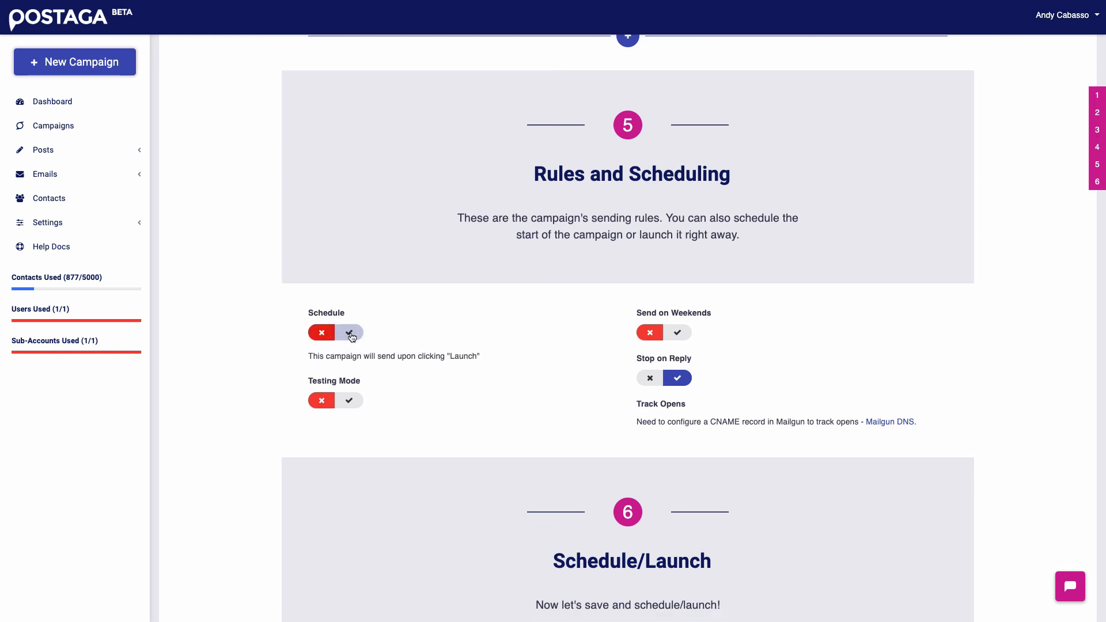
left_click(349, 332)
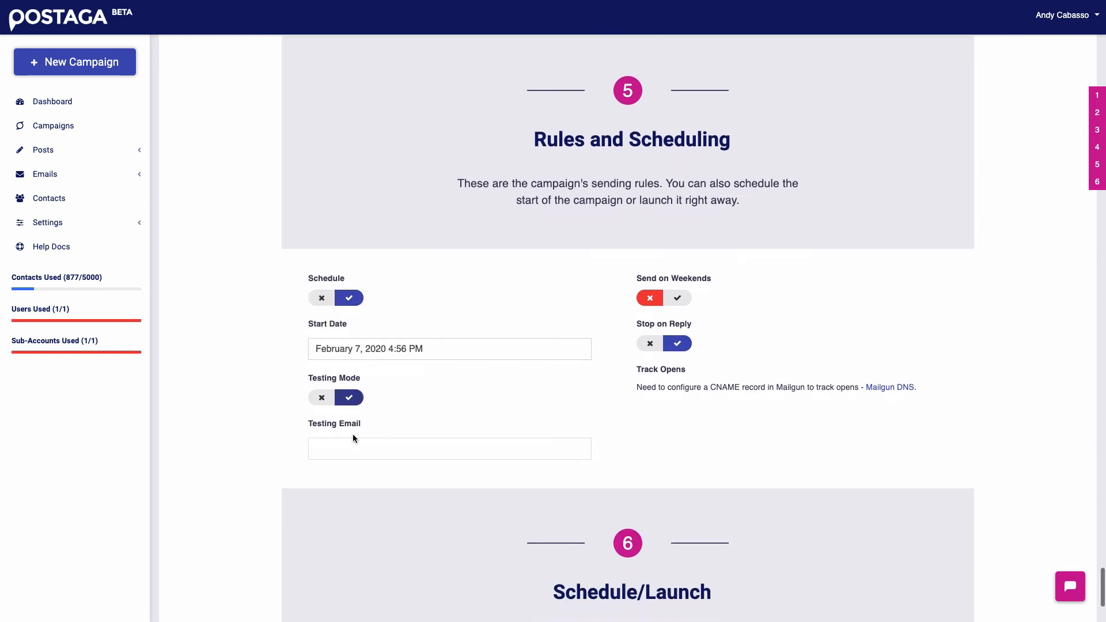
left_click(449, 448)
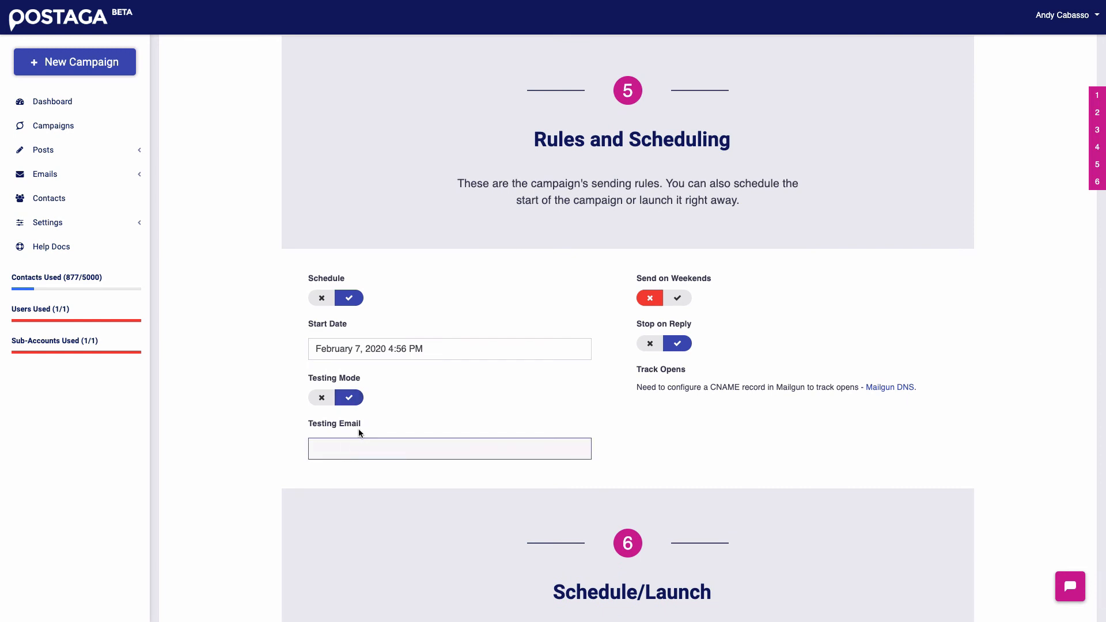
left_click(322, 398)
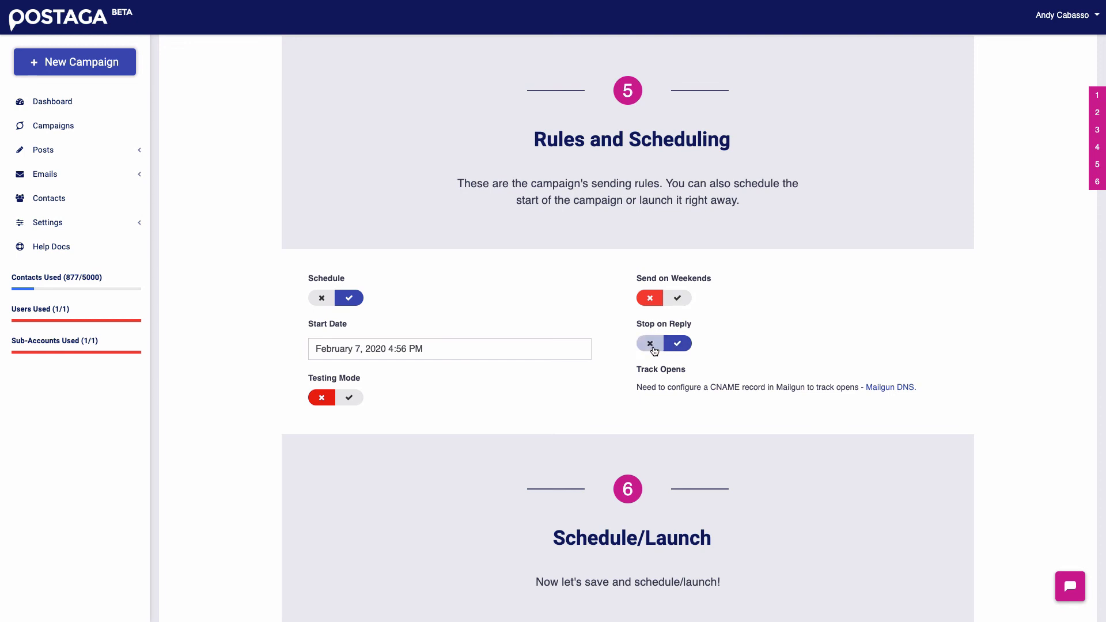
left_click(649, 344)
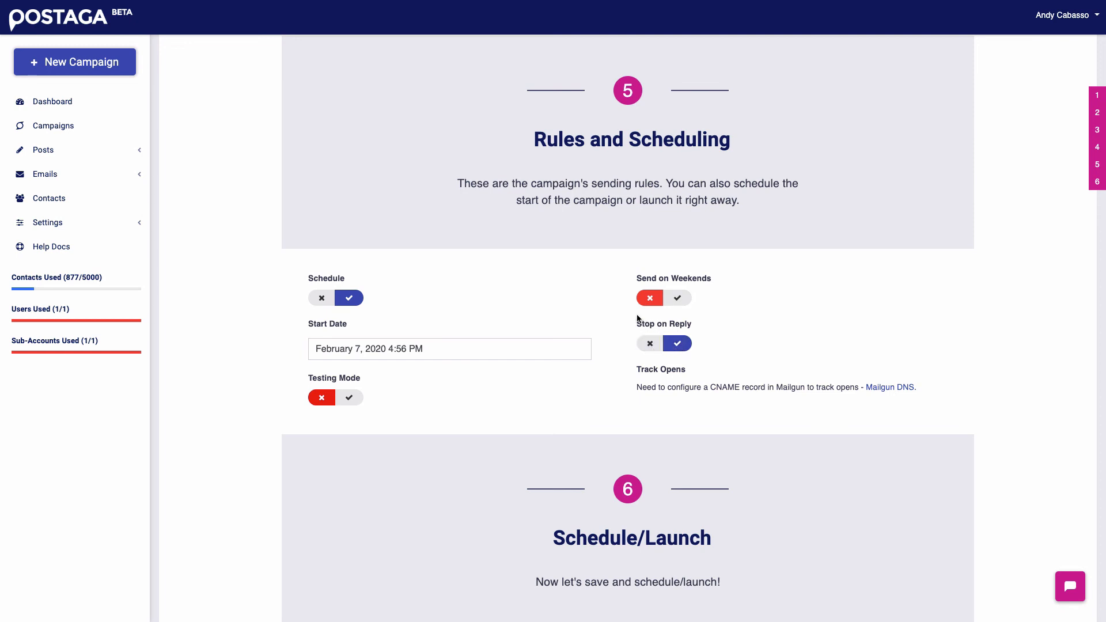
scroll("down", 3)
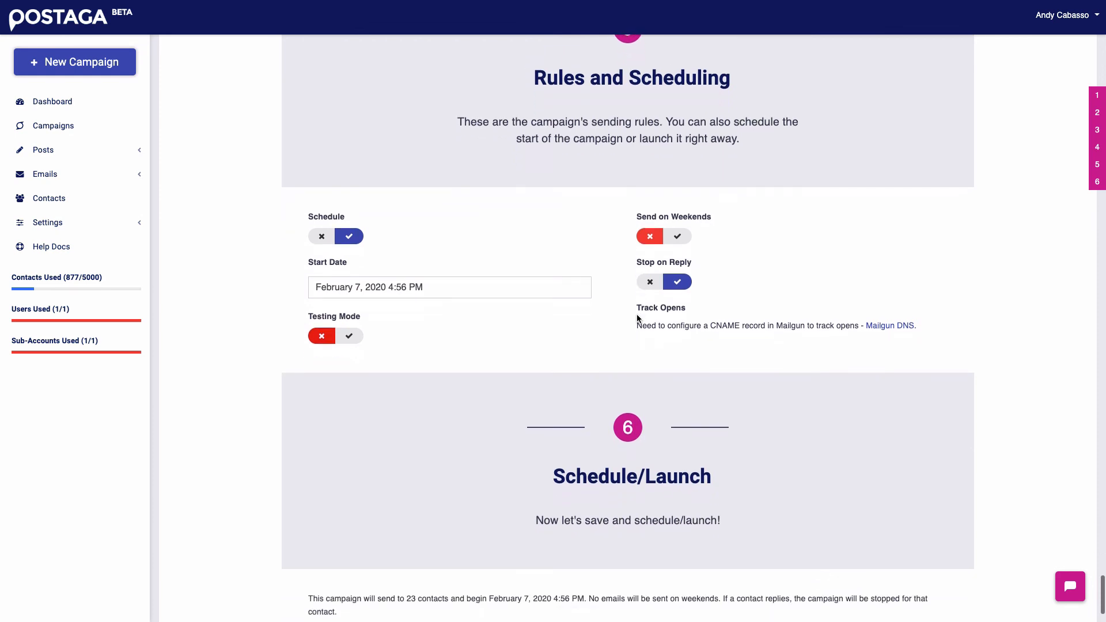
scroll("down", 3)
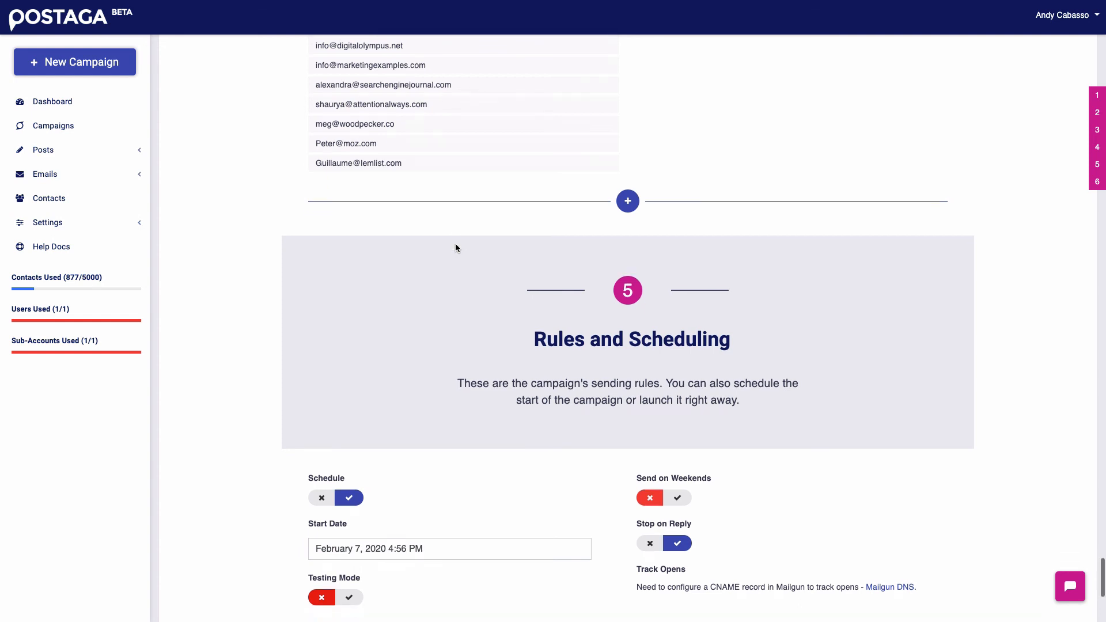
Enter postaga.com/outreach-emails as the Resources campaign post URL for analysis.
scroll("down", 3)
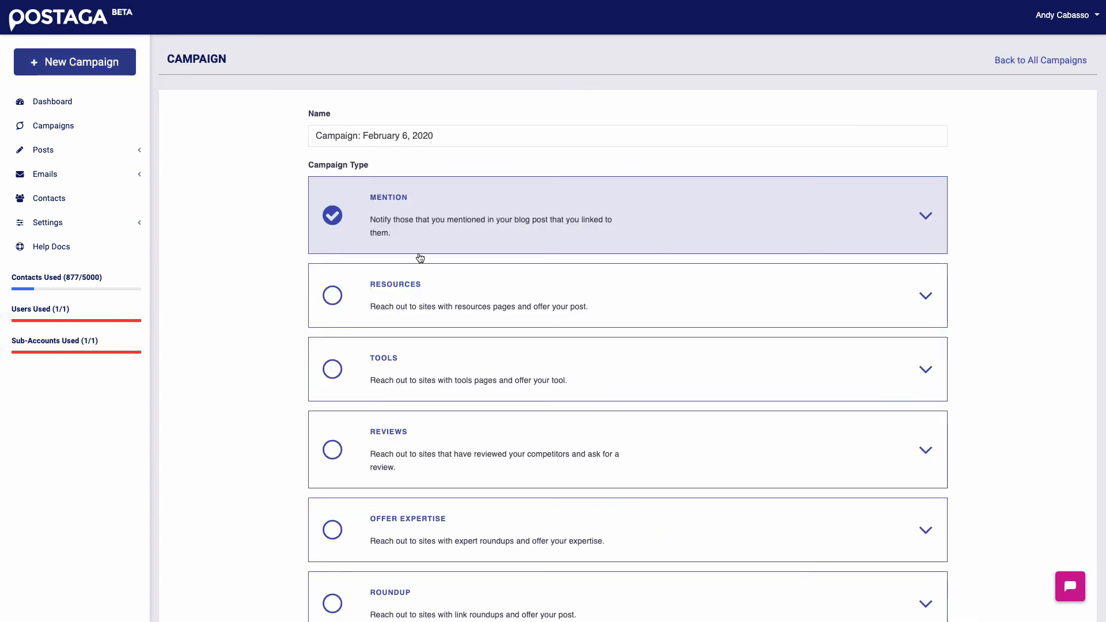
scroll("down", 3)
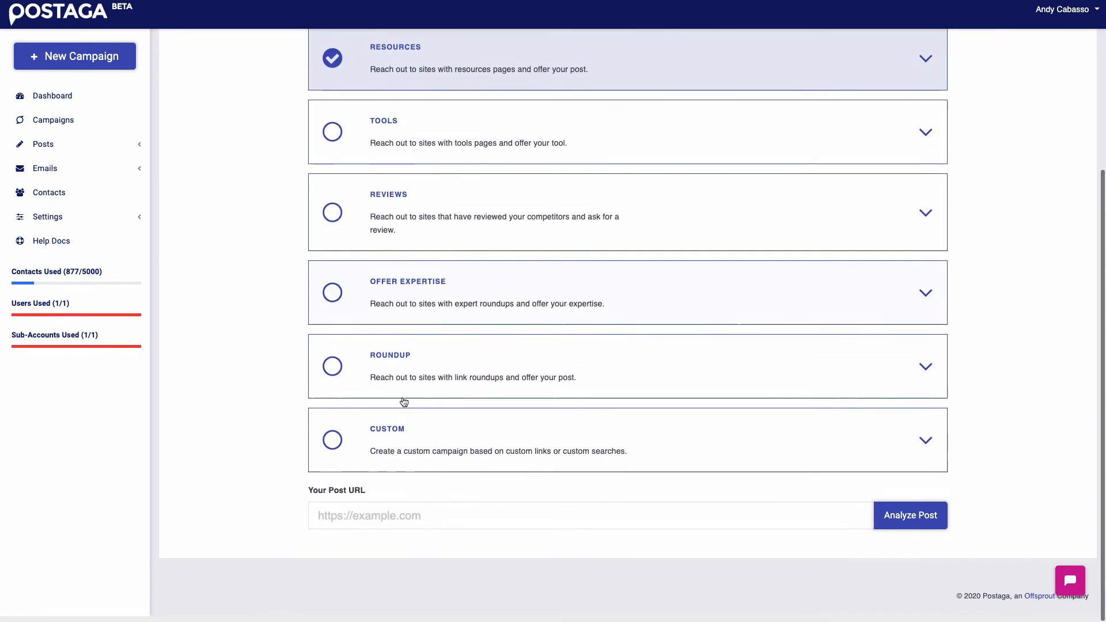
left_click(592, 521)
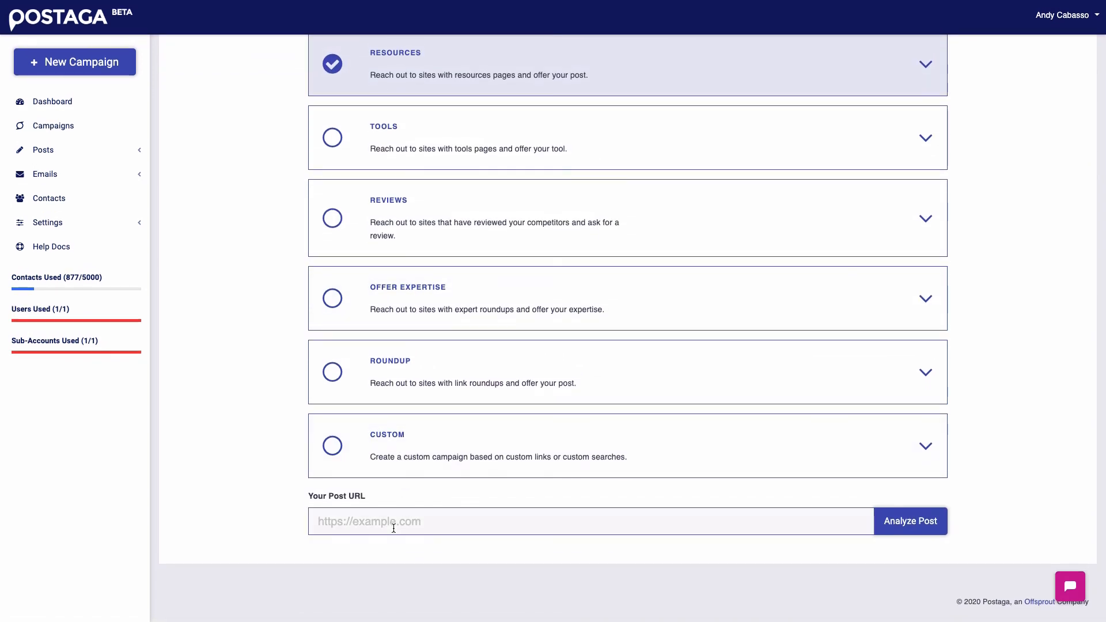
type("postaga.com/")
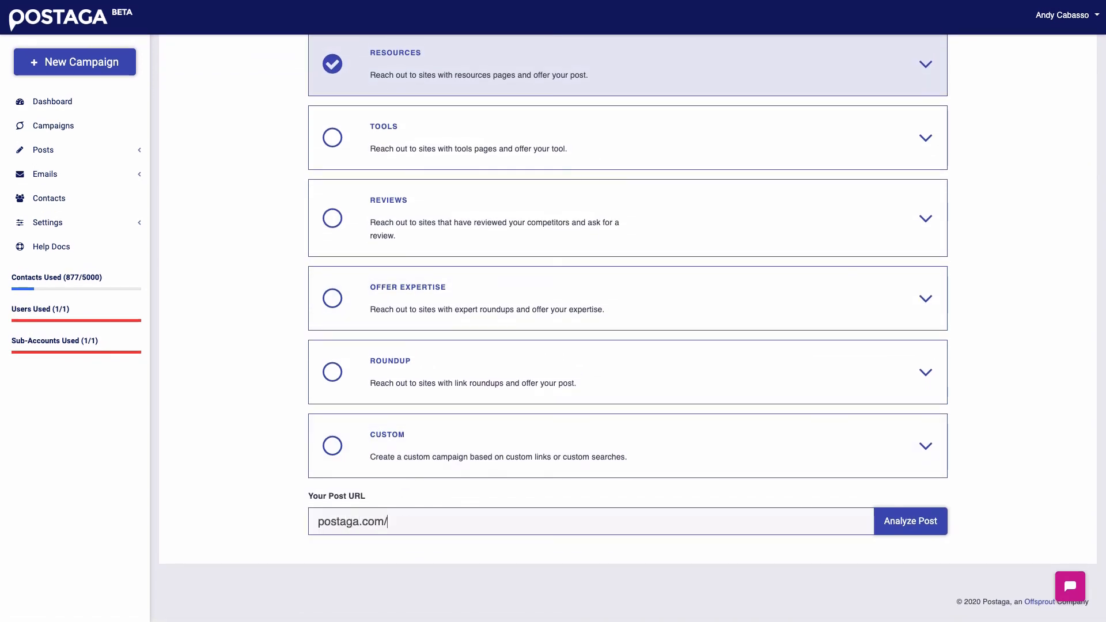
type("outreach-emails")
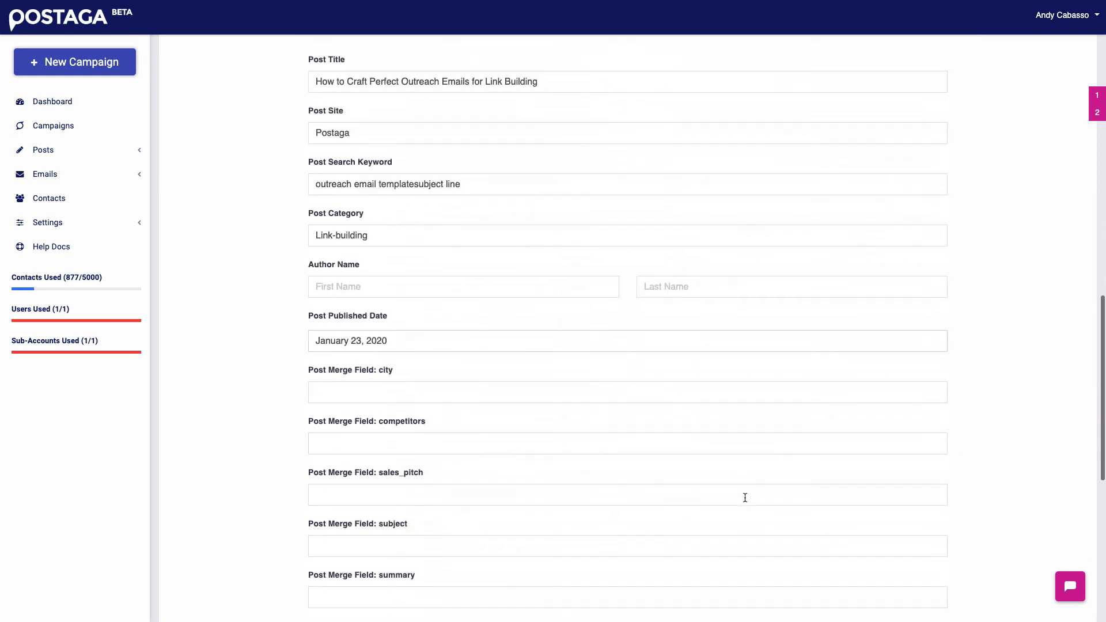
Find resource post results for the topic "email outreach".
scroll("down", 3)
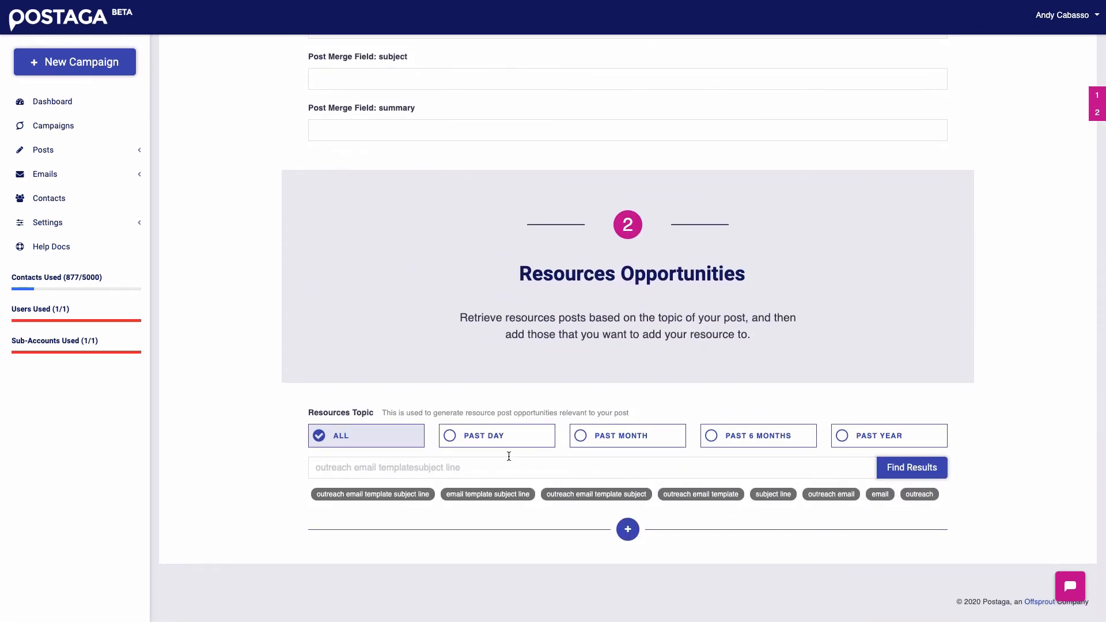
mouse_move(464, 240)
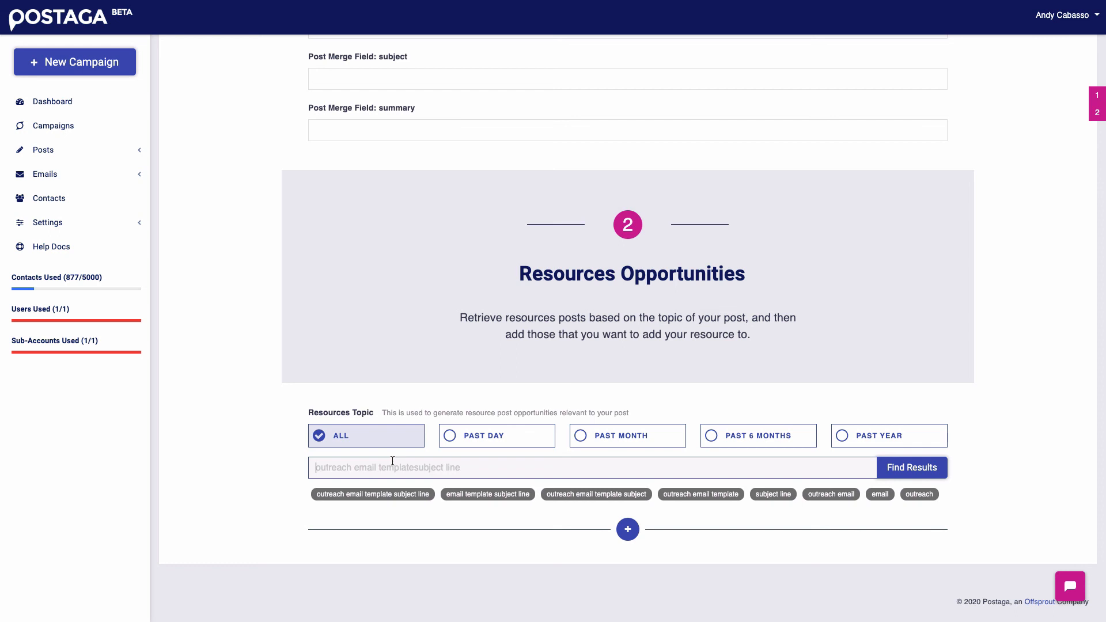
mouse_move(373, 206)
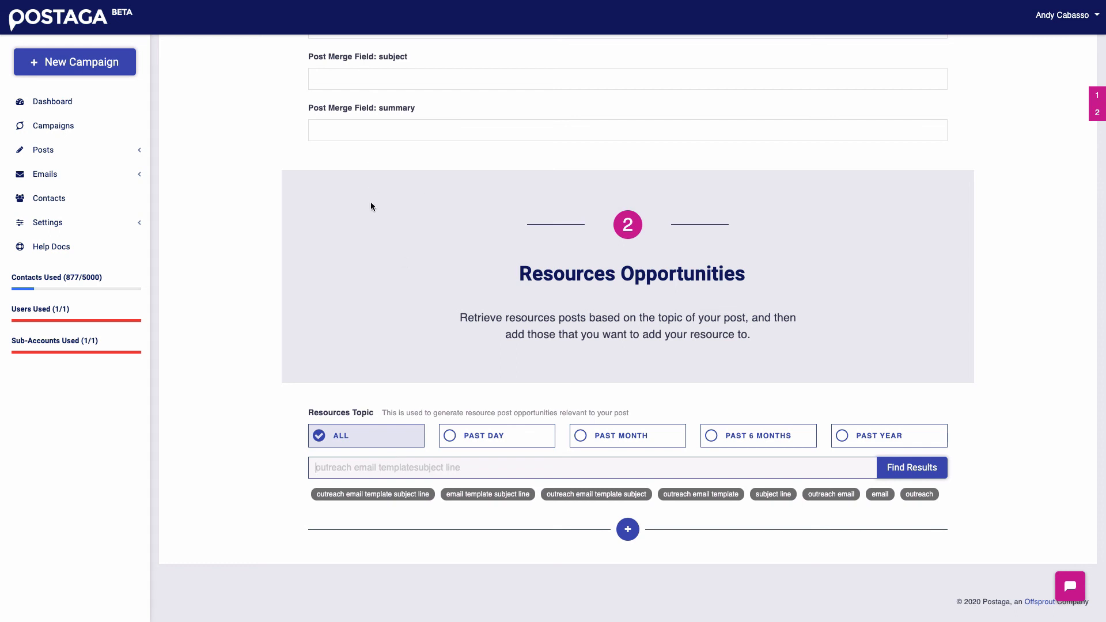
mouse_move(364, 201)
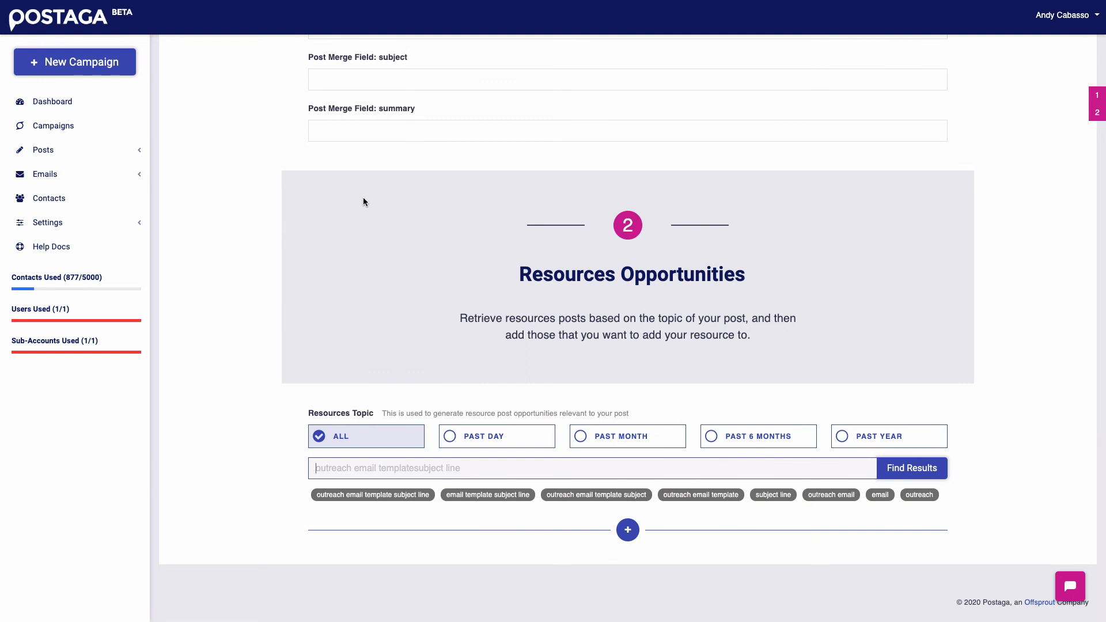
type("email outreach")
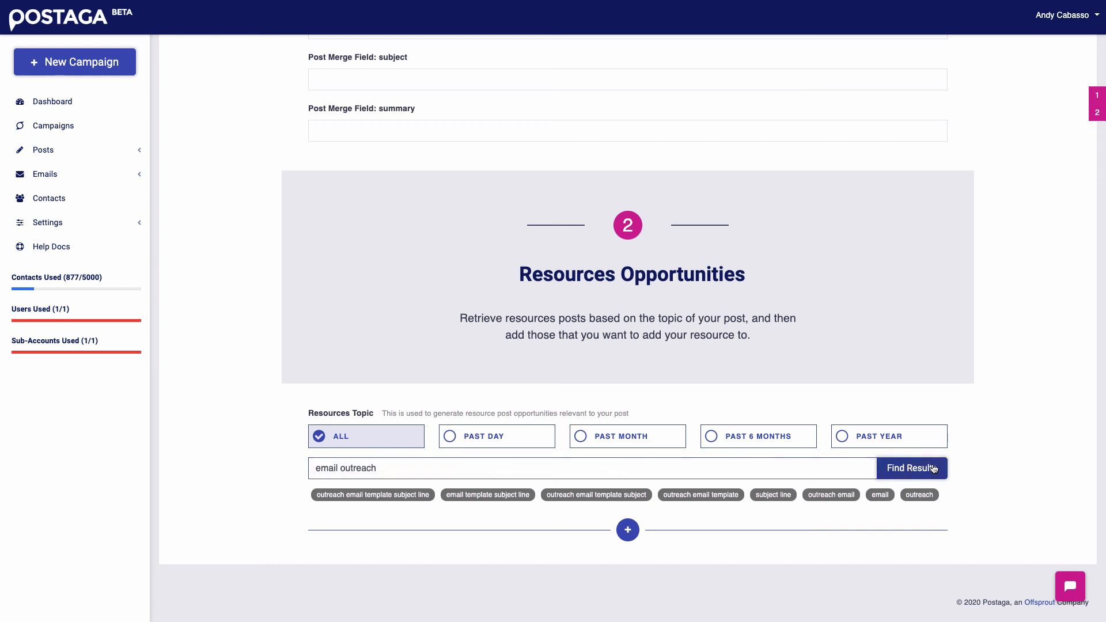
left_click(912, 468)
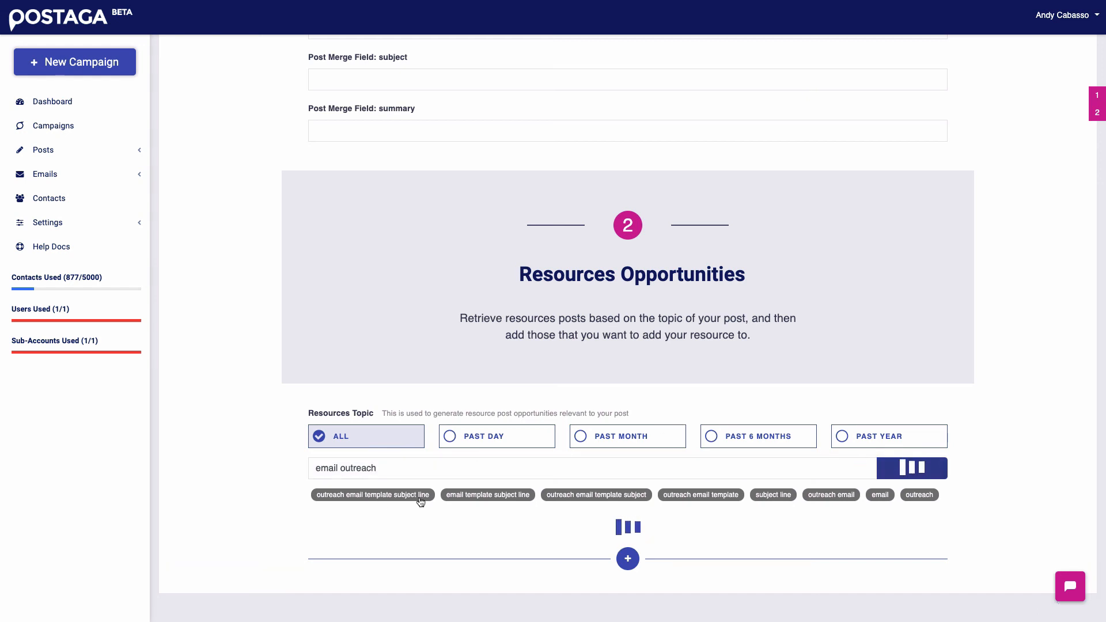
mouse_move(694, 284)
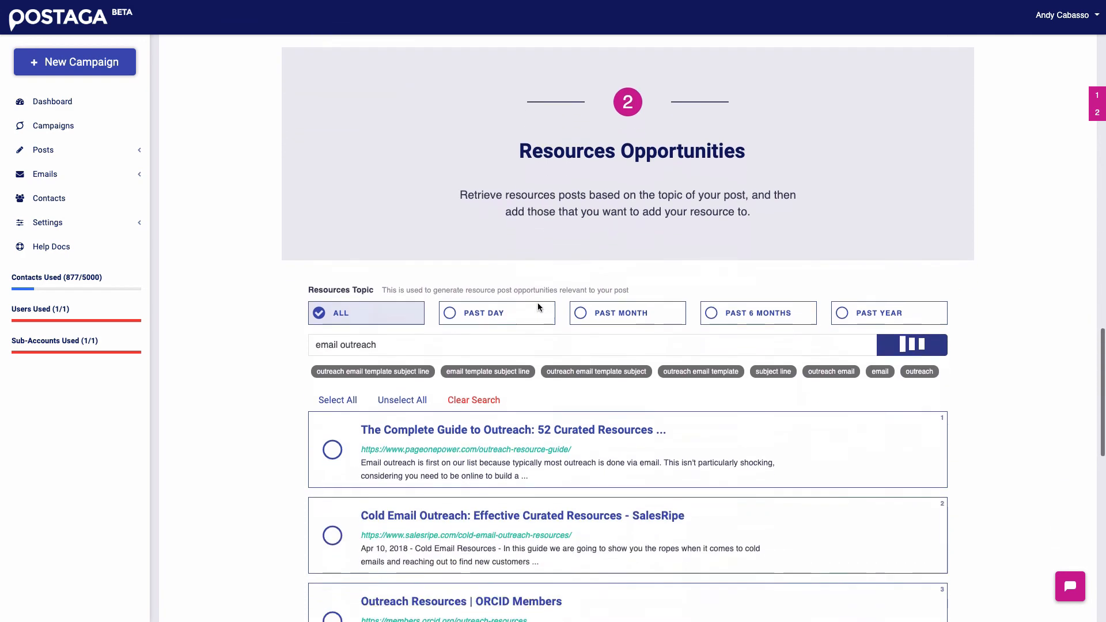
Select all ten resource results as campaign links and go back to the dashboard.
scroll("down", 3)
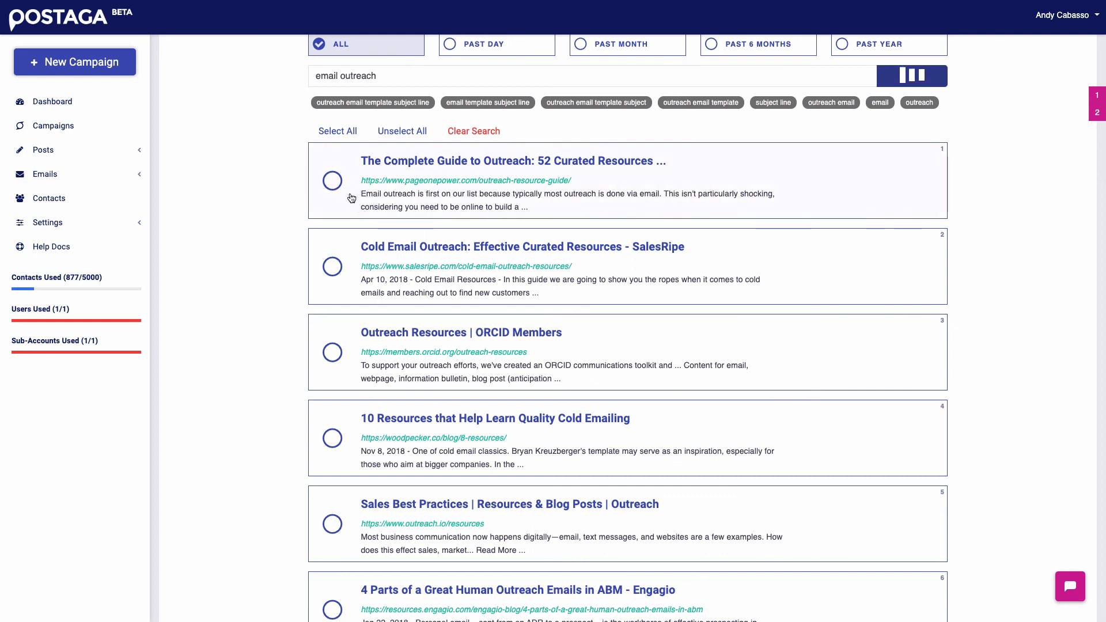
left_click(332, 181)
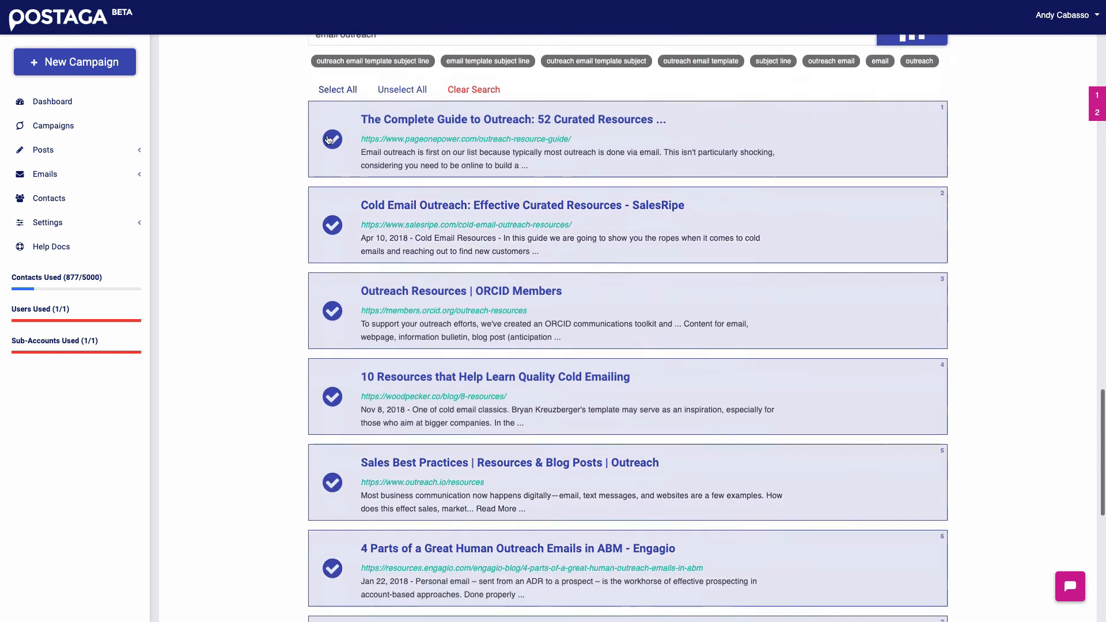
scroll("down", 3)
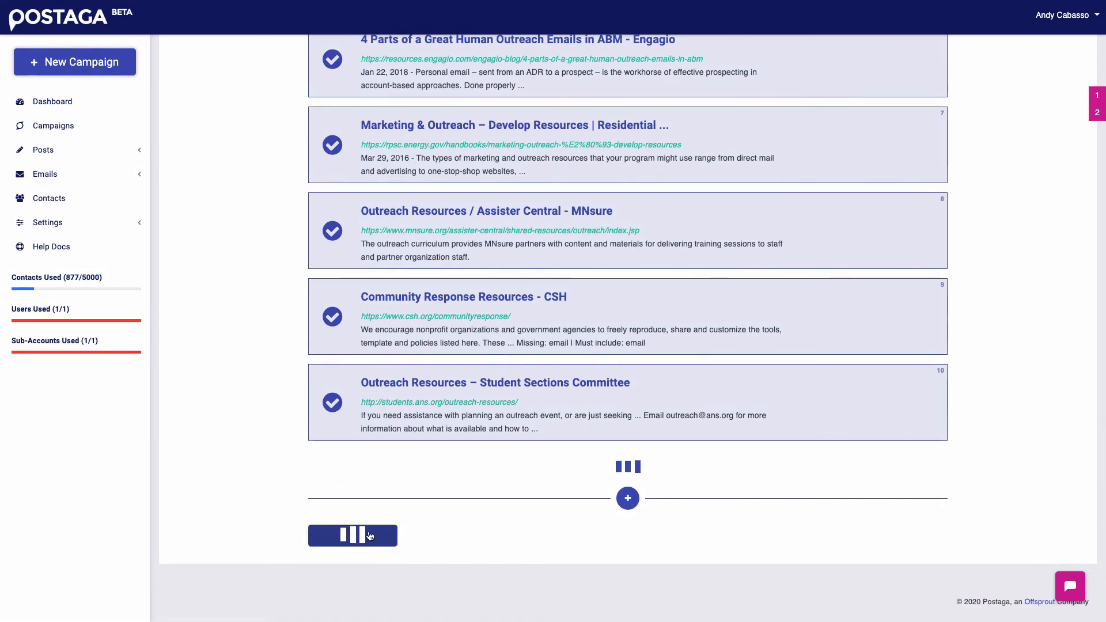
mouse_move(445, 527)
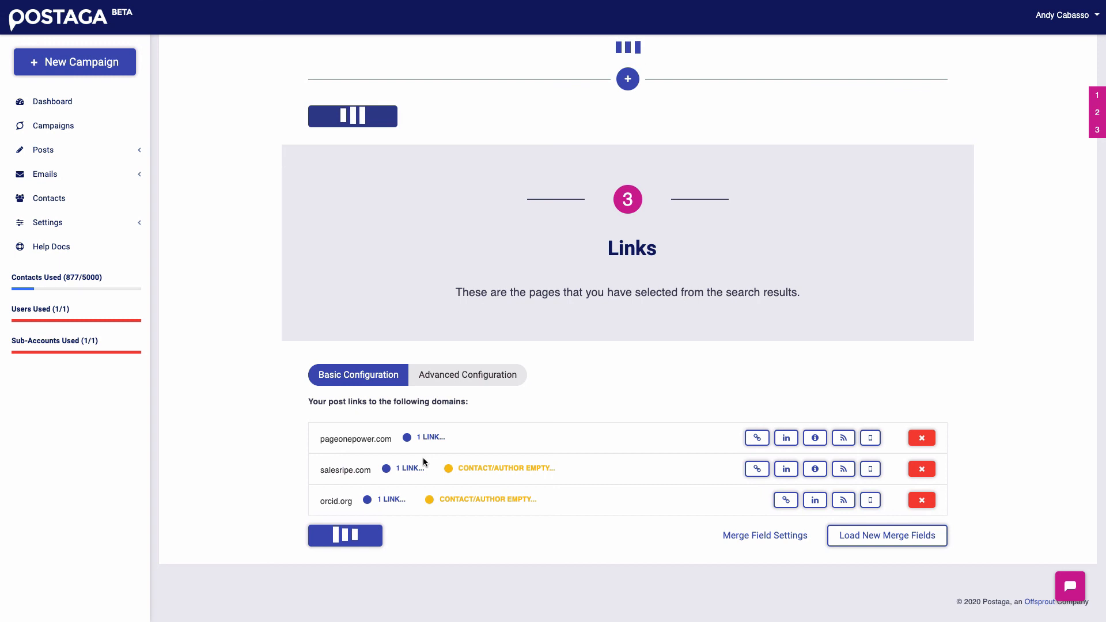
left_click(51, 101)
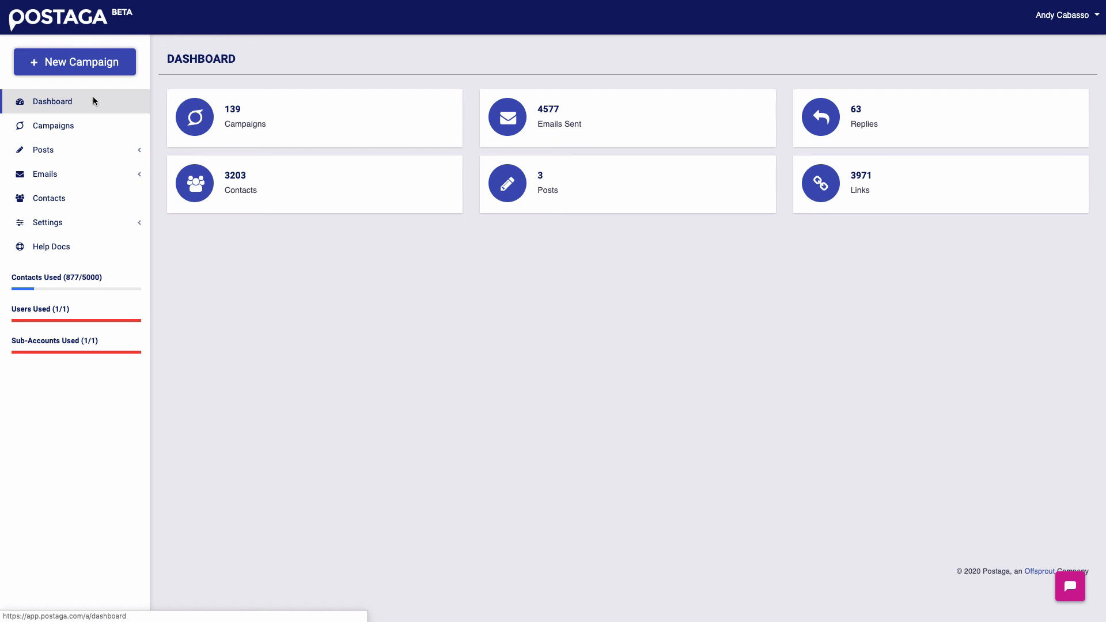